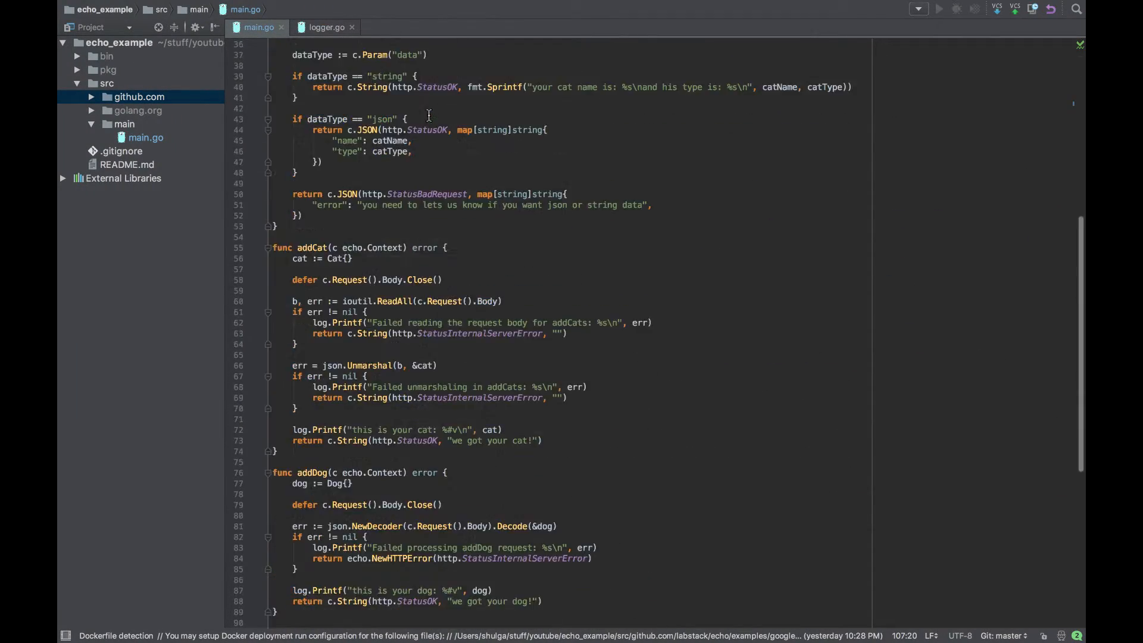
Step: Add g := e.Group("/admin") below the Echo instance creation
{"action": "scroll", "scroll_direction": "down", "scroll_amount": 3}
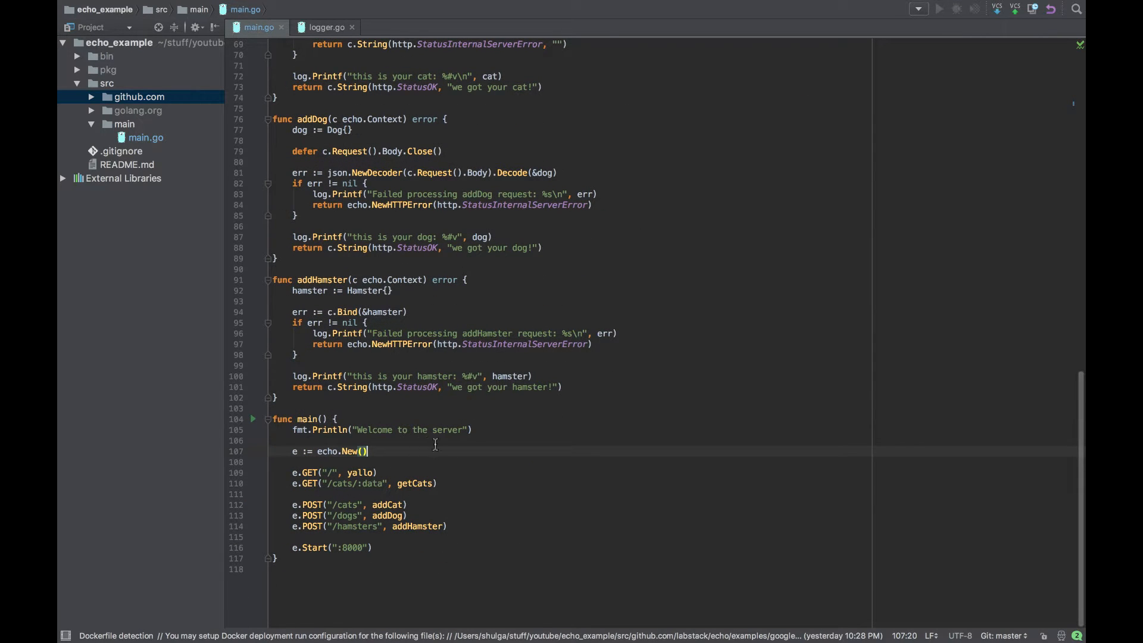
{"action": "mouse_move", "coordinate": [443, 376]}
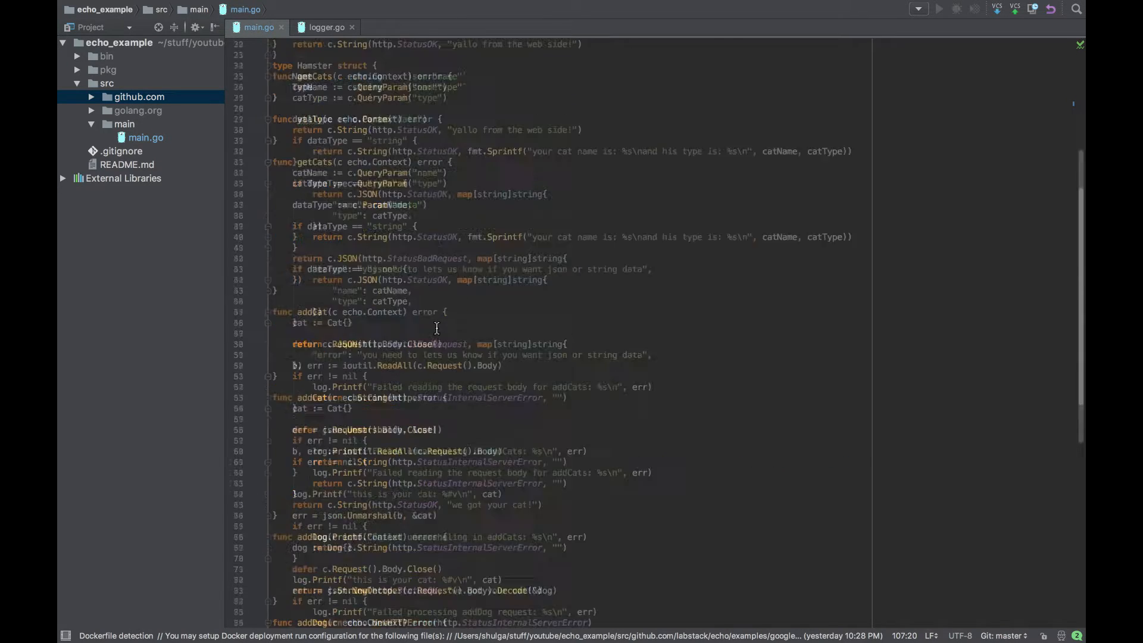
{"action": "scroll", "scroll_direction": "down", "scroll_amount": 3}
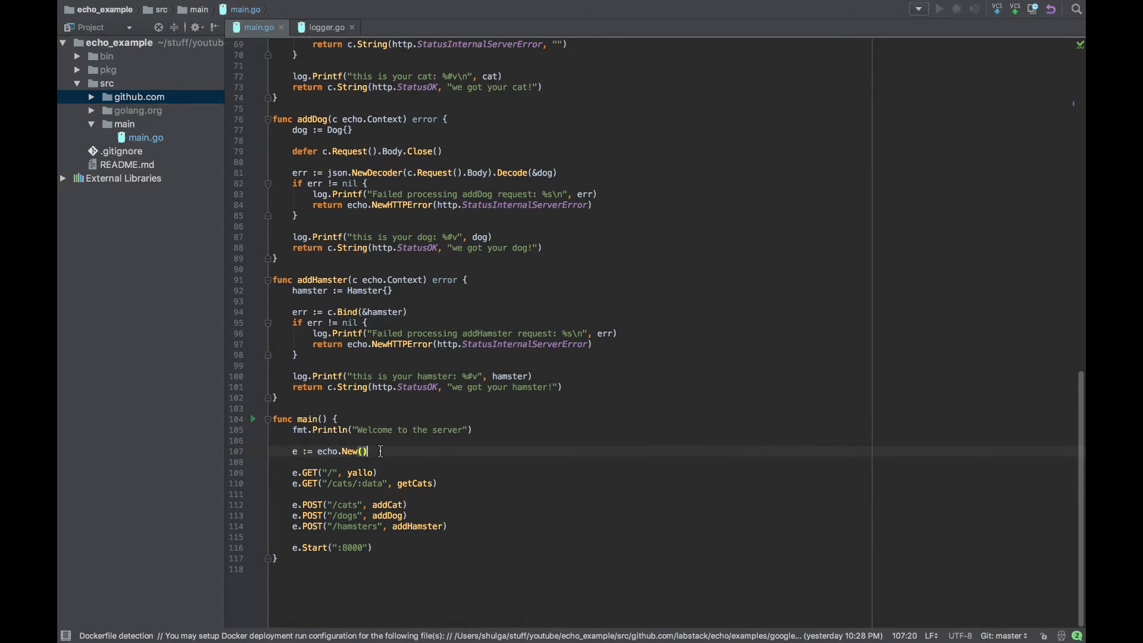
{"action": "key", "text": "Enter"}
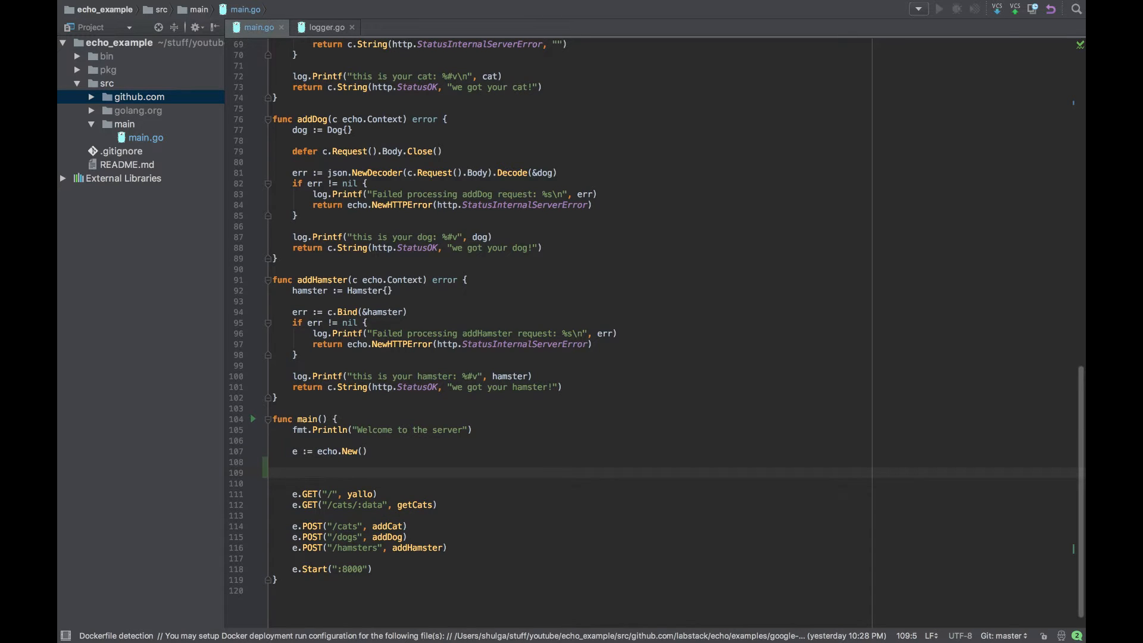
{"action": "type", "text": "g :="}
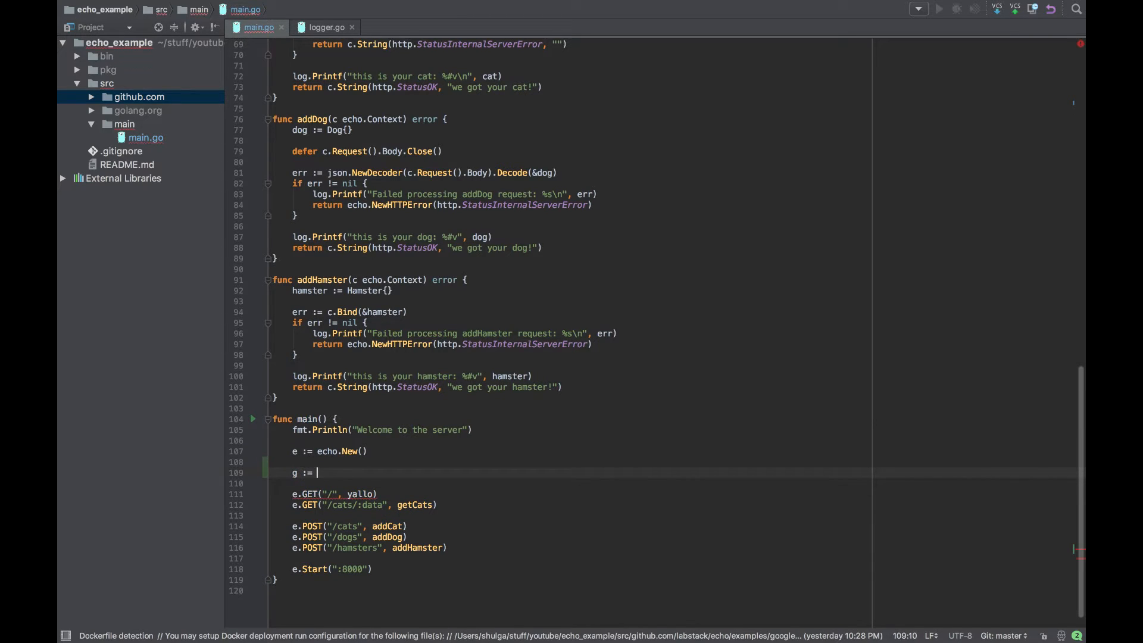
{"action": "type", "text": "e."}
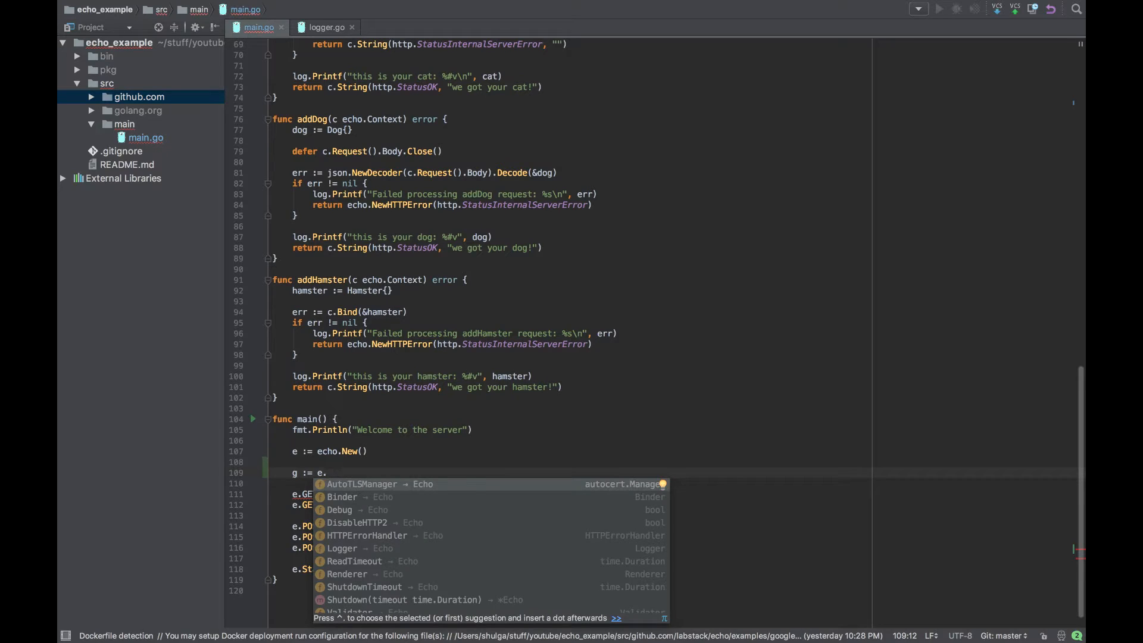
{"action": "type", "text": "Grpu"}
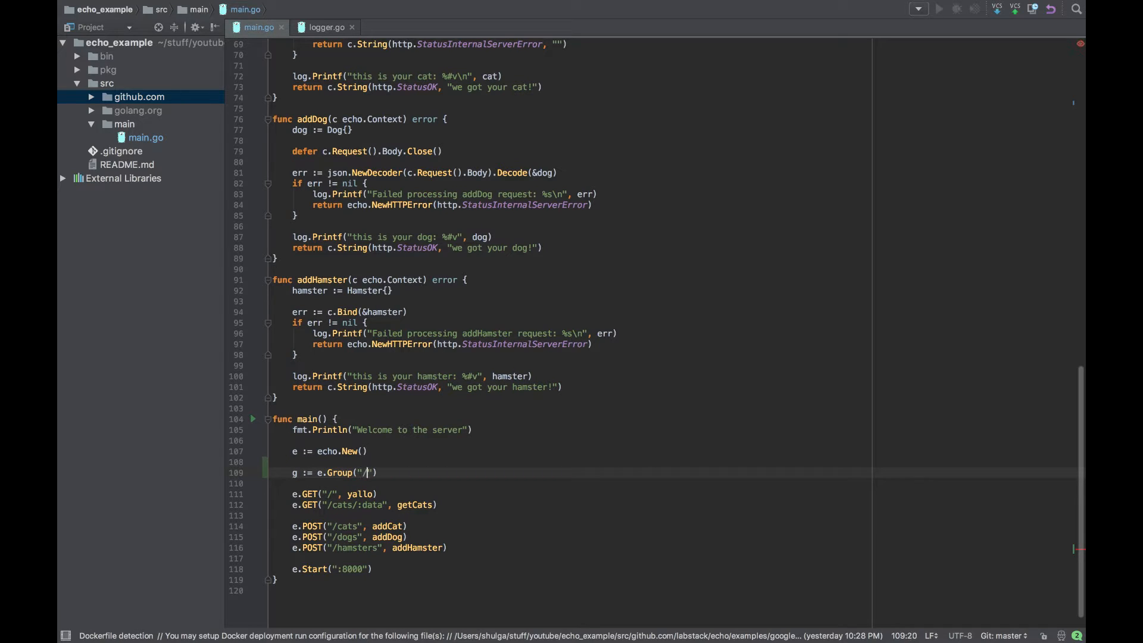
{"action": "type", "text": "admin"}
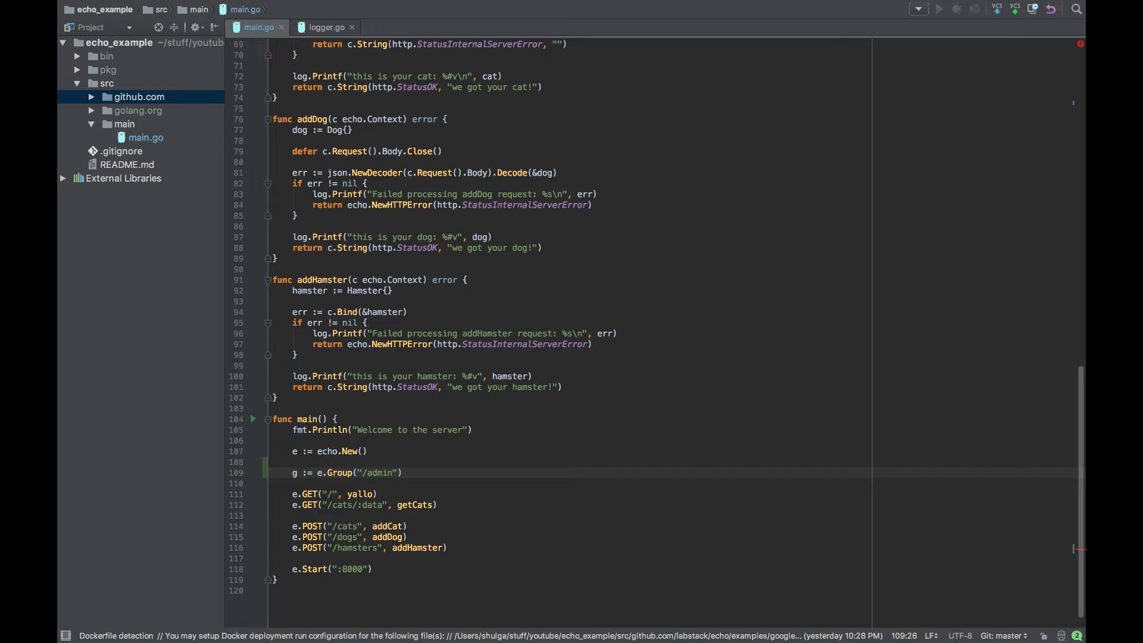
Step: Register g.GET("/main", mainAdmin) on the admin group
{"action": "key", "text": "Enter"}
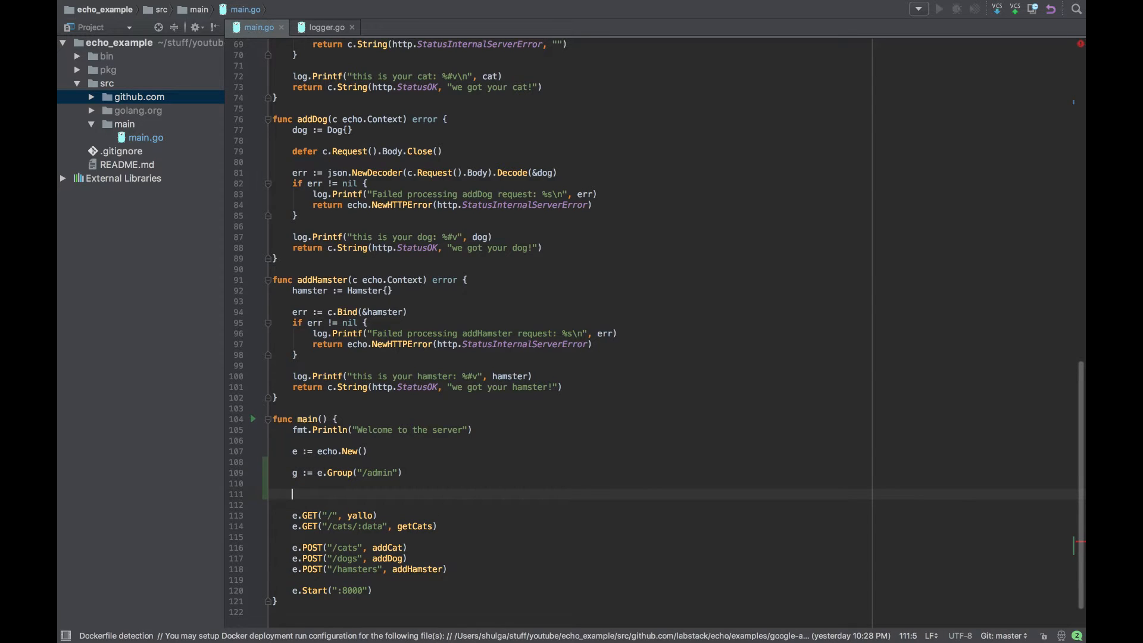
{"action": "type", "text": "g.GET("}
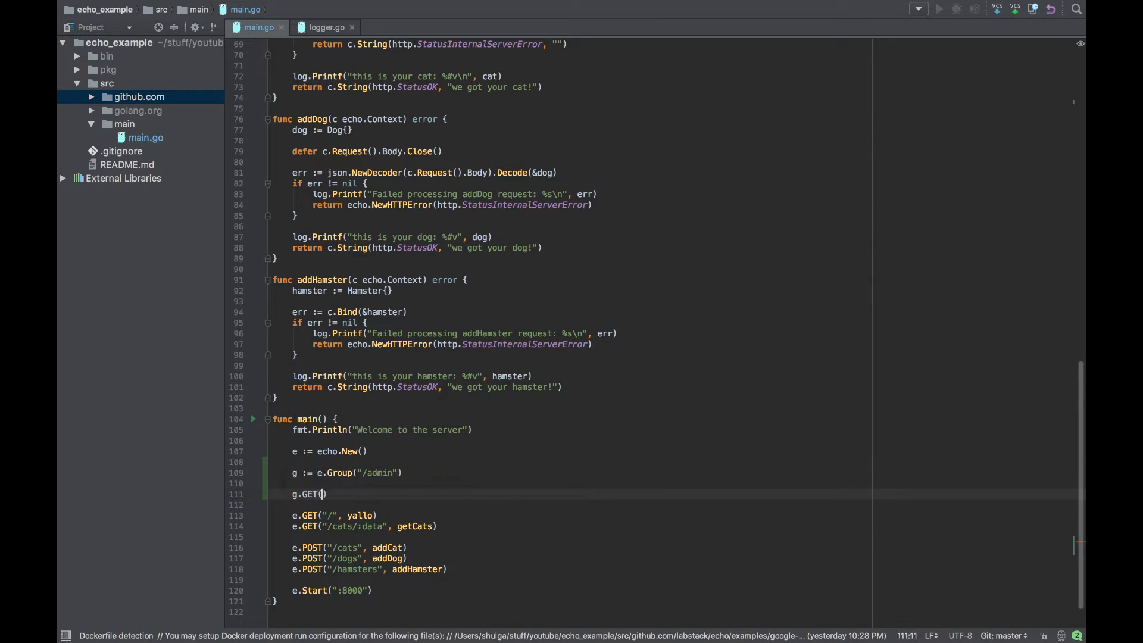
{"action": "type", "text": "\""}
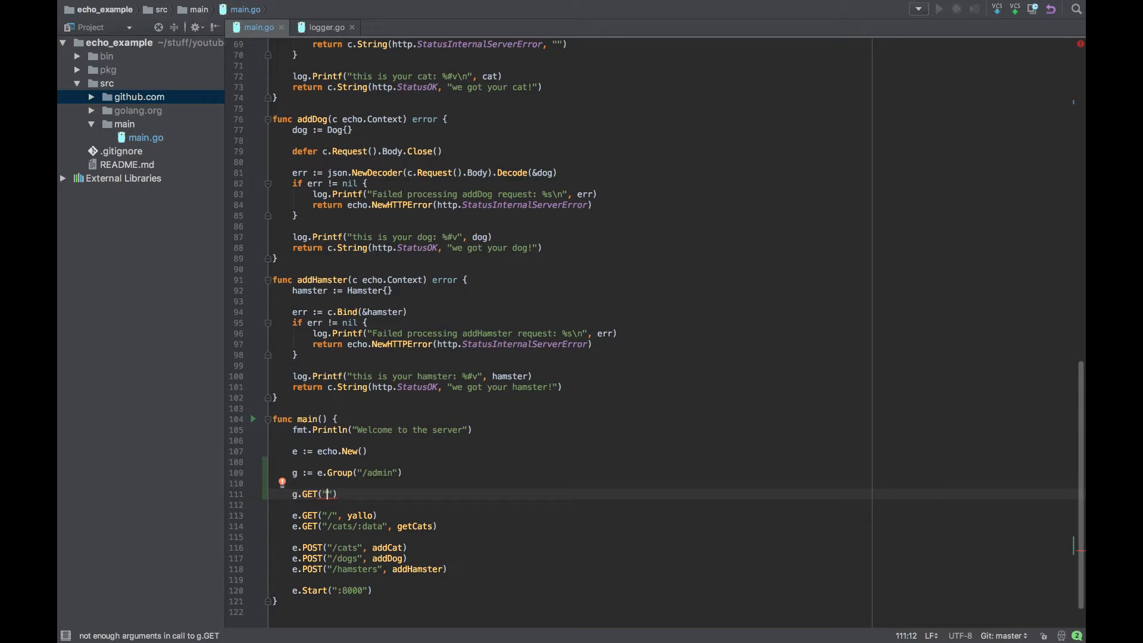
{"action": "type", "text": "/main"}
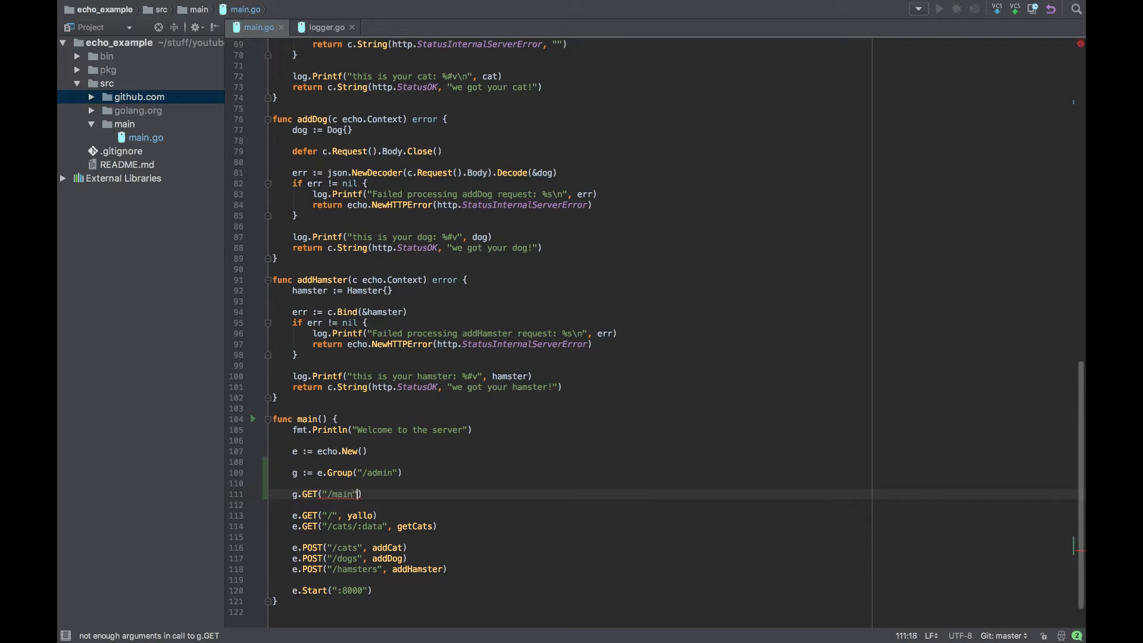
{"action": "type", "text": ","}
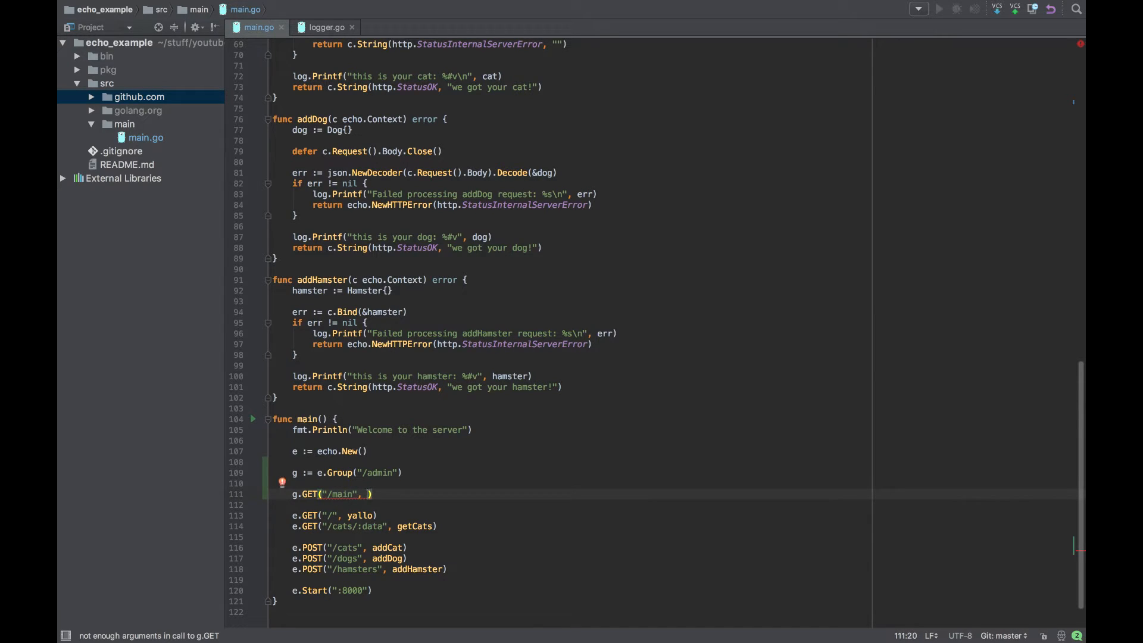
{"action": "type", "text": "mainA"}
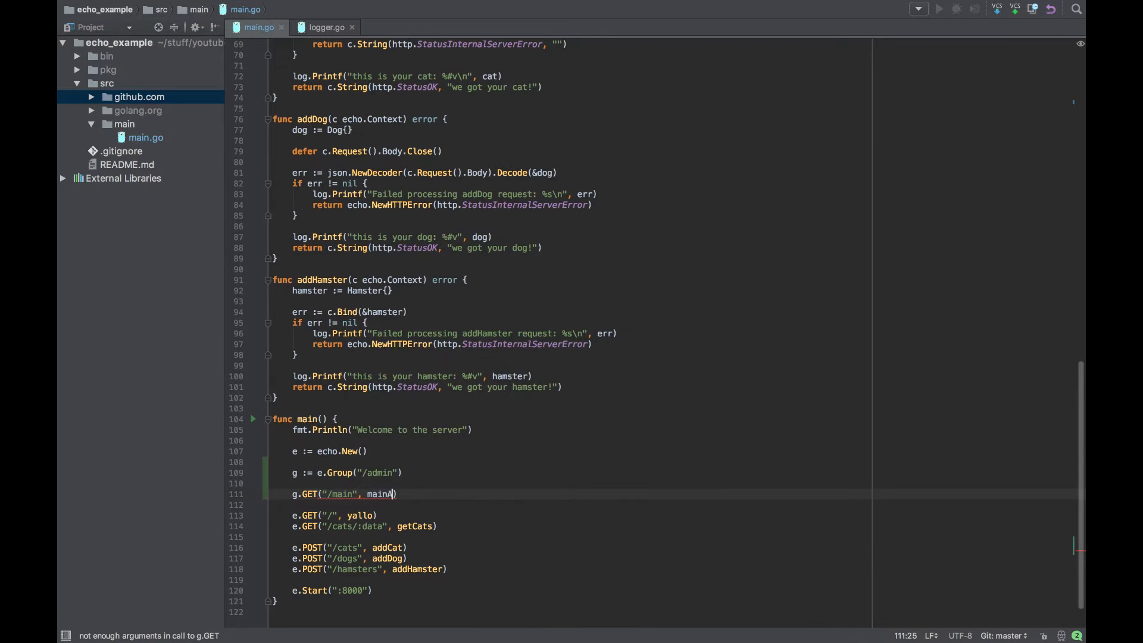
{"action": "type", "text": "dmin"}
{"action": "type", "text": "func"}
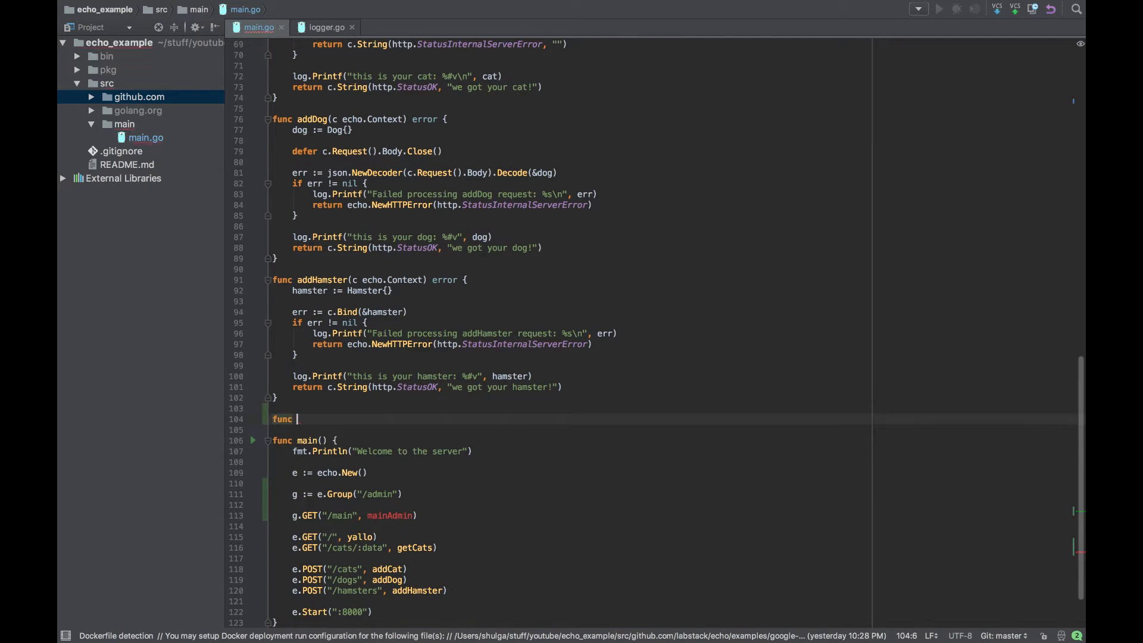
Step: Declare func mainAdmin(c echo.Context) error
{"action": "type", "text": "mainA"}
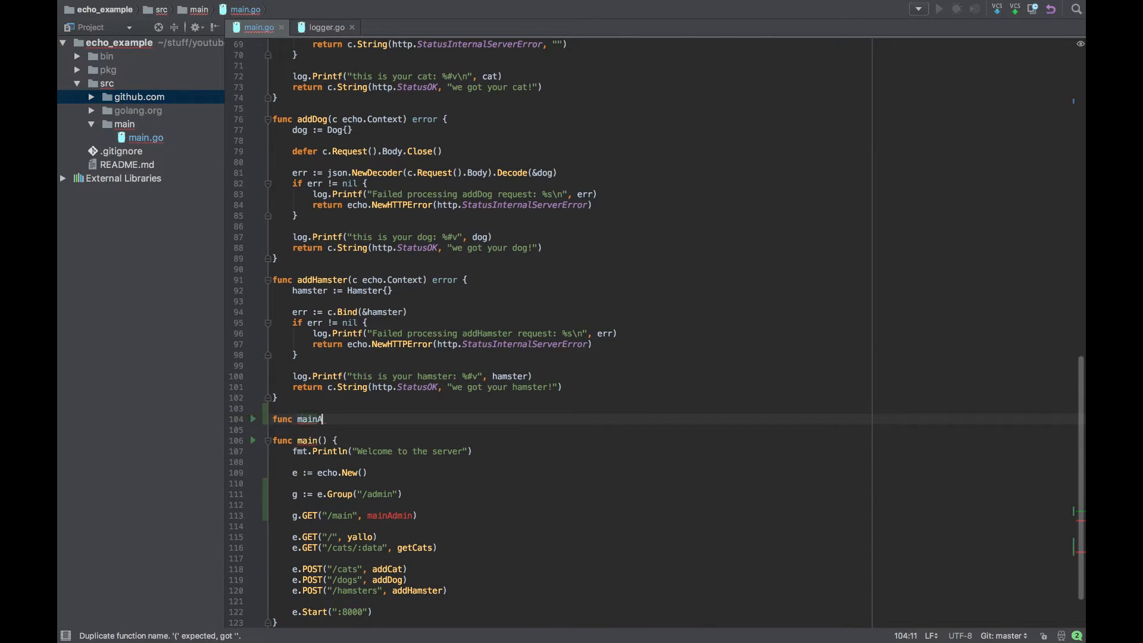
{"action": "type", "text": "dmin()"}
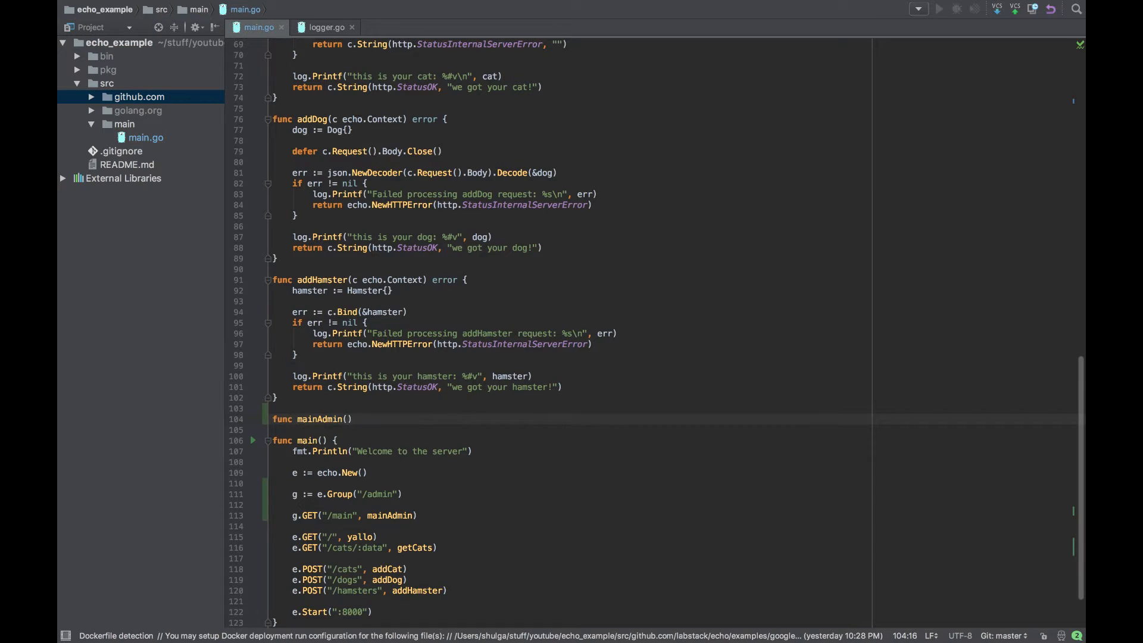
{"action": "type", "text": "c ech"}
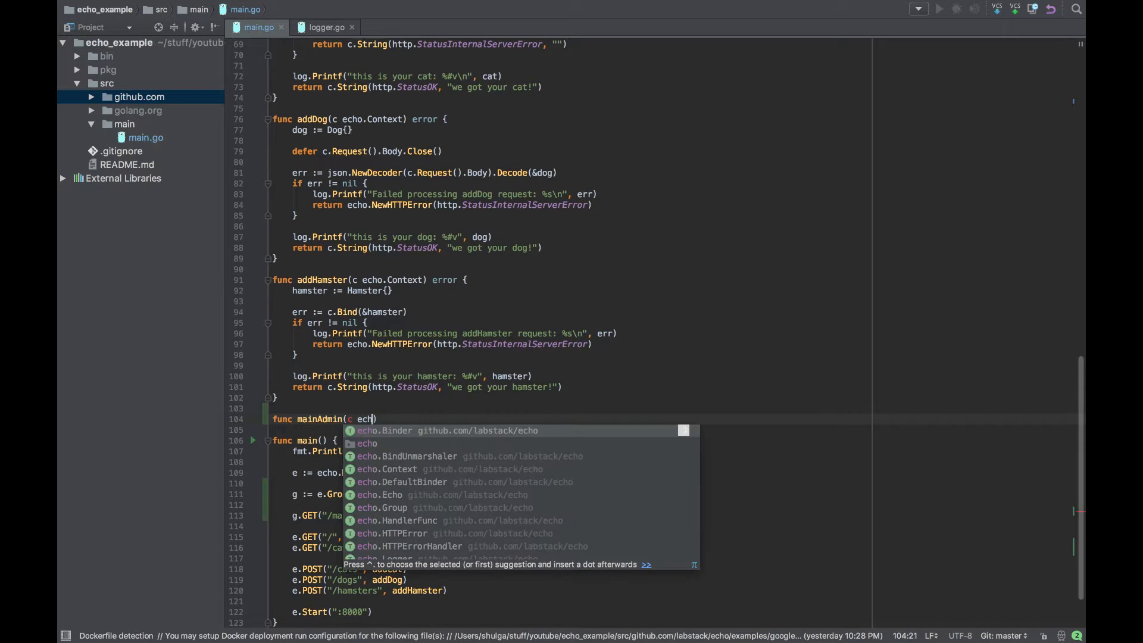
{"action": "type", "text": ".Context"}
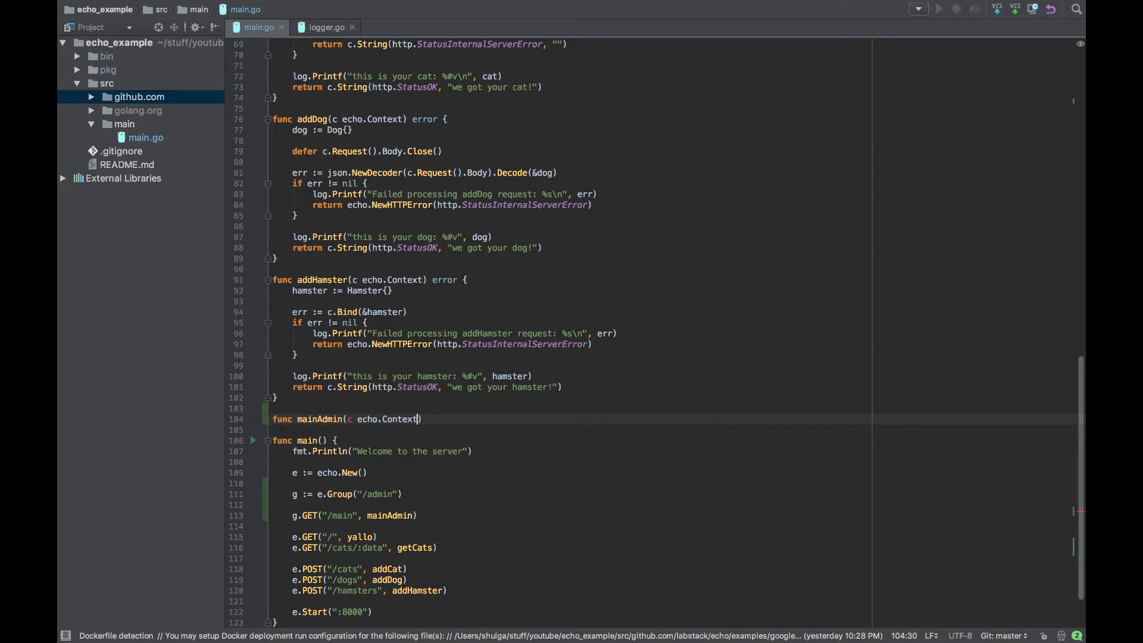
{"action": "type", "text": "error {"}
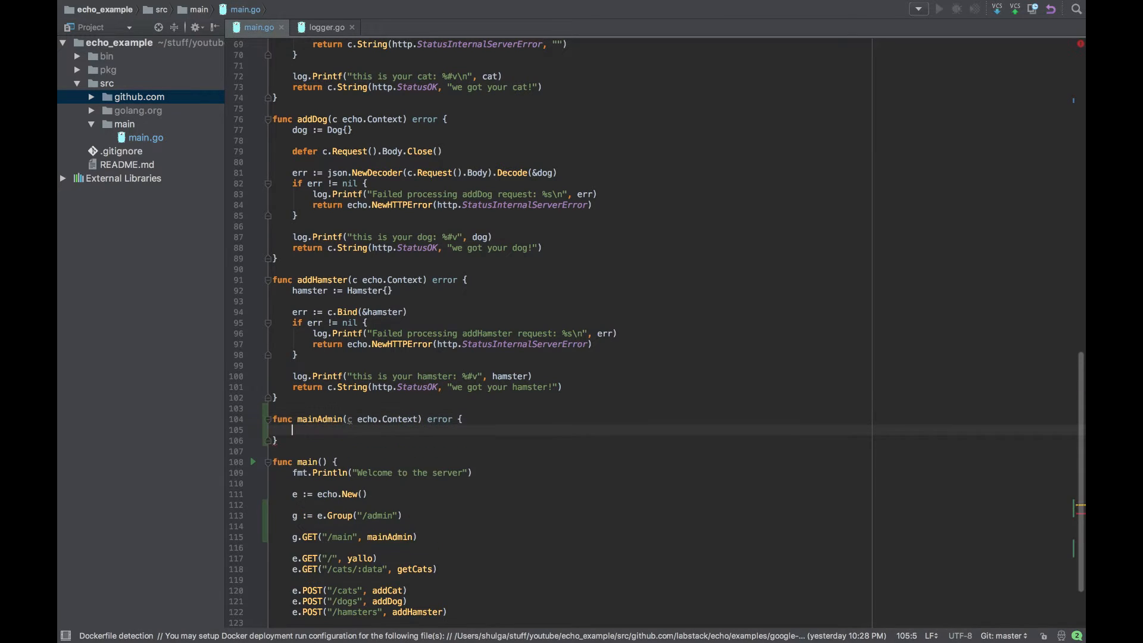
Step: Return c.String with http.StatusOK and "horay you are on the secret amdin main page!"
{"action": "type", "text": "return c"}
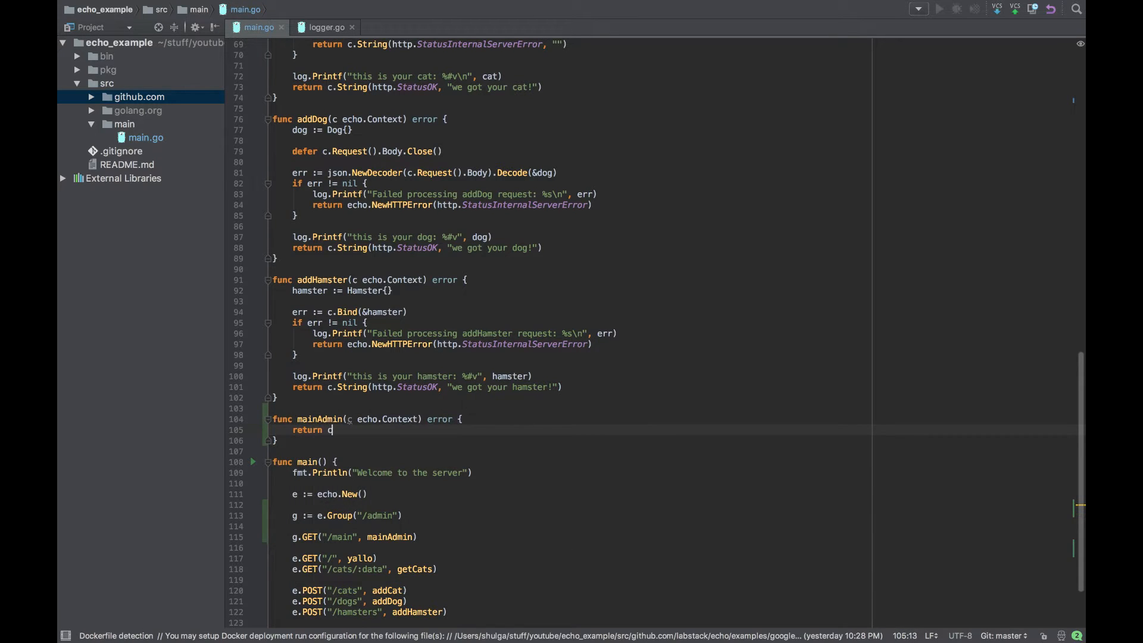
{"action": "type", "text": ".String"}
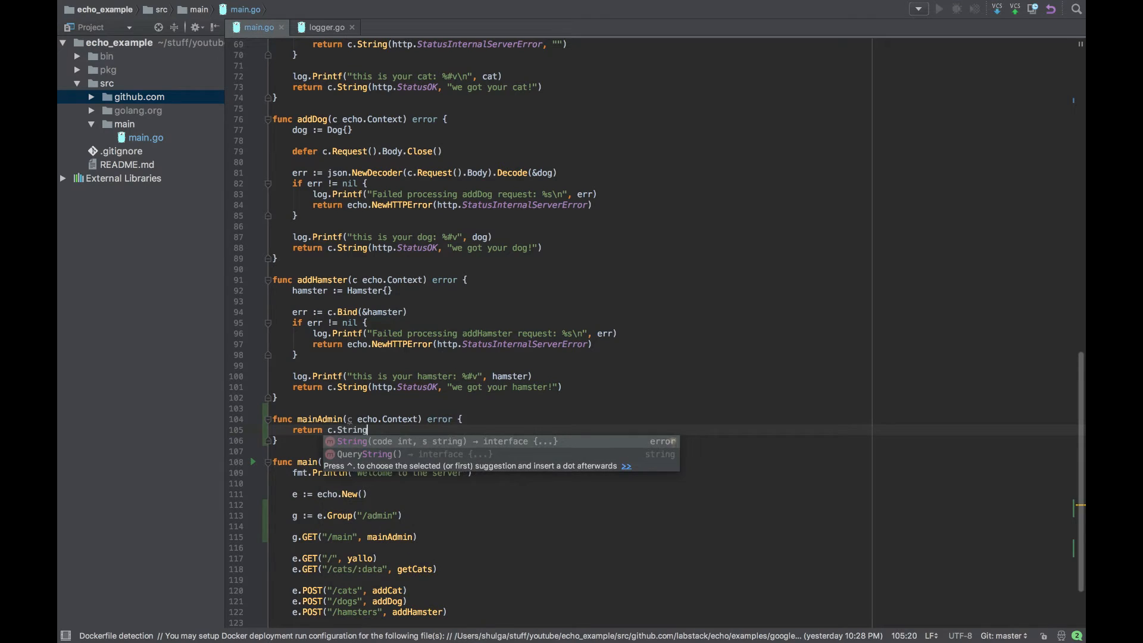
{"action": "type", "text": "(http."}
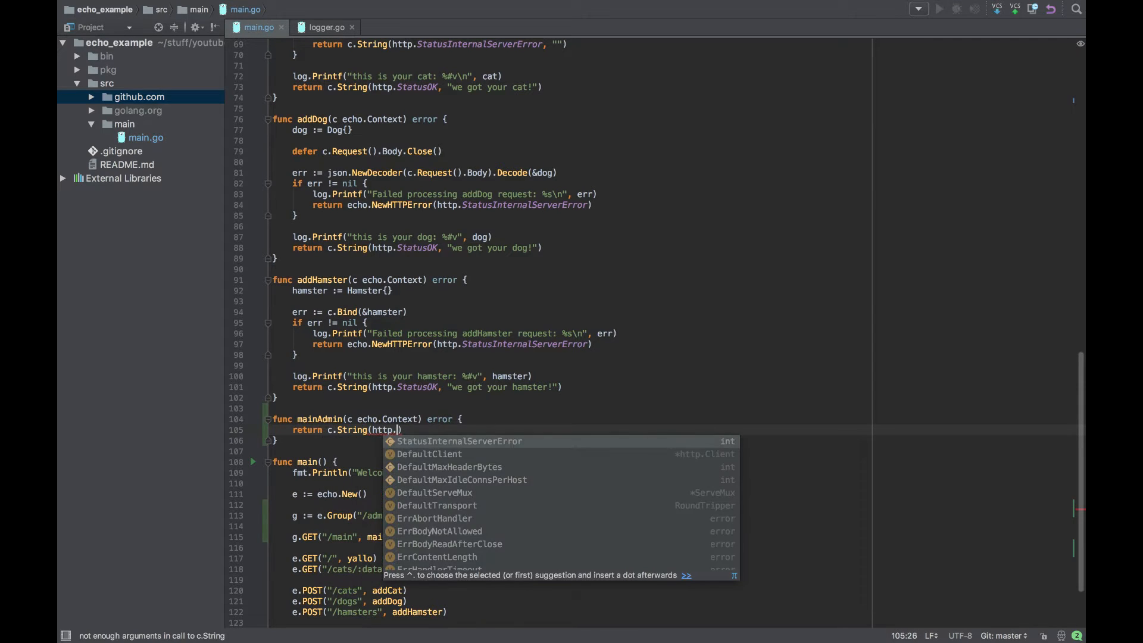
{"action": "type", "text": "StatusOK"}
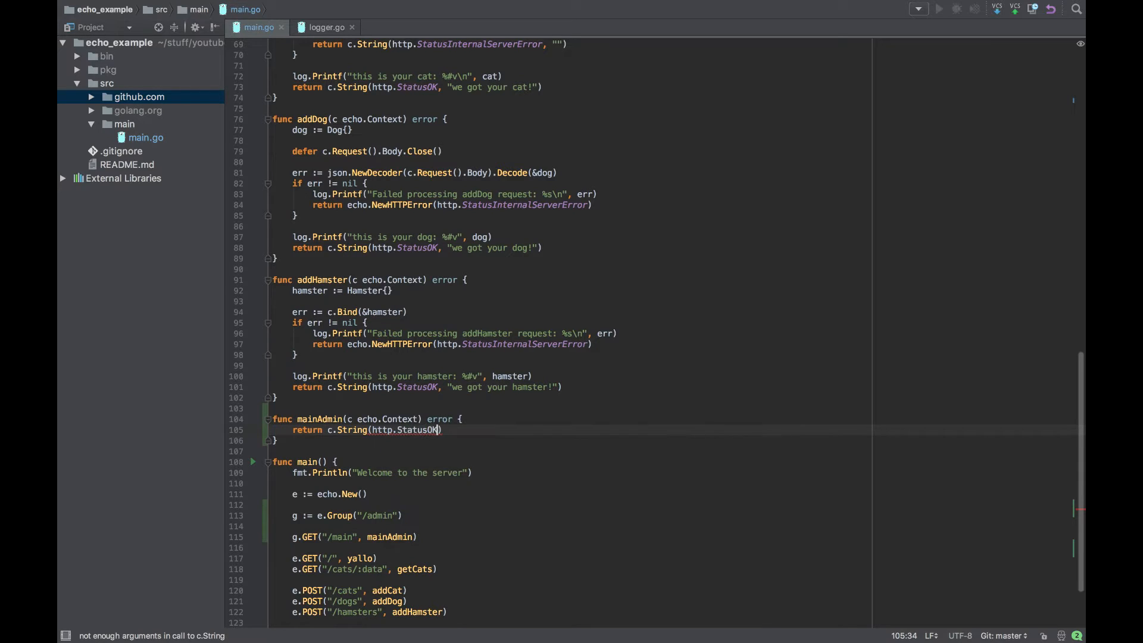
{"action": "type", "text": ", \"\""}
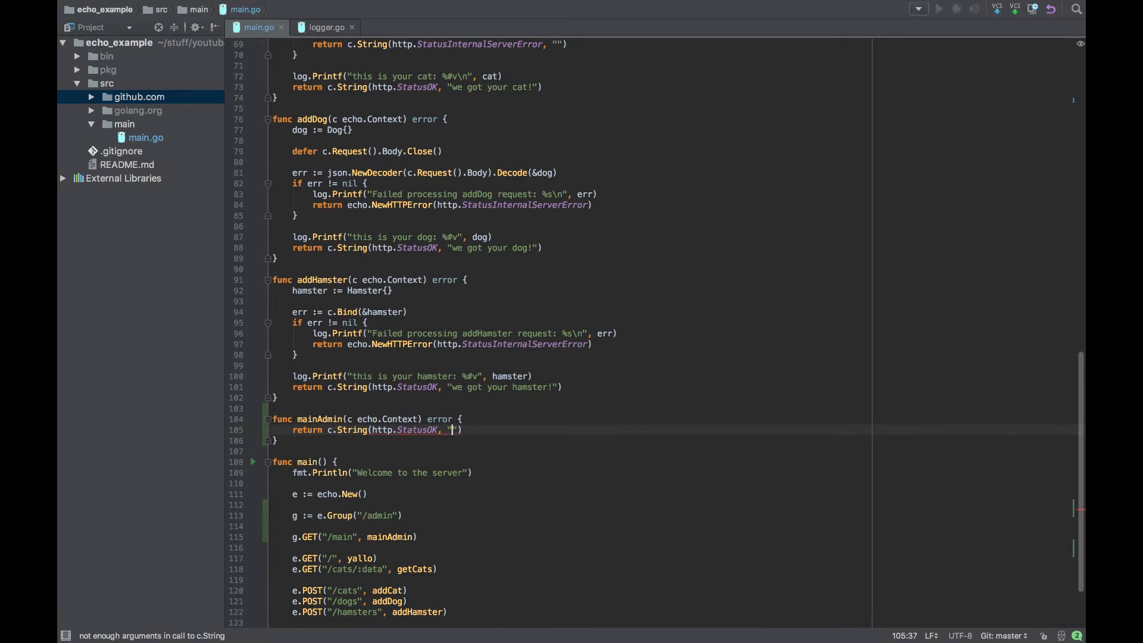
{"action": "type", "text": "hom"}
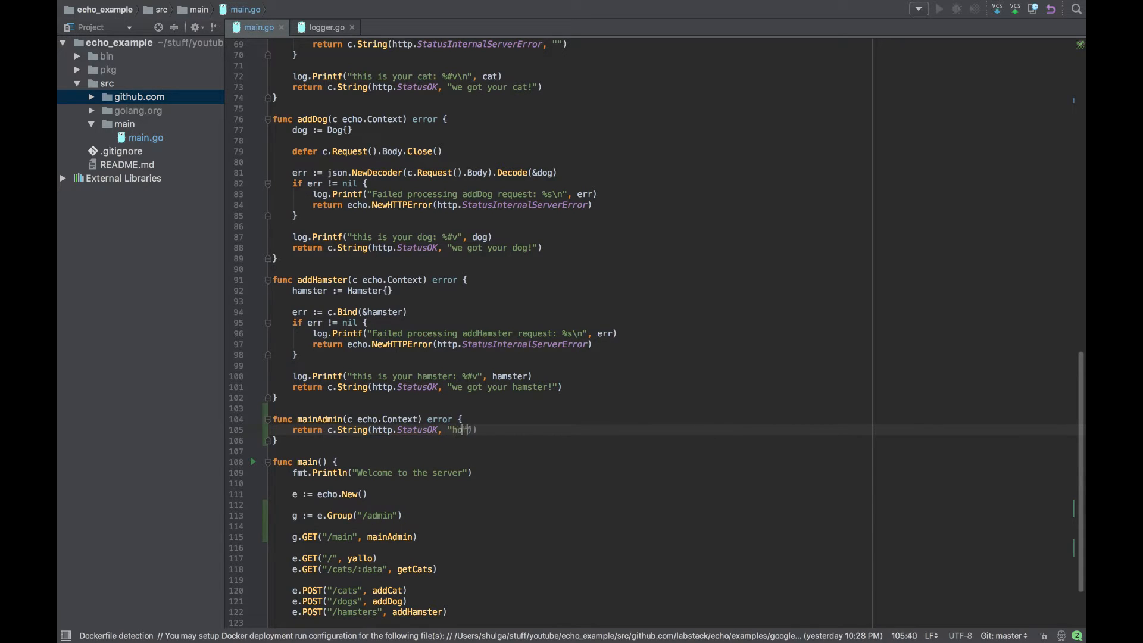
{"action": "type", "text": "oray you"}
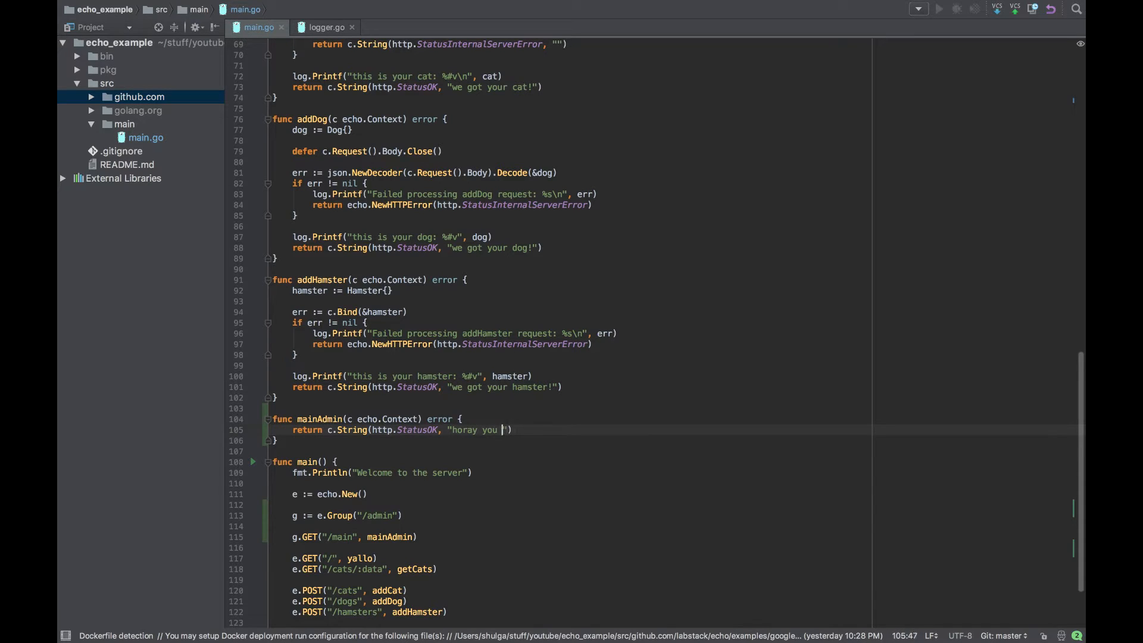
{"action": "type", "text": "are on the secret"}
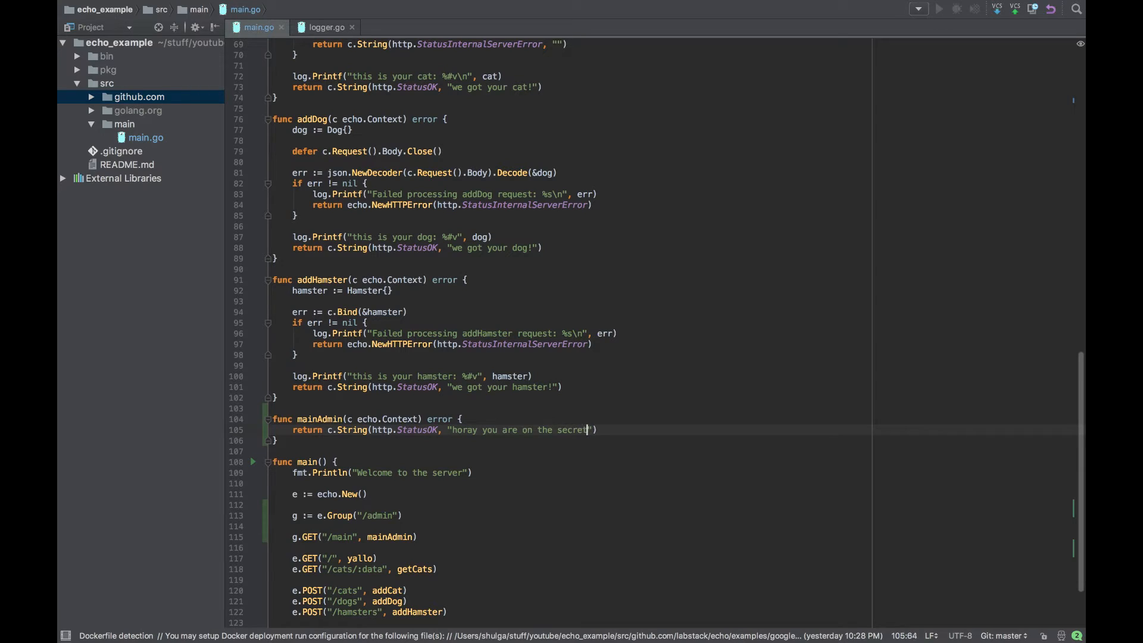
{"action": "type", "text": "amdin main"}
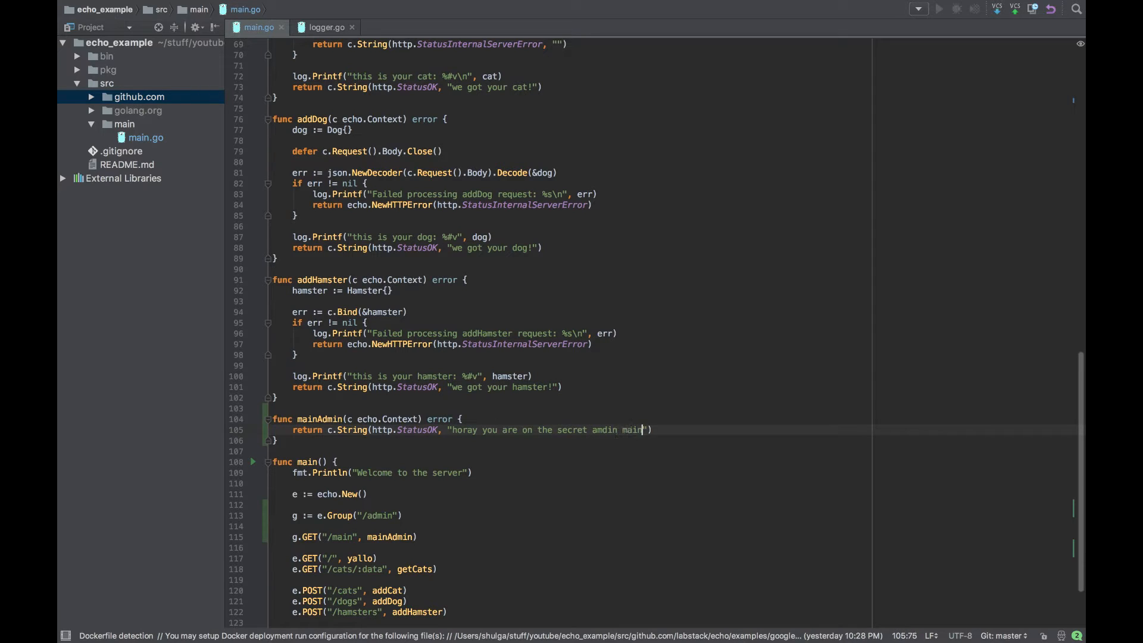
{"action": "type", "text": "page!"}
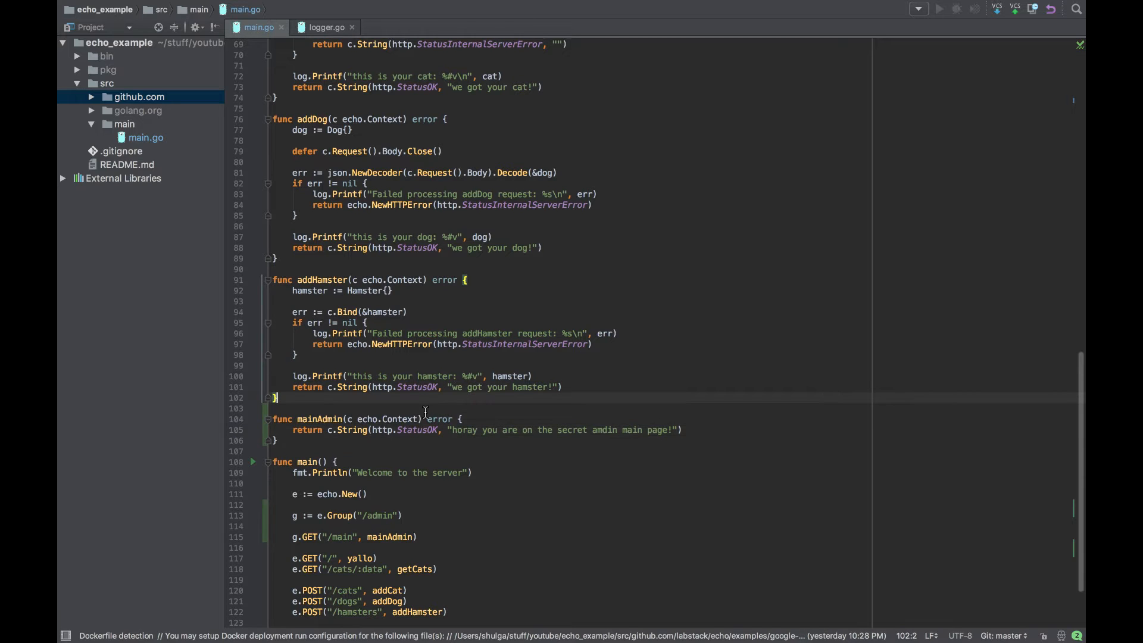
{"action": "scroll", "scroll_direction": "down", "scroll_amount": 3}
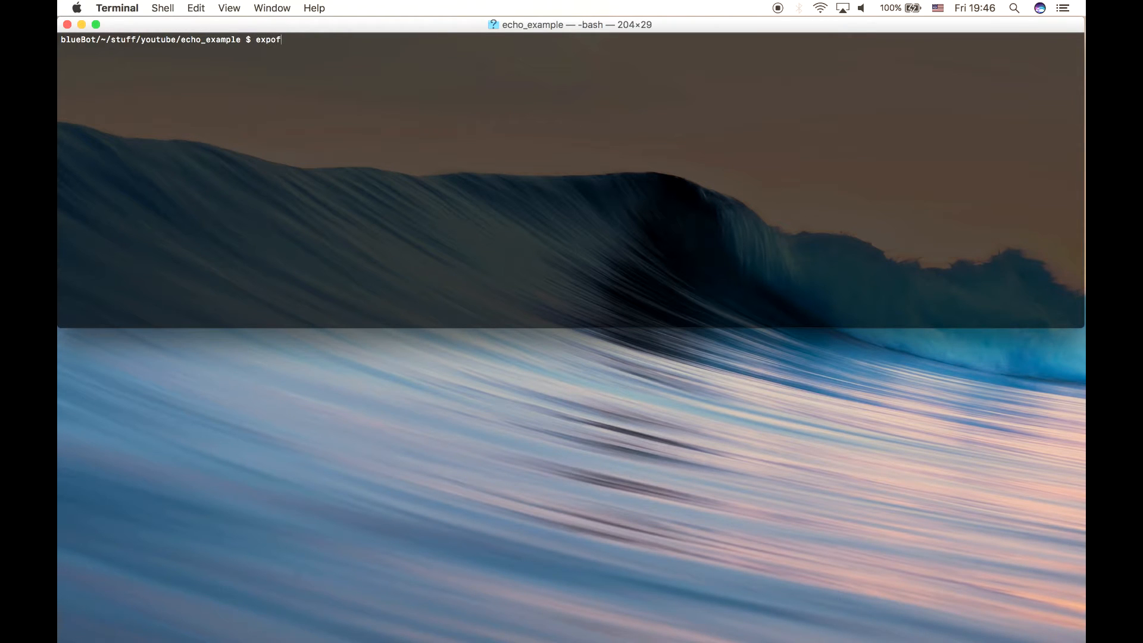
Step: Export GOPATH=`pwd`, run go install main, and start bin/main
{"action": "type", "text": "export"}
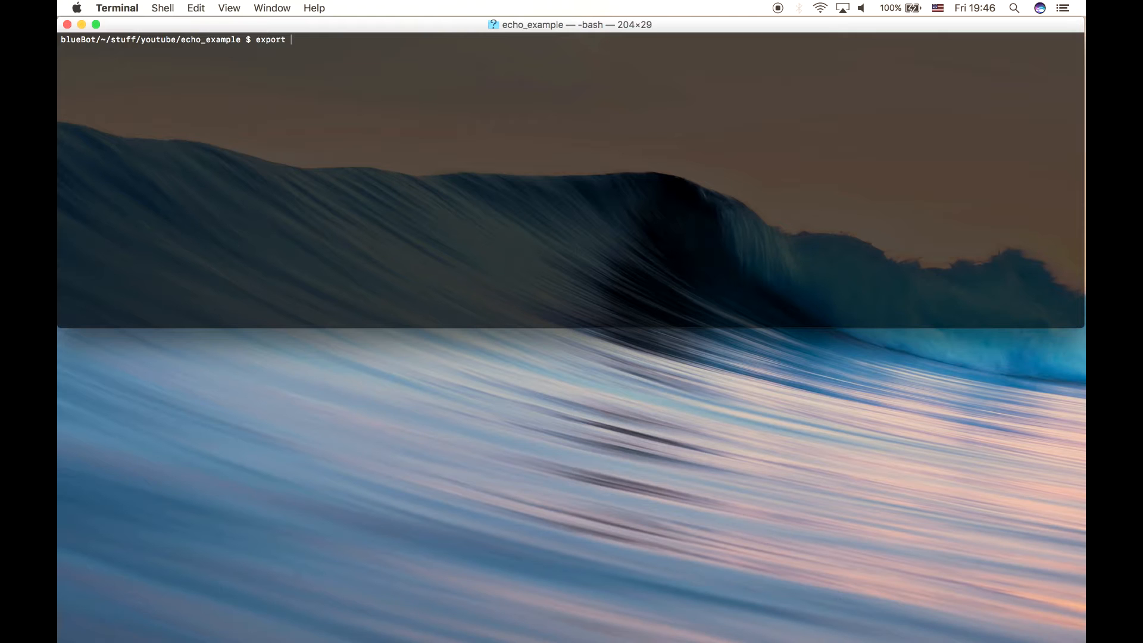
{"action": "type", "text": "GOPA"}
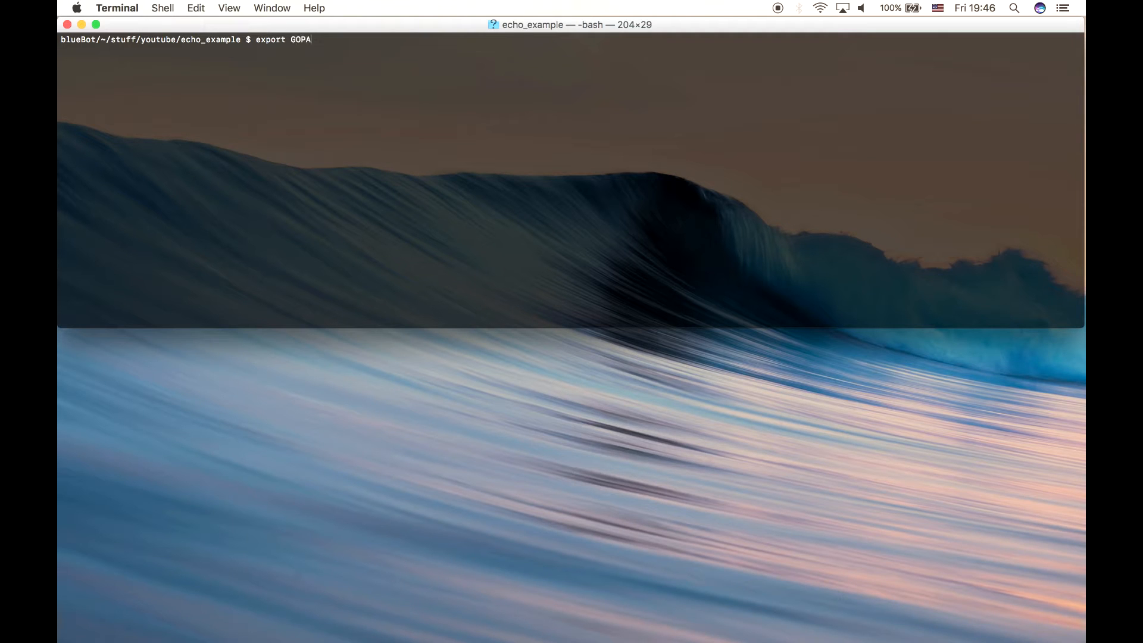
{"action": "type", "text": "TH"}
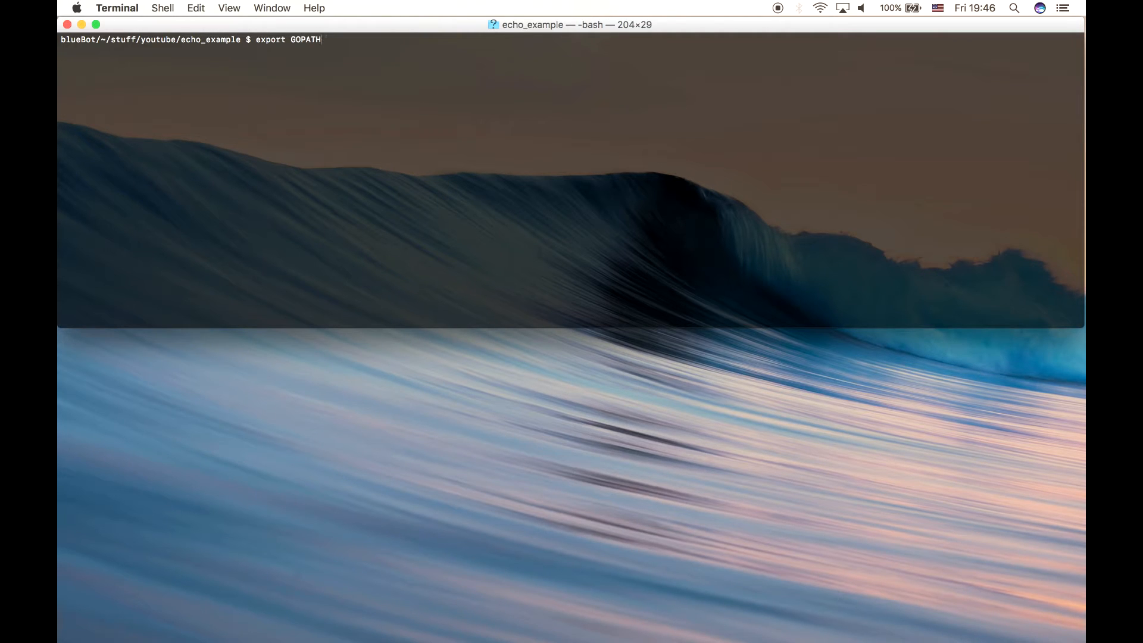
{"action": "type", "text": "=`pw"}
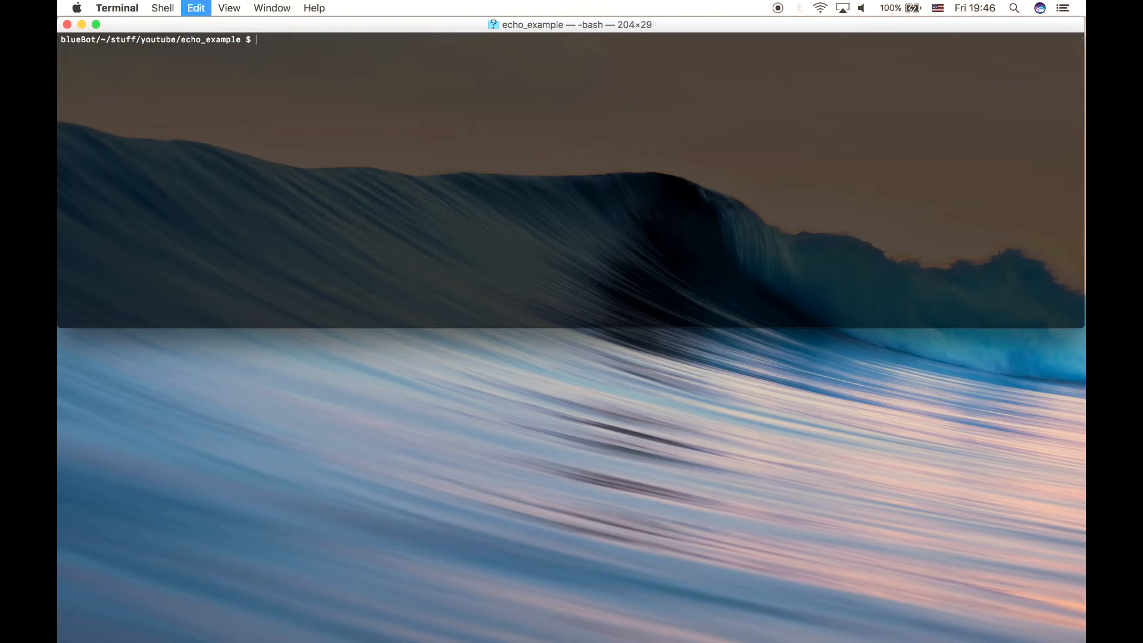
{"action": "type", "text": "go install main"}
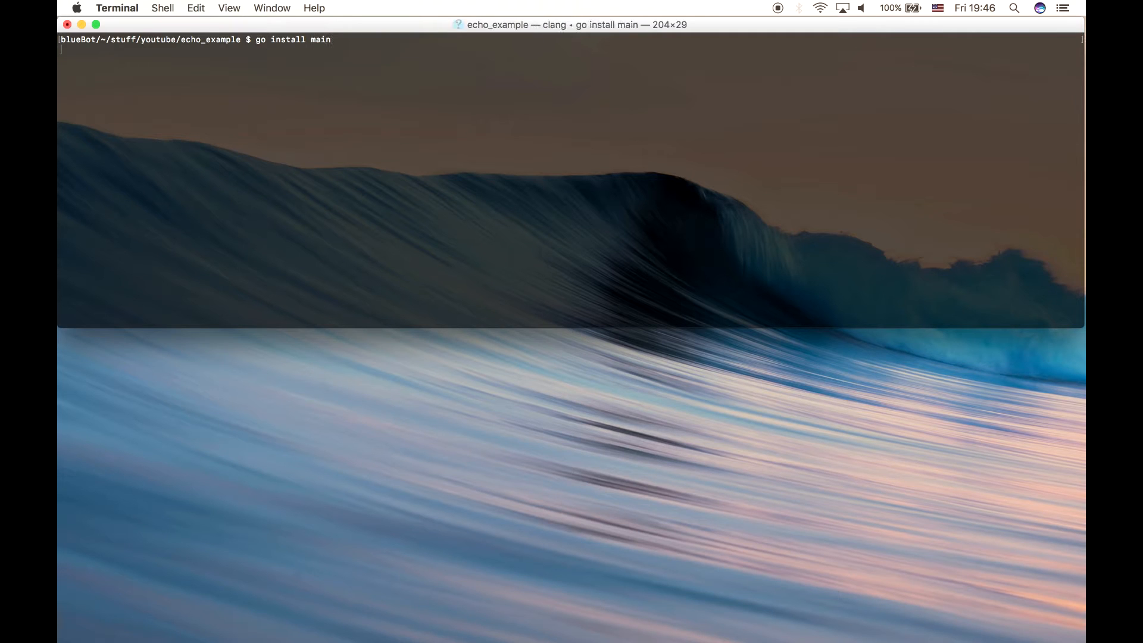
{"action": "type", "text": "bin/main"}
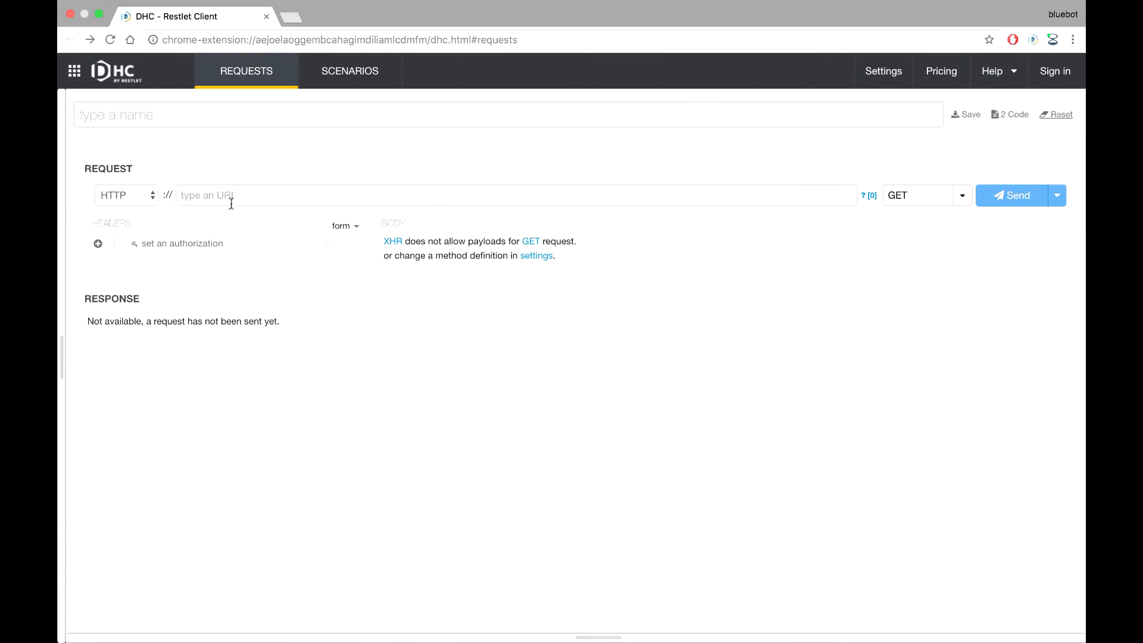
Step: Send a GET request to localhost:8000/admin/main in the REST client
{"action": "type", "text": "lo"}
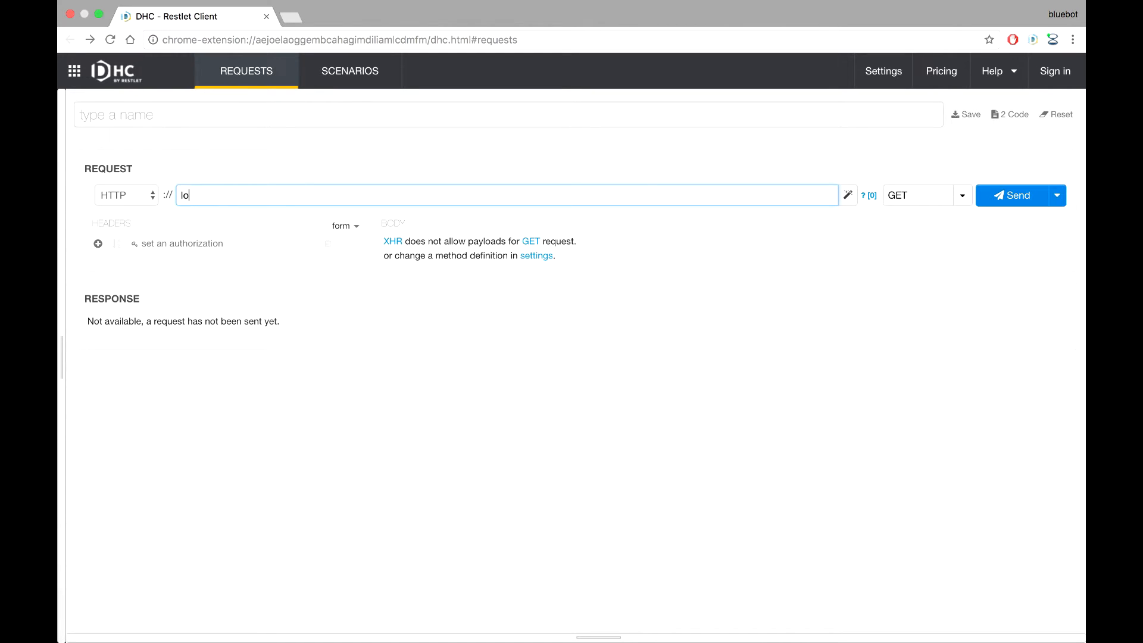
{"action": "type", "text": "c"}
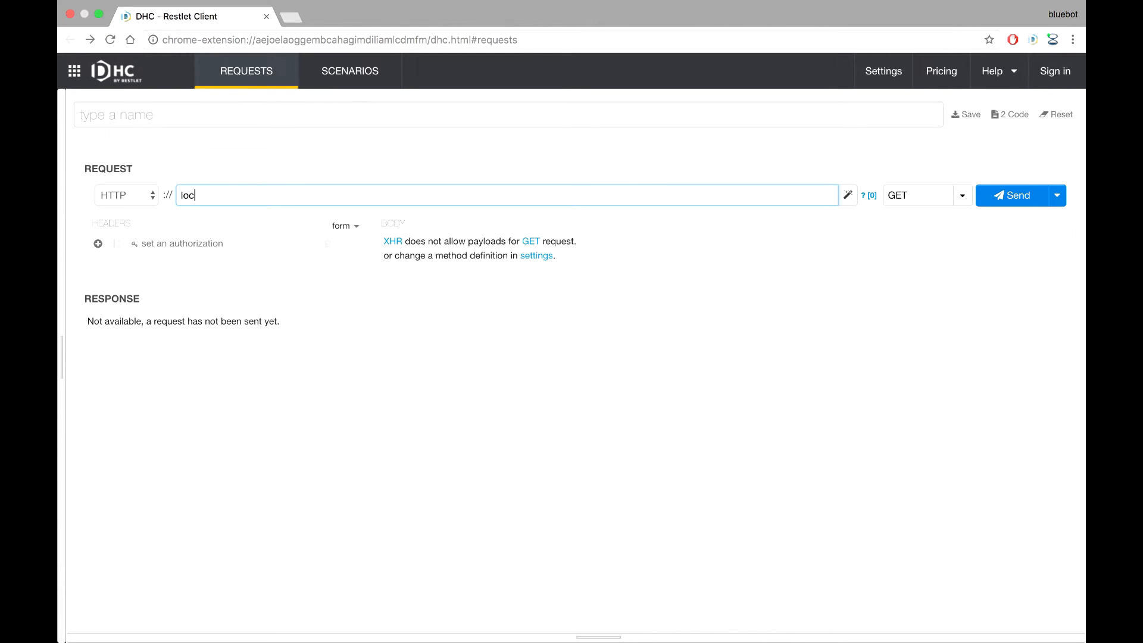
{"action": "type", "text": "alhost:"}
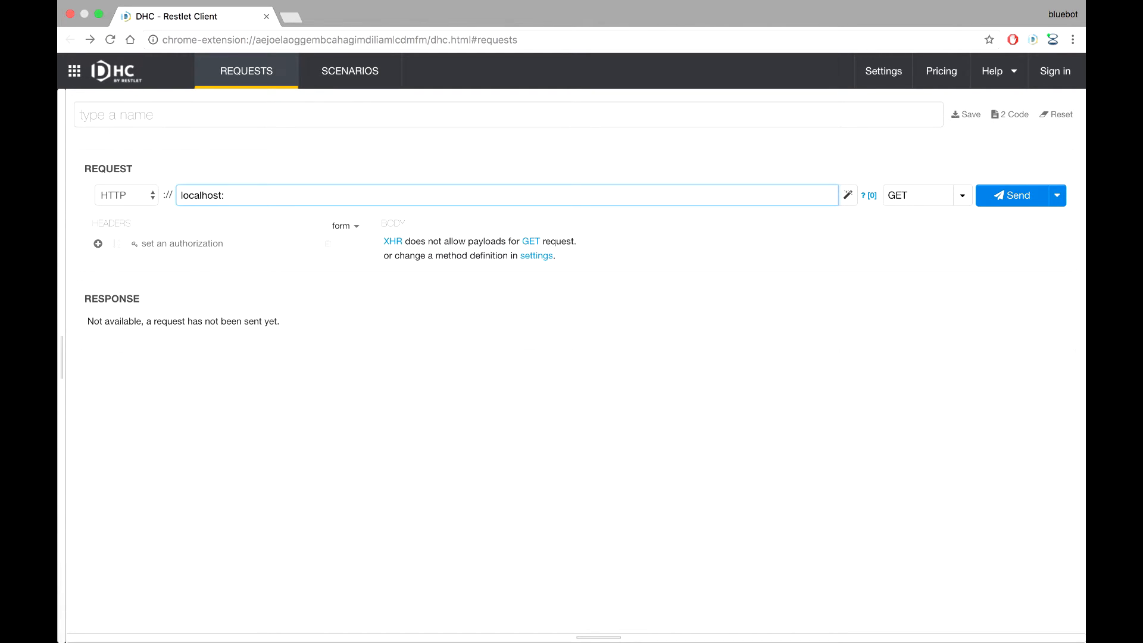
{"action": "type", "text": "8000/"}
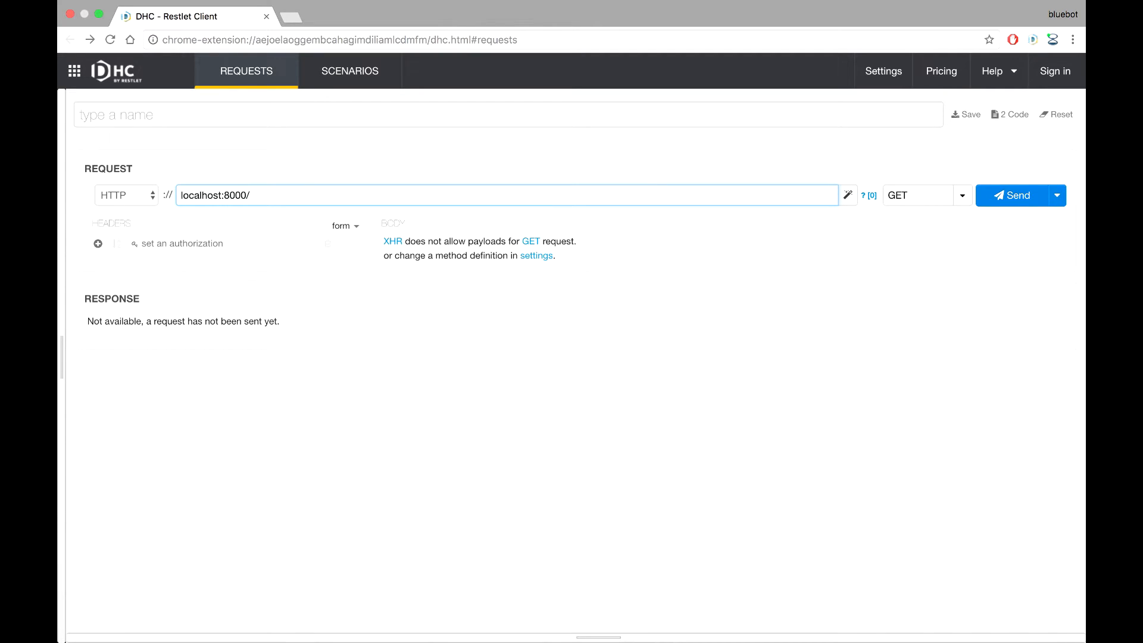
{"action": "type", "text": "asmi"}
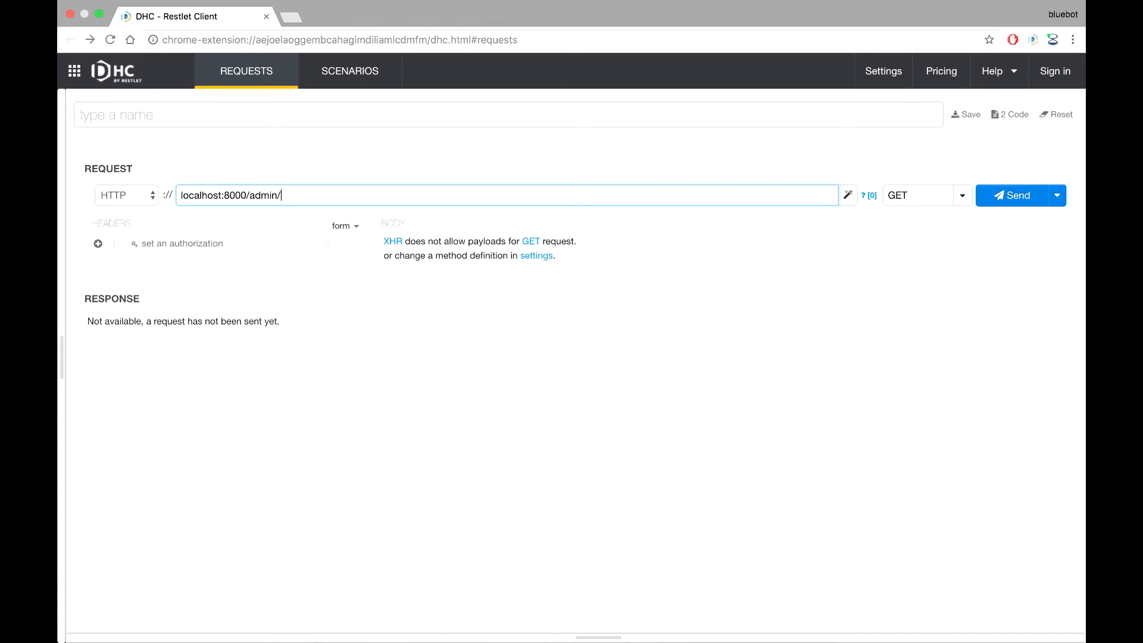
{"action": "type", "text": "m"}
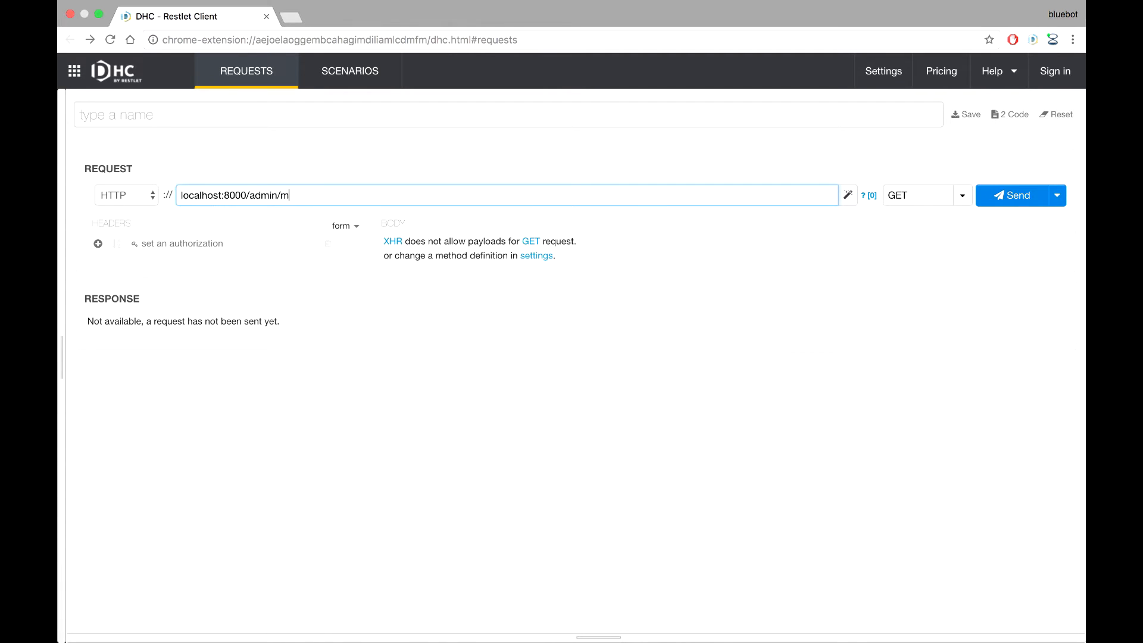
{"action": "type", "text": "ain"}
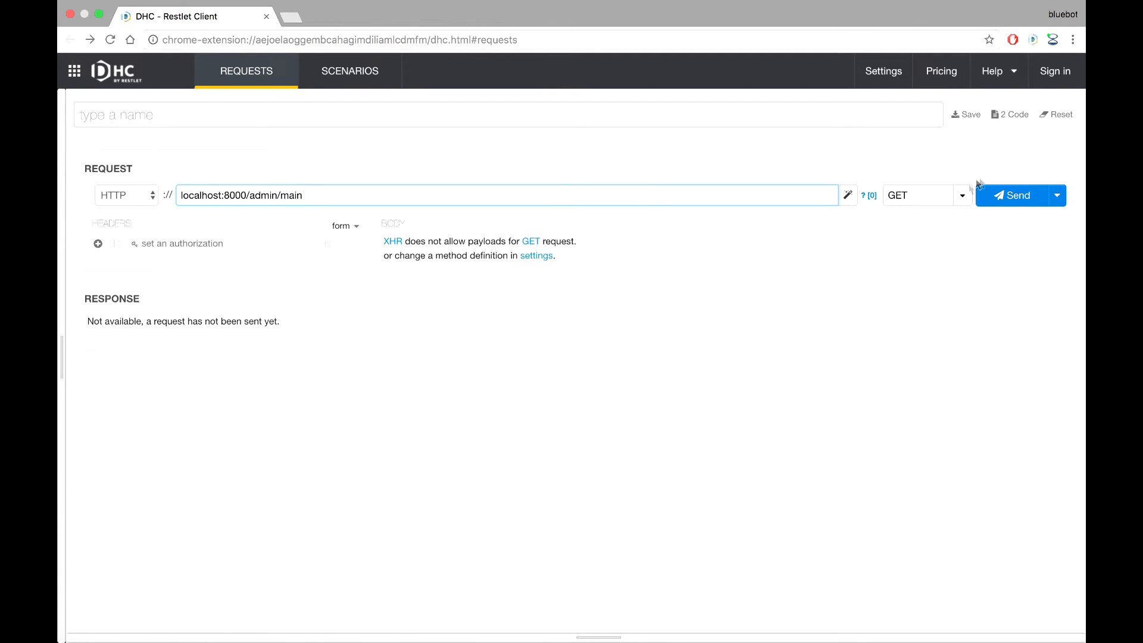
{"action": "left_click", "coordinate": [1016, 195]}
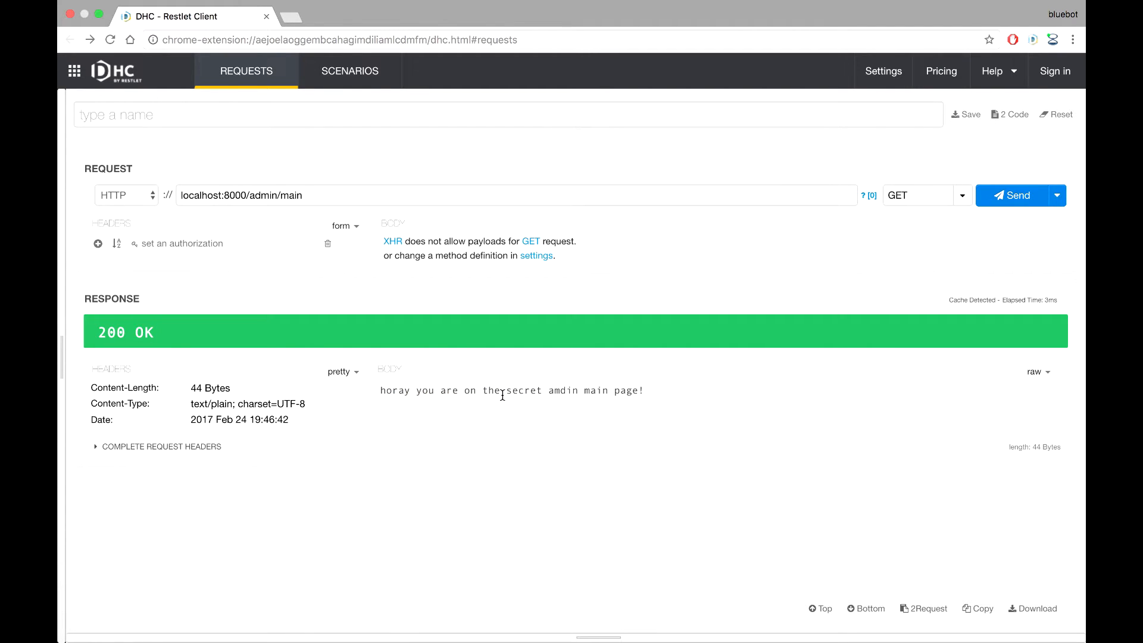
{"action": "left_click_drag", "start_coordinate": [510, 390], "coordinate": [606, 390]}
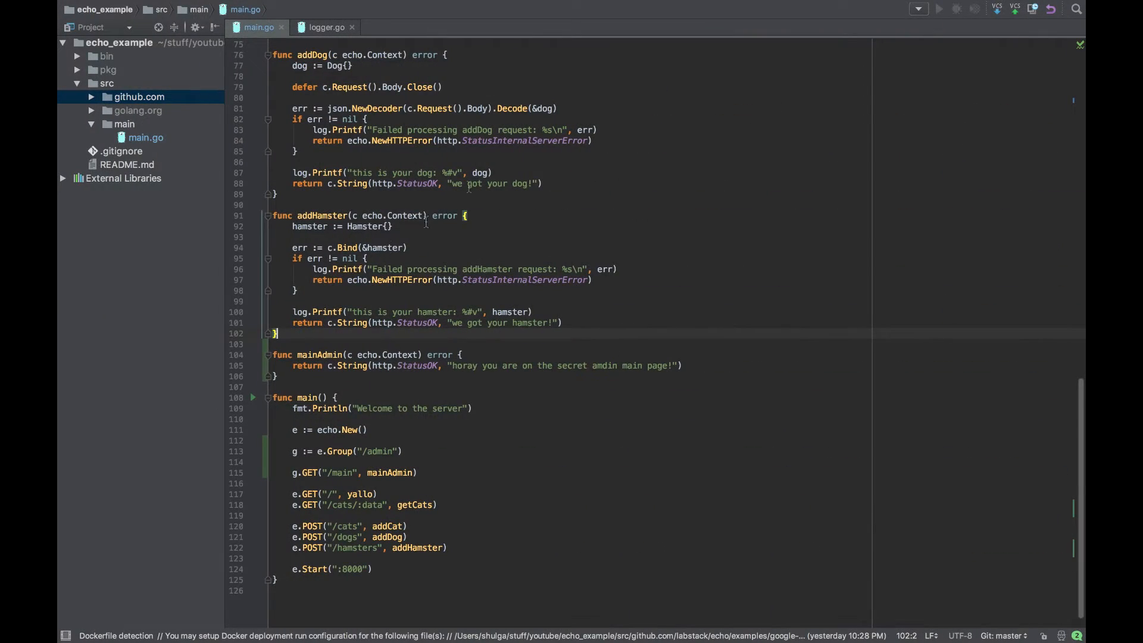
{"action": "mouse_move", "coordinate": [431, 355]}
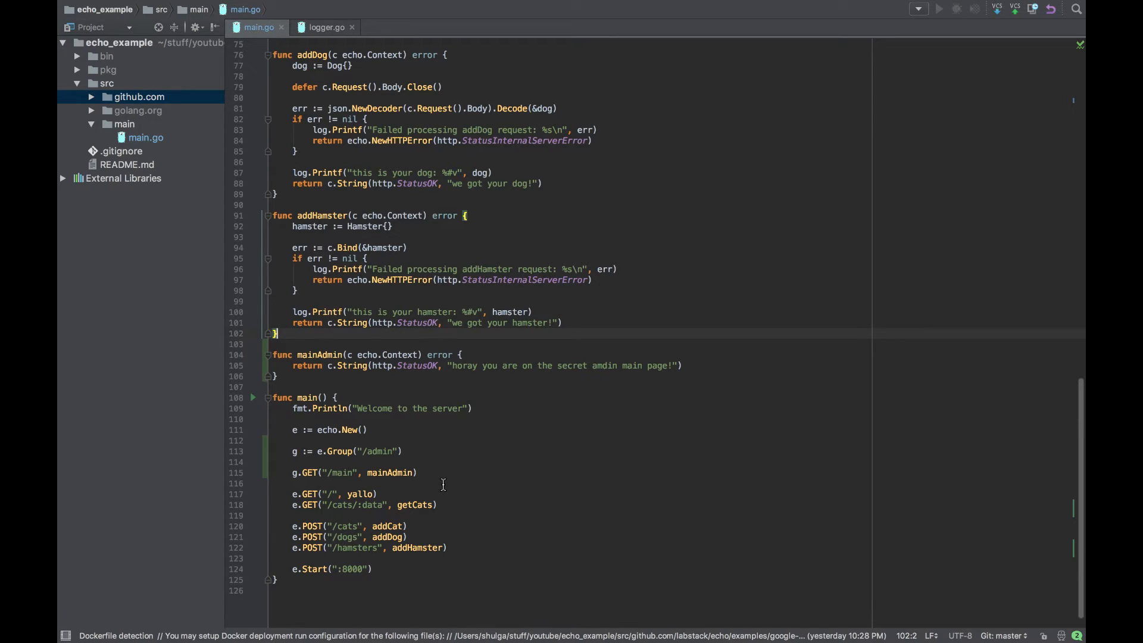
{"action": "mouse_move", "coordinate": [487, 429]}
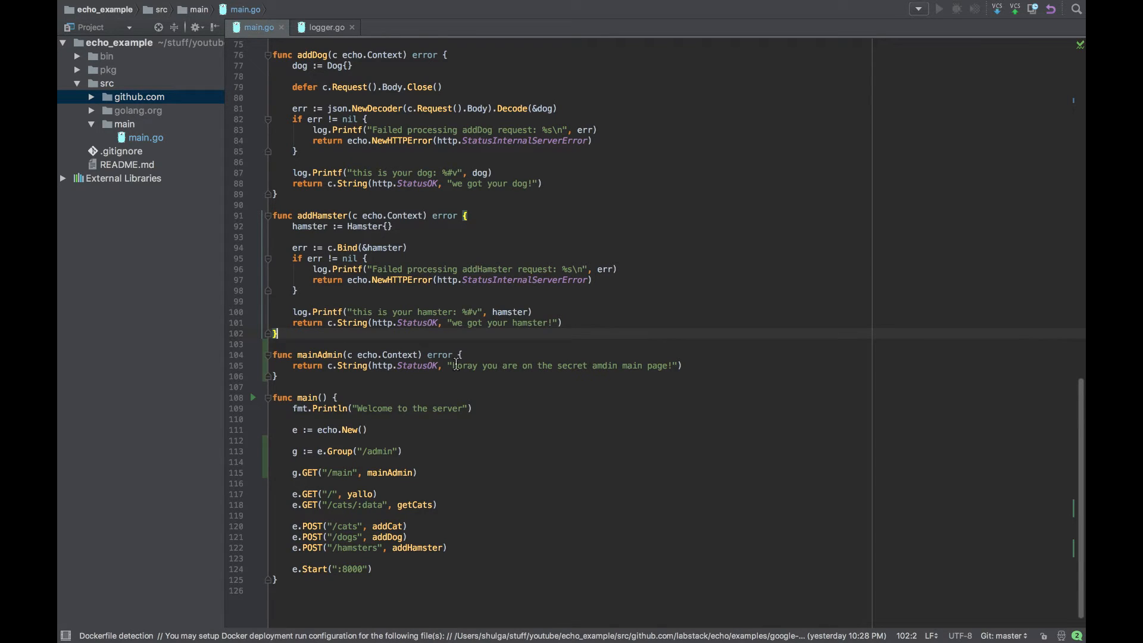
{"action": "mouse_move", "coordinate": [620, 373]}
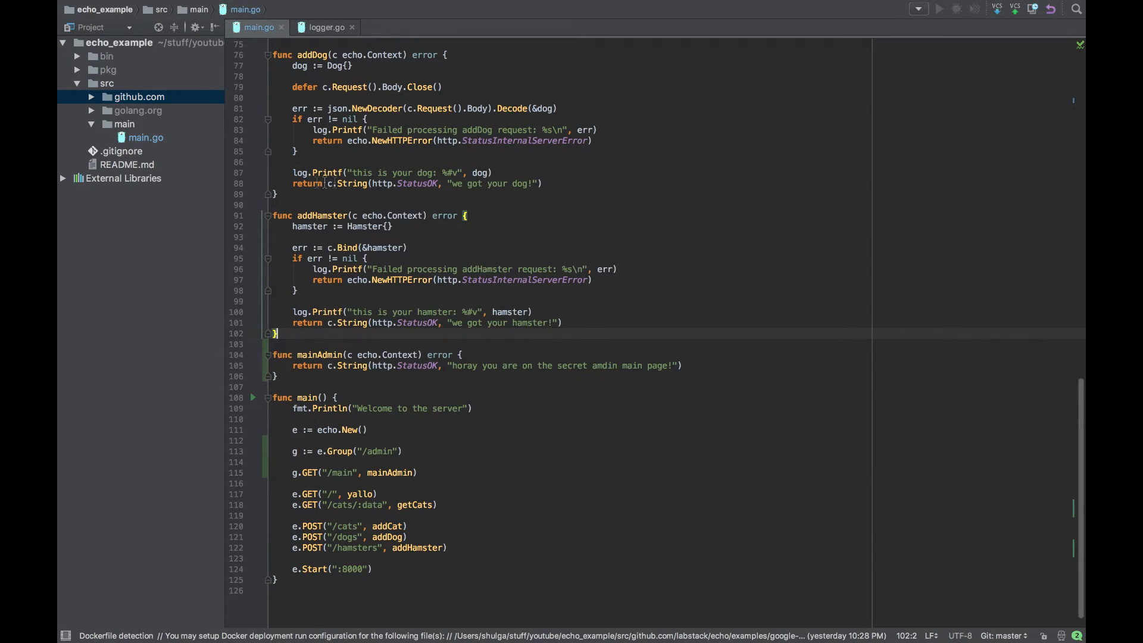
{"action": "mouse_move", "coordinate": [348, 167]}
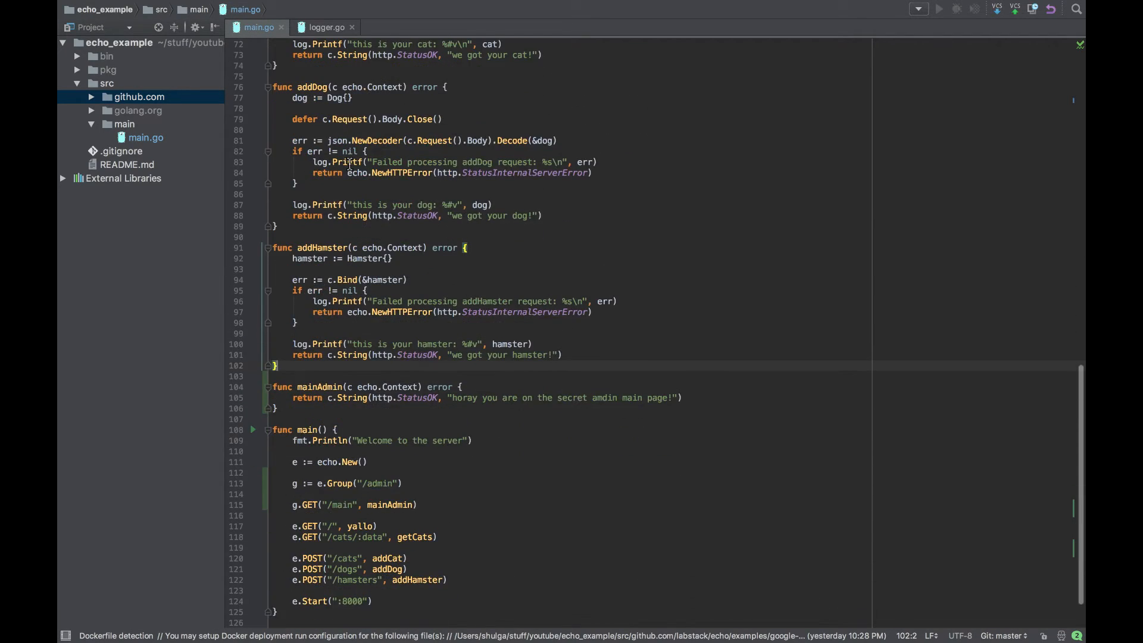
{"action": "scroll", "scroll_direction": "down", "scroll_amount": 3}
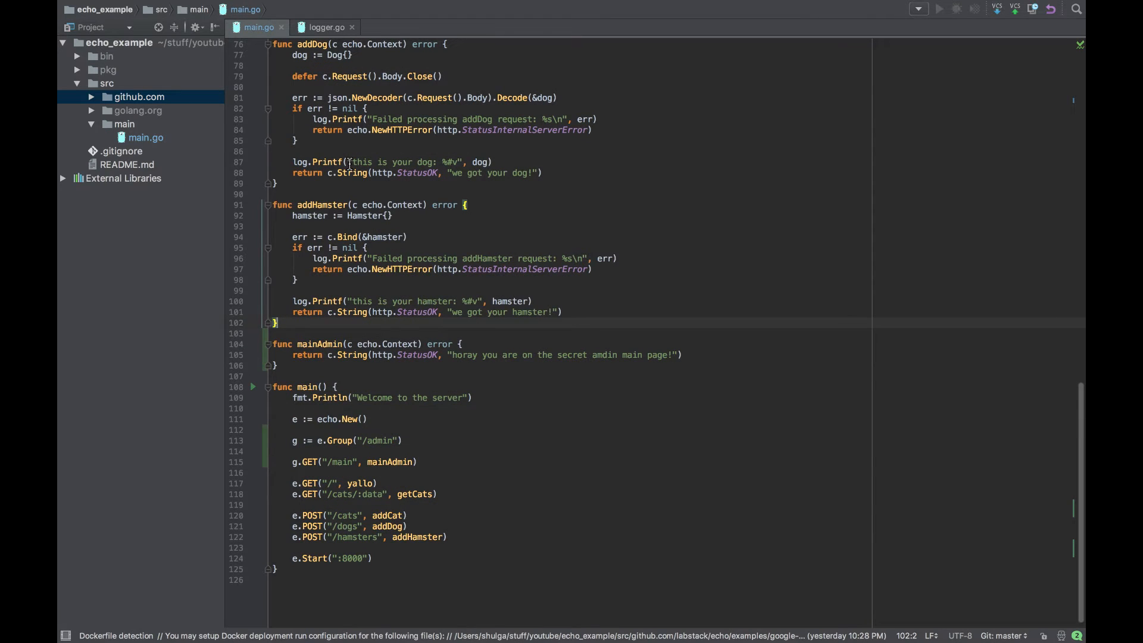
{"action": "mouse_move", "coordinate": [371, 296]}
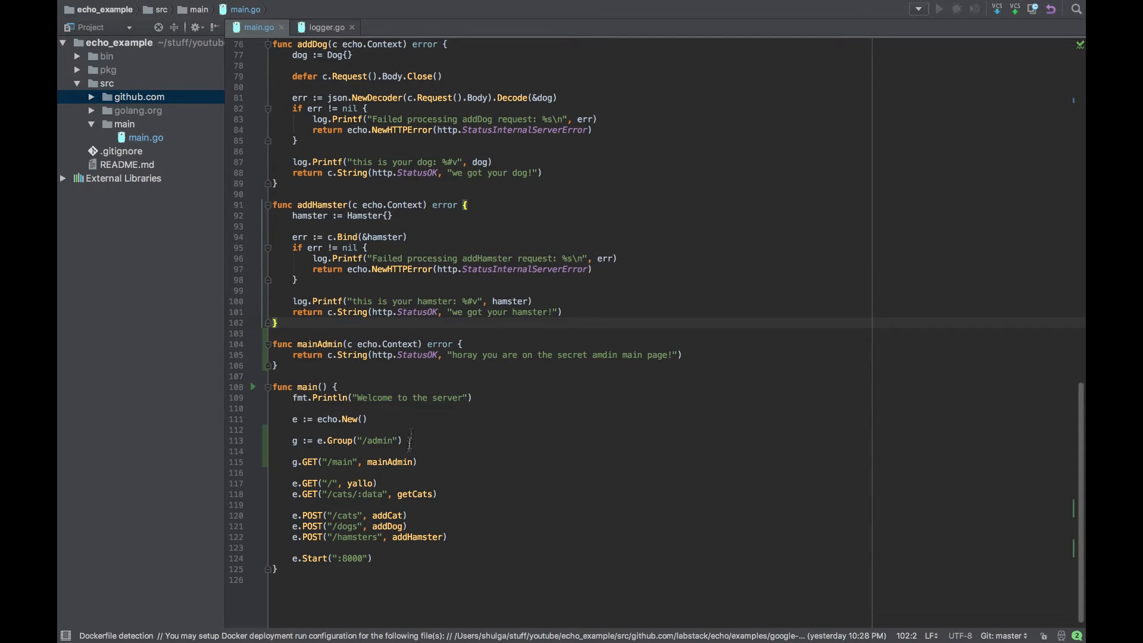
{"action": "scroll", "scroll_direction": "down", "scroll_amount": 3}
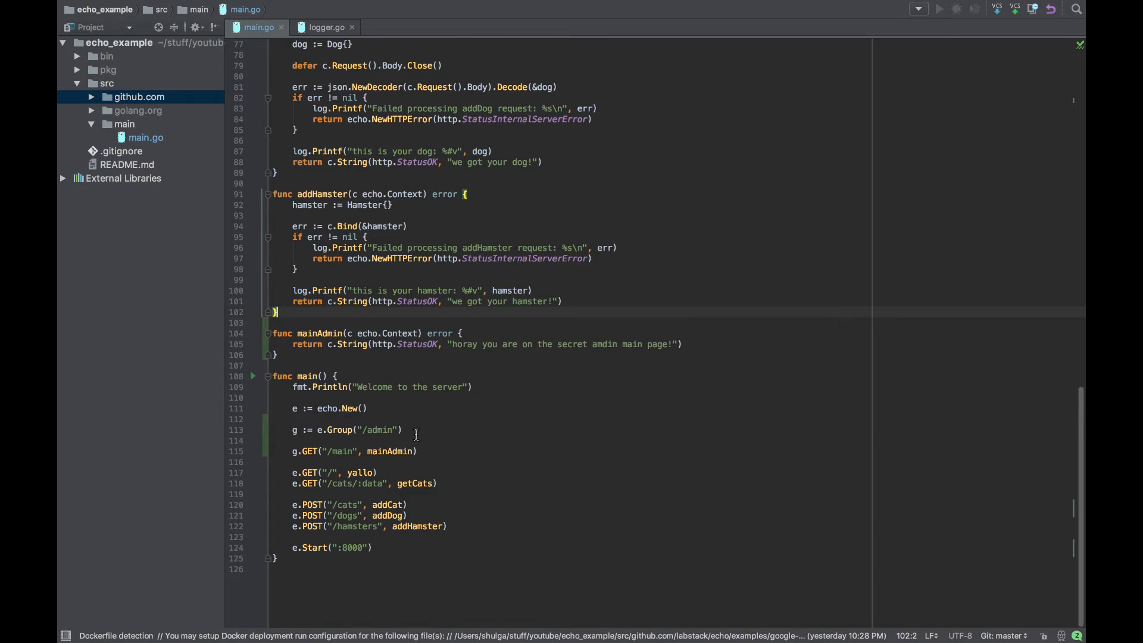
{"action": "mouse_move", "coordinate": [433, 444]}
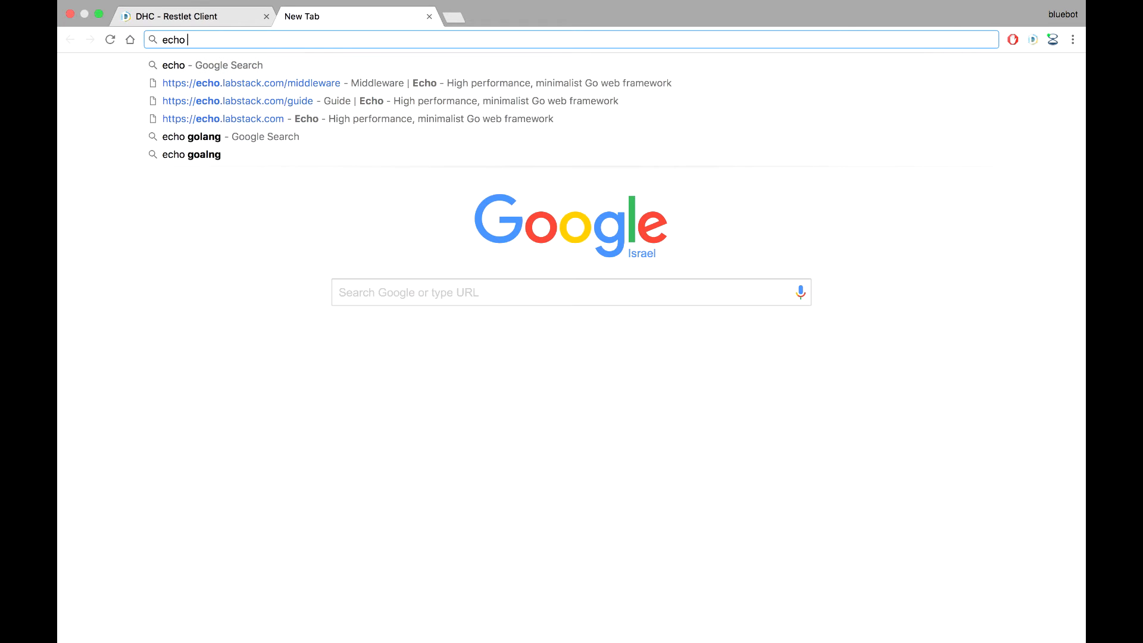
Step: Browse Echo's Middleware docs and open the Logger page
{"action": "left_click", "coordinate": [192, 136]}
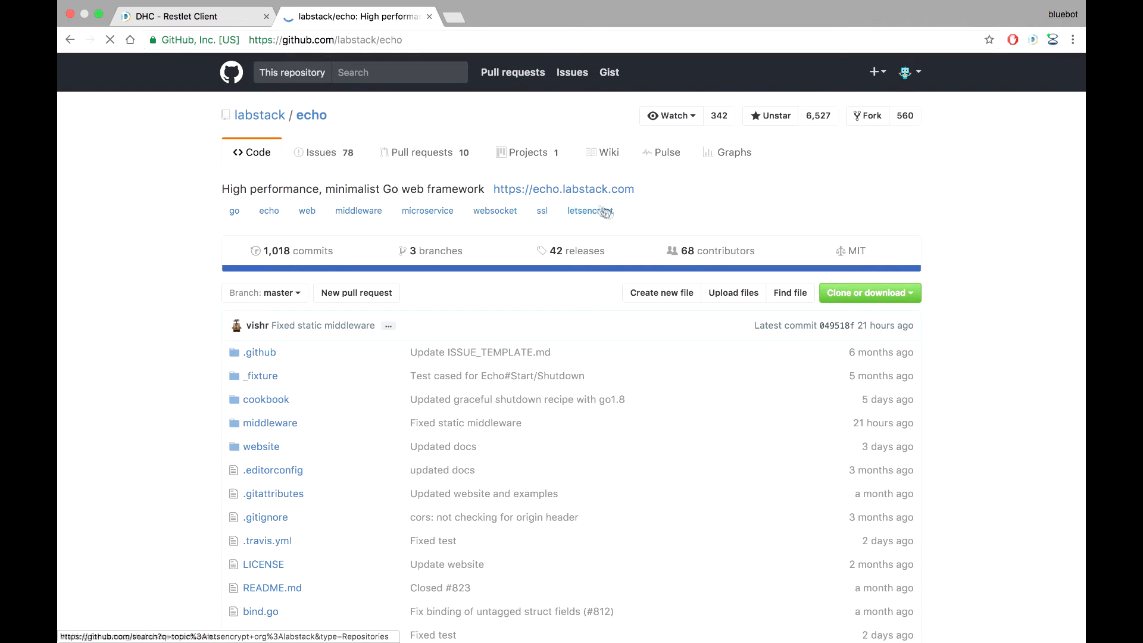
{"action": "left_click", "coordinate": [563, 189]}
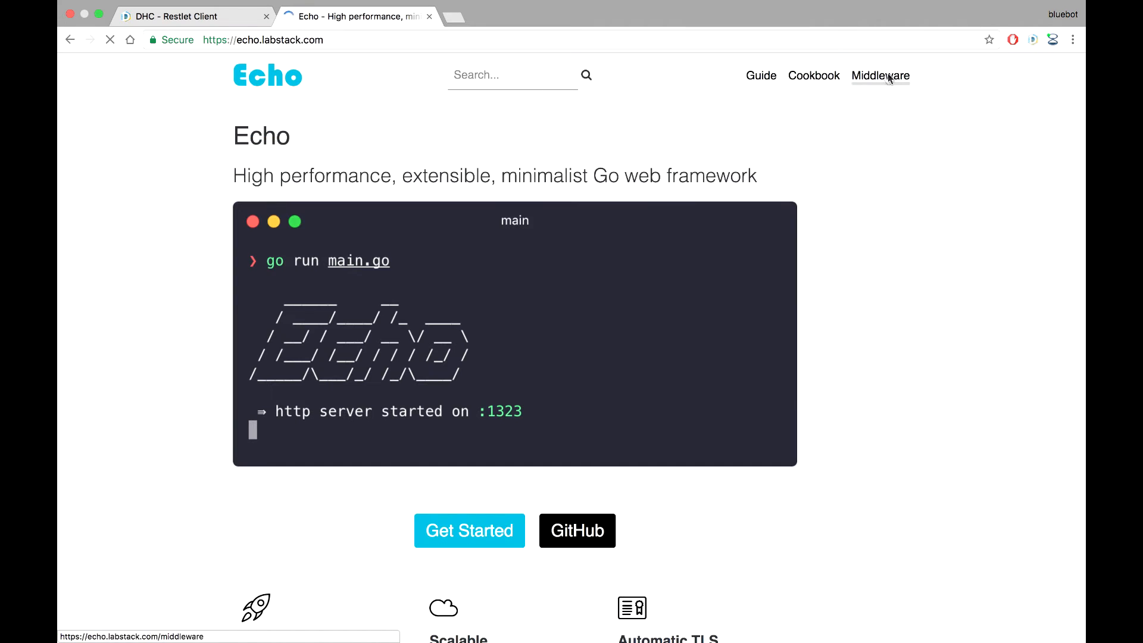
{"action": "left_click", "coordinate": [881, 75]}
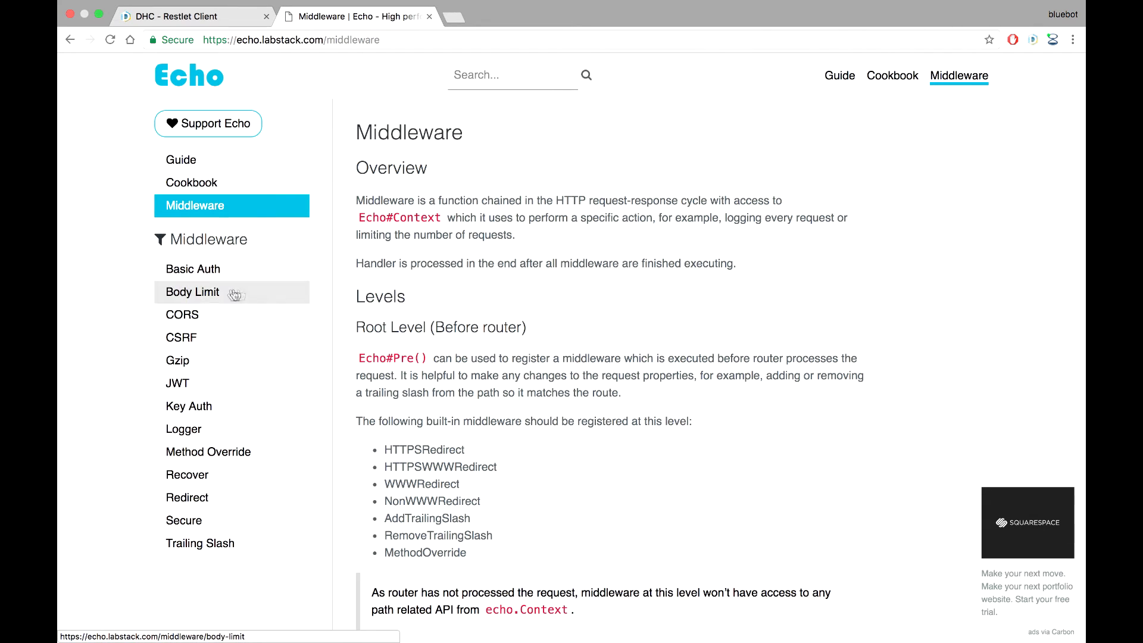
{"action": "mouse_move", "coordinate": [192, 337]}
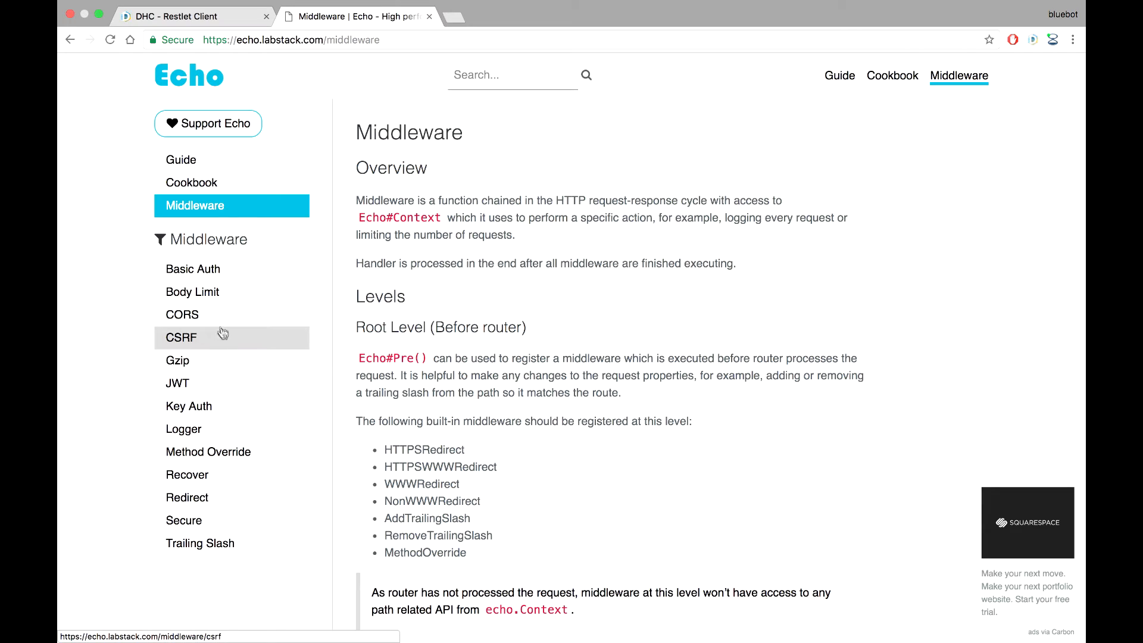
{"action": "mouse_move", "coordinate": [186, 390]}
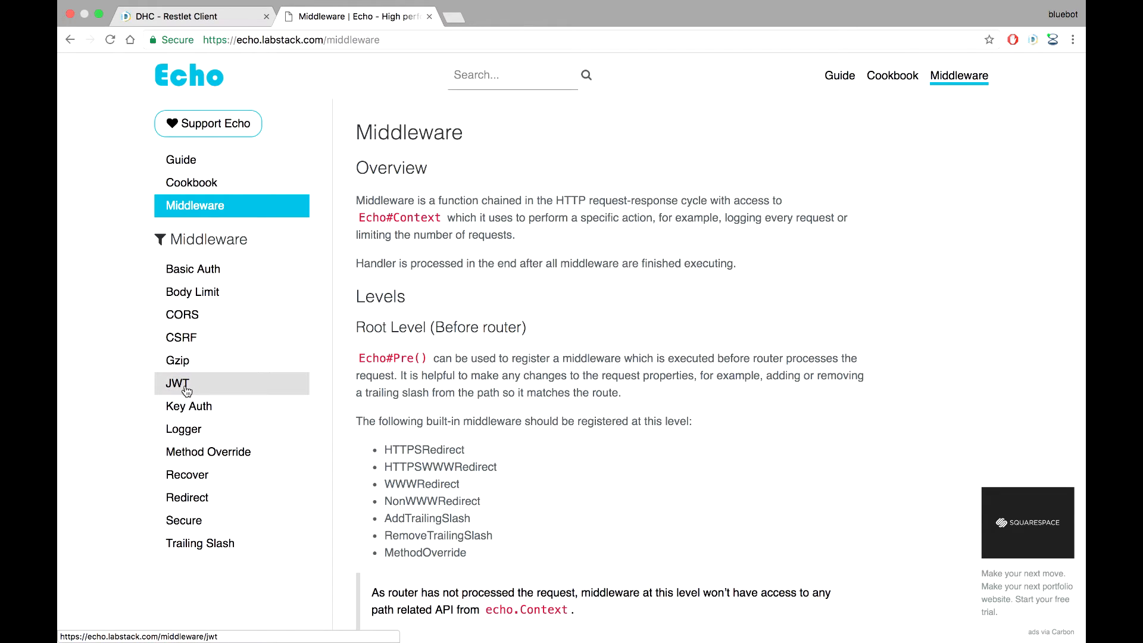
{"action": "mouse_move", "coordinate": [205, 457]}
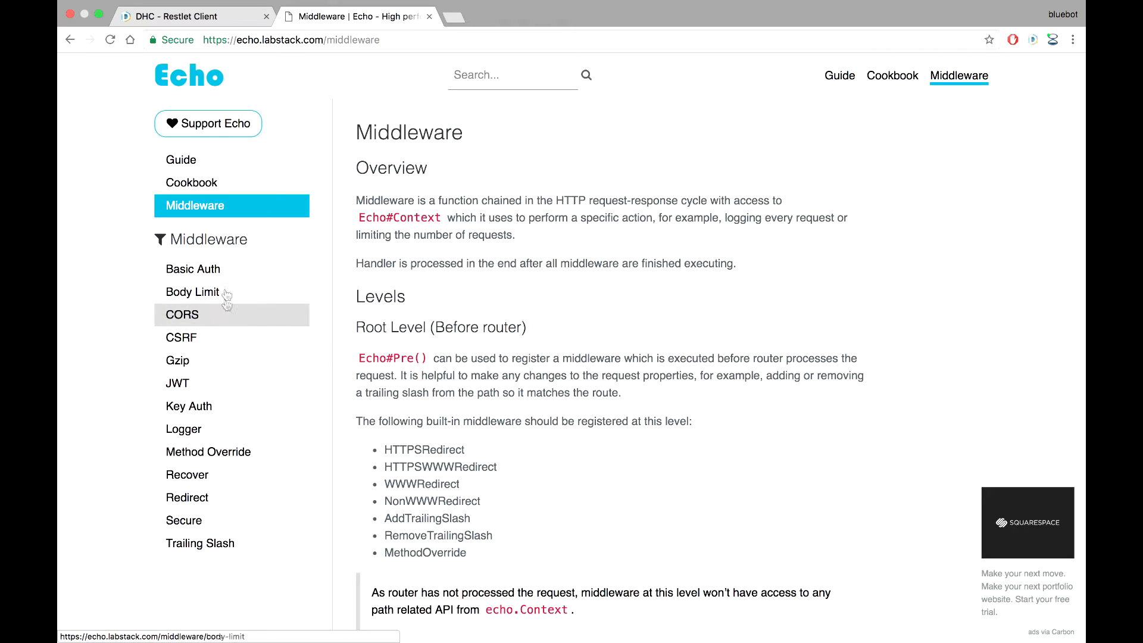
{"action": "mouse_move", "coordinate": [190, 432]}
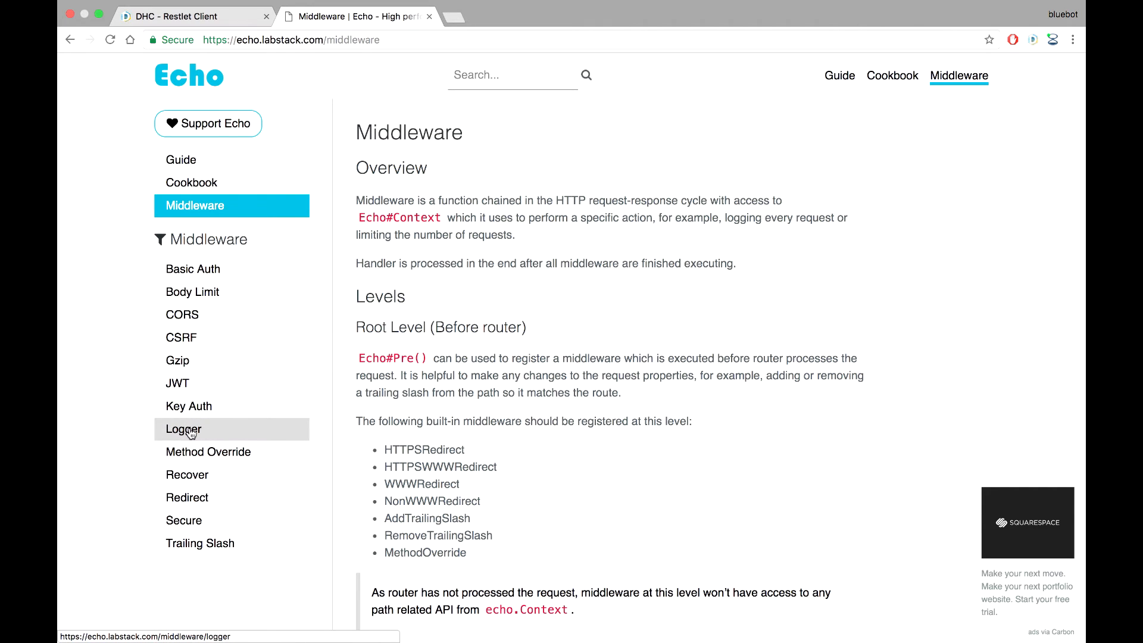
{"action": "left_click", "coordinate": [184, 429]}
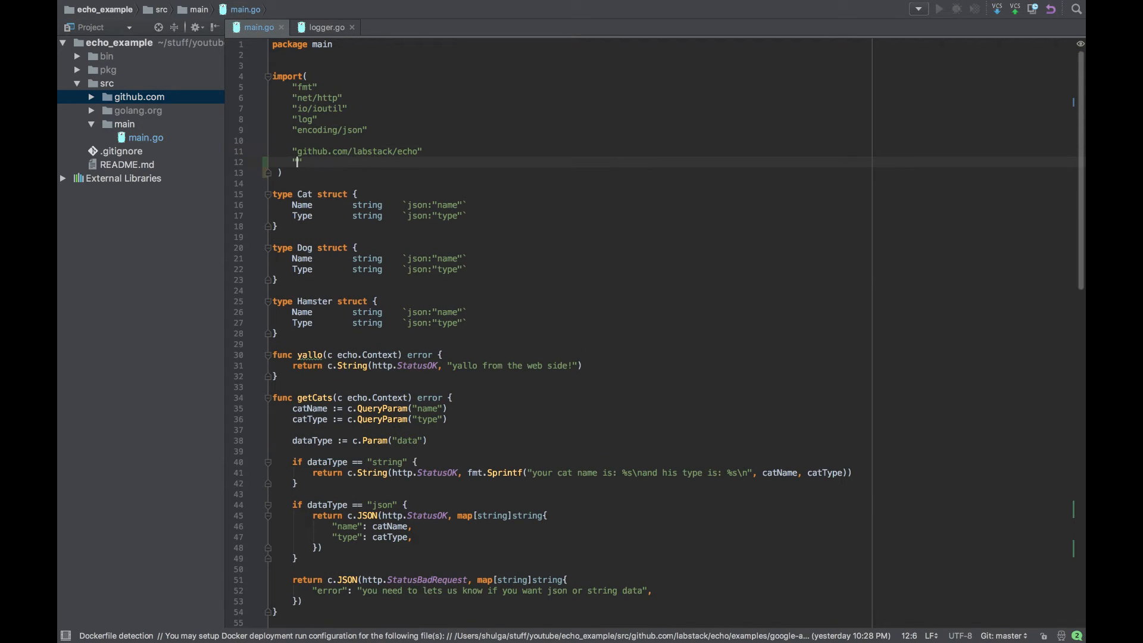
Step: Import "github.com/labstack/echo/middleware" in main.go
{"action": "type", "text": "\"github.com/labstack/echo/"}
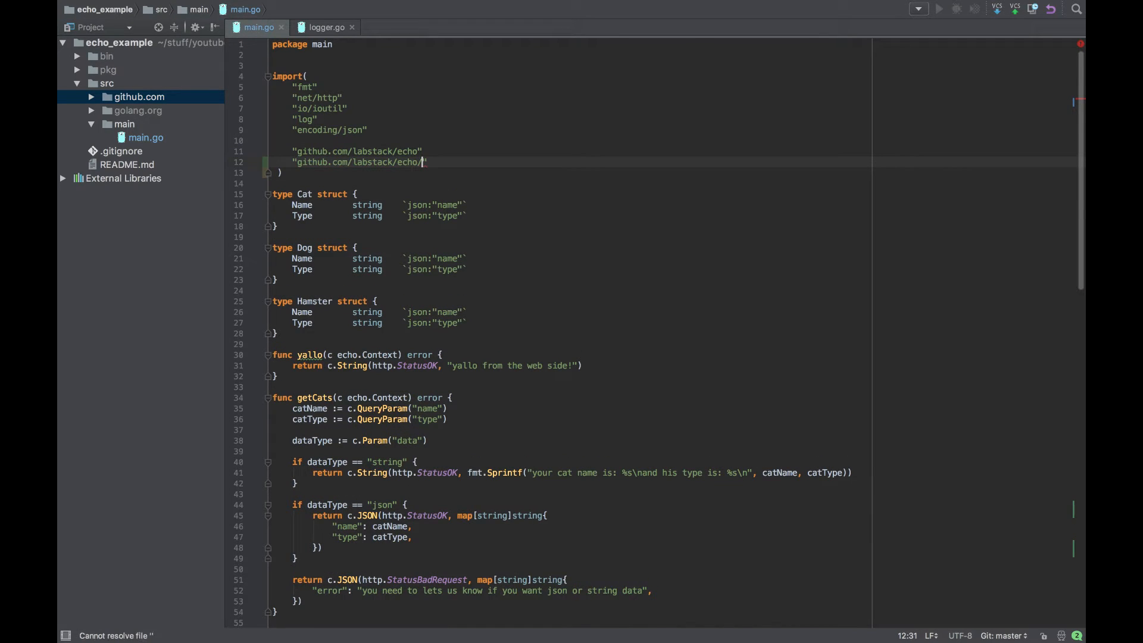
{"action": "type", "text": "middleware"}
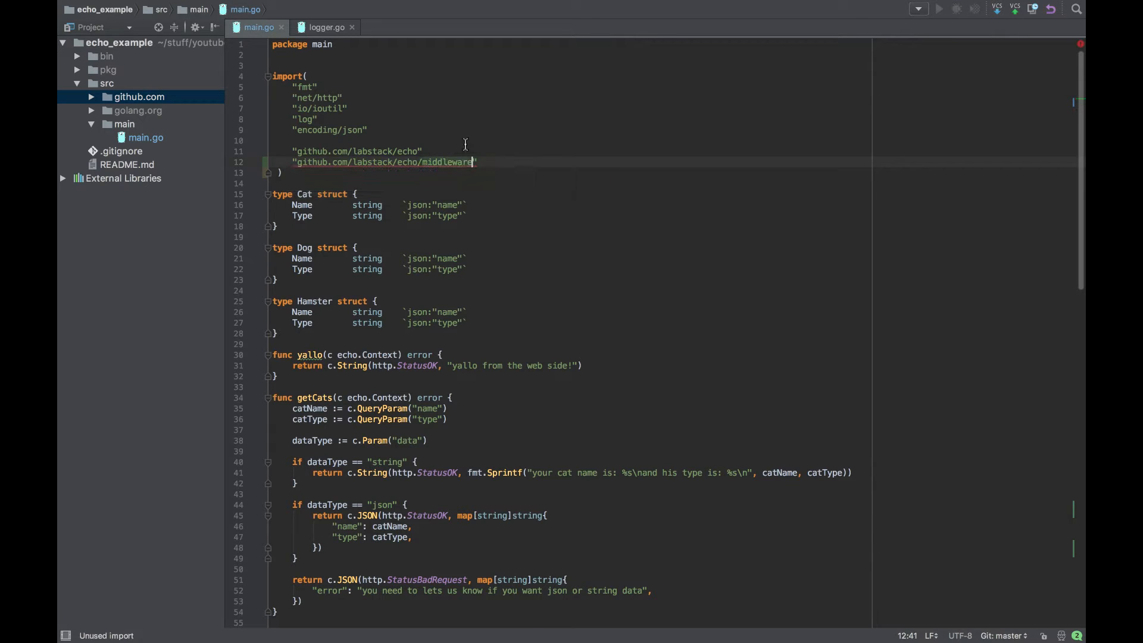
{"action": "scroll", "scroll_direction": "down", "scroll_amount": 3}
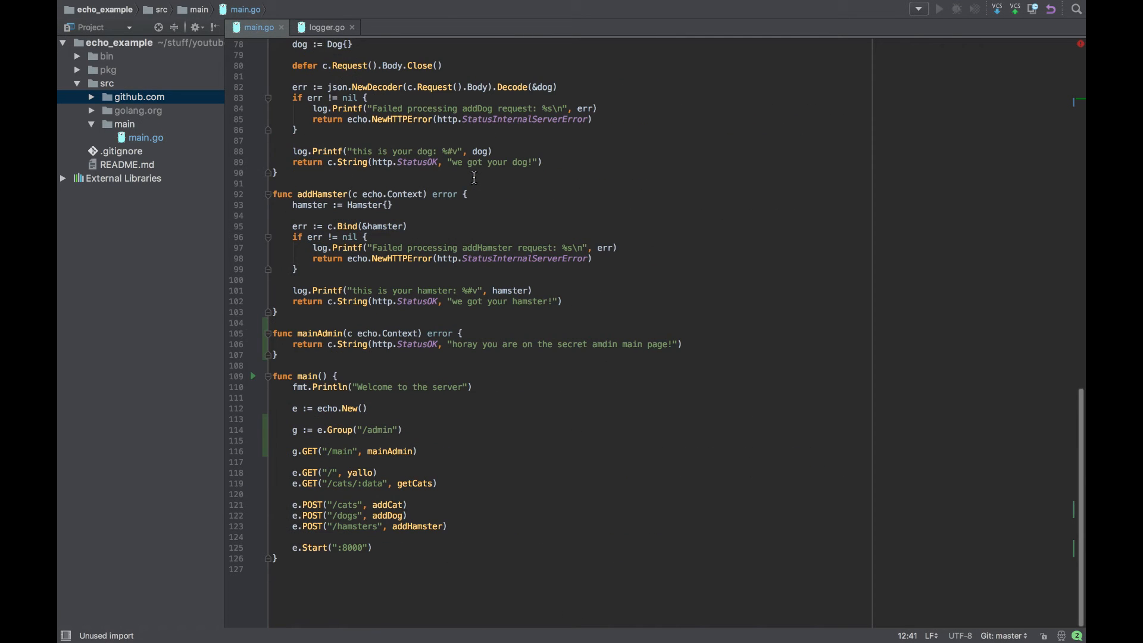
{"action": "mouse_move", "coordinate": [393, 451]}
{"action": "type", "text": ", "}
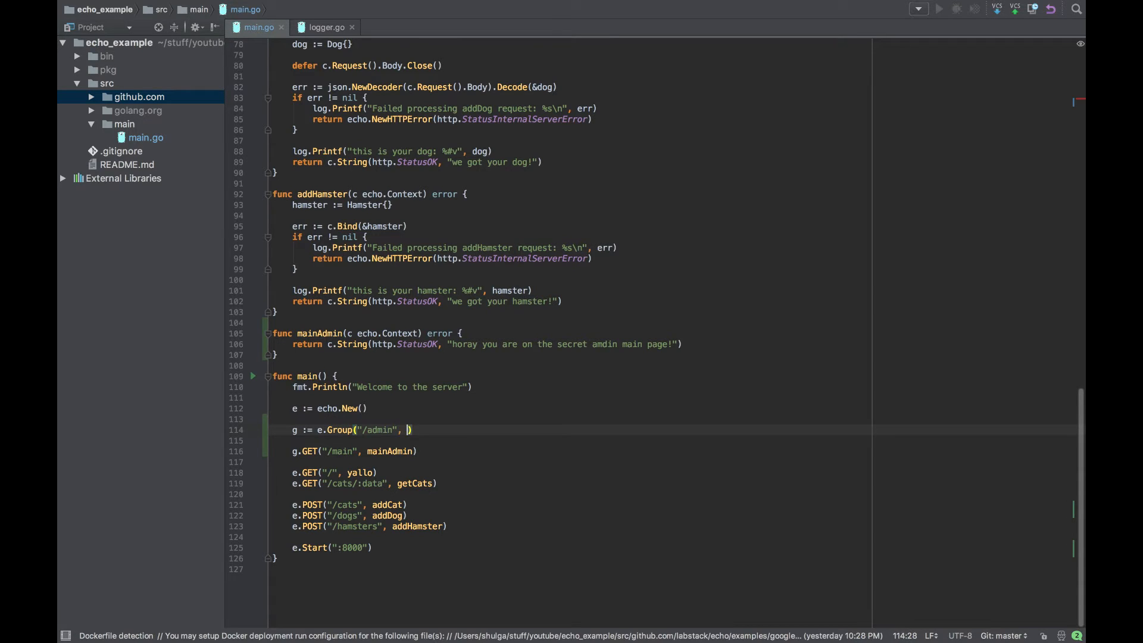
Step: Try middleware.Logger() as an e.Group argument, then delete it
{"action": "type", "text": "middel"}
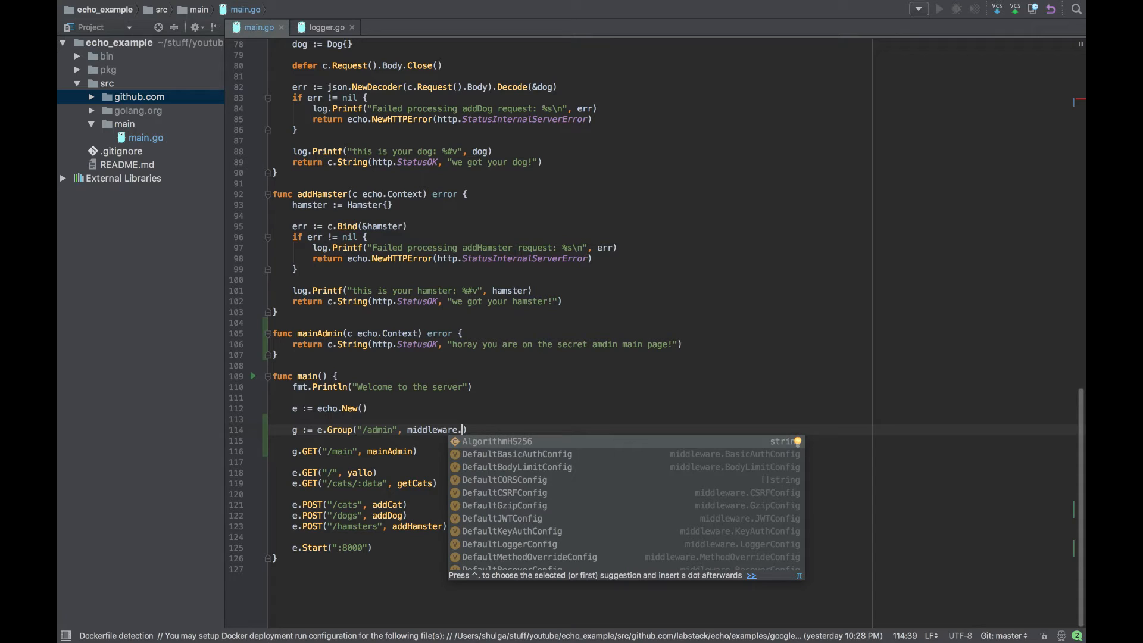
{"action": "type", "text": "Logger("}
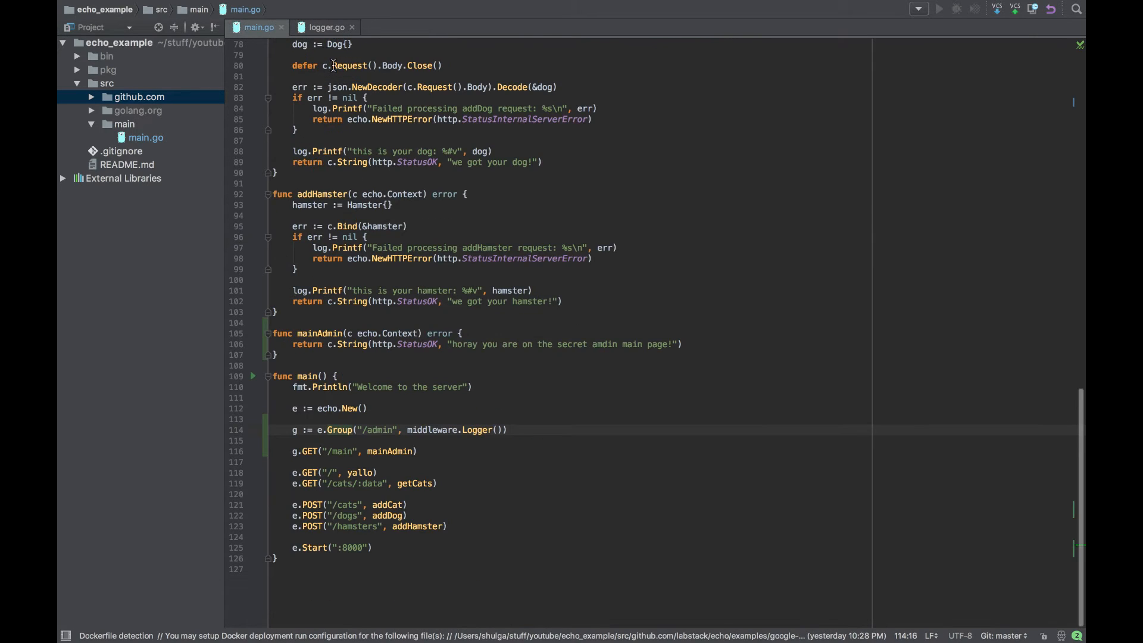
{"action": "left_click", "coordinate": [352, 27]}
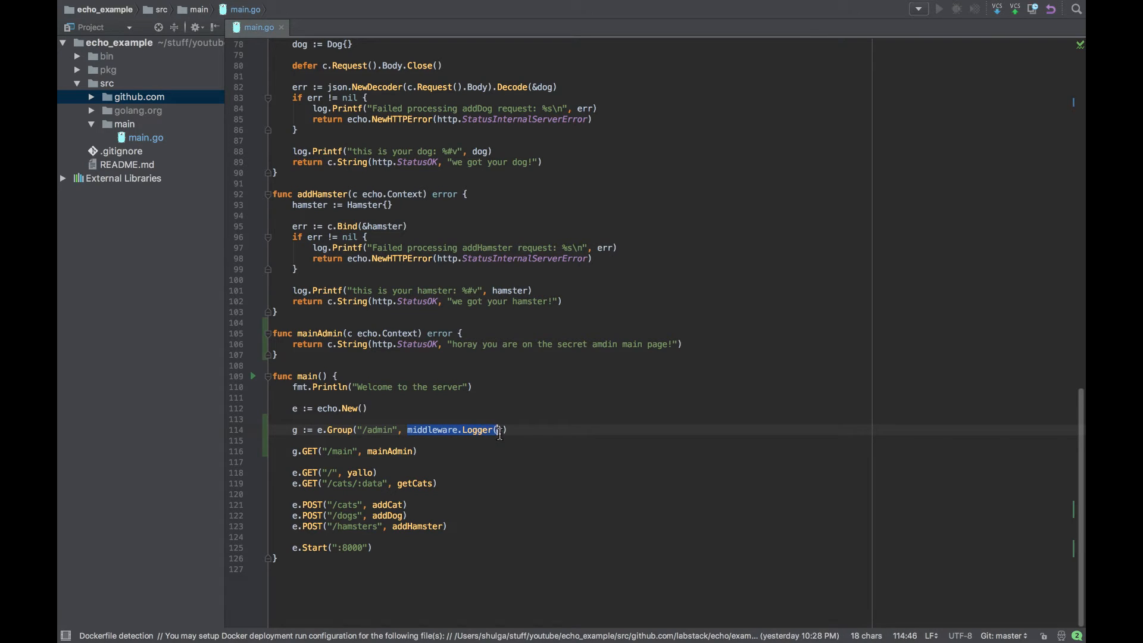
{"action": "key", "text": "Delete"}
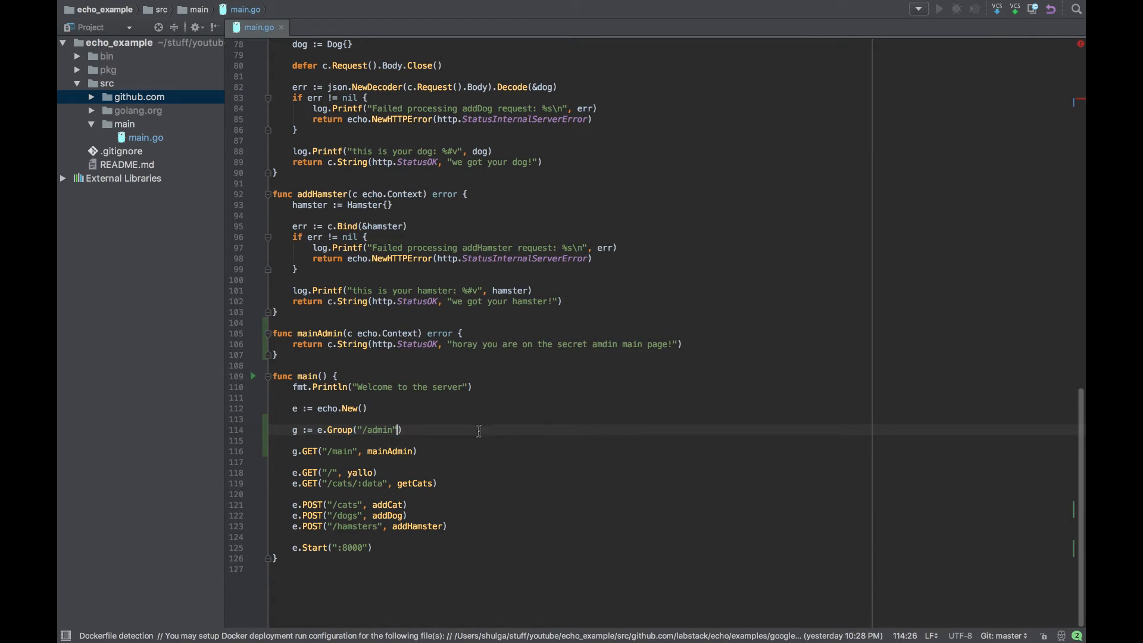
Step: Add g.Use(middleware.Logger()), try Logger on g.GET, then remove the argument
{"action": "type", "text": "."}
{"action": "type", "text": "g"}
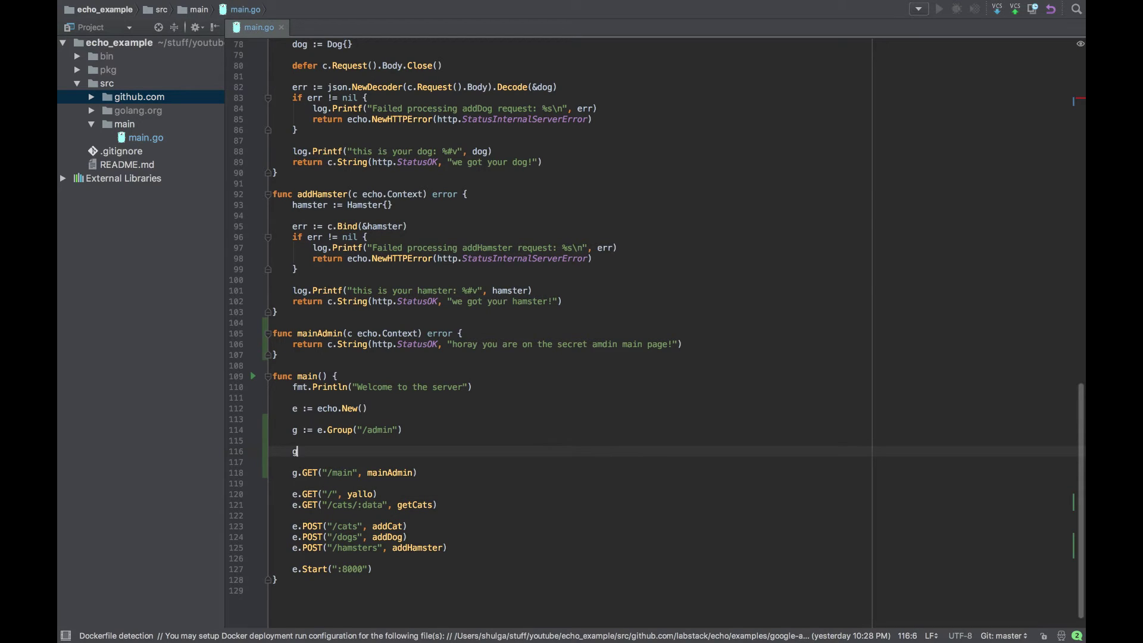
{"action": "type", "text": ".Use"}
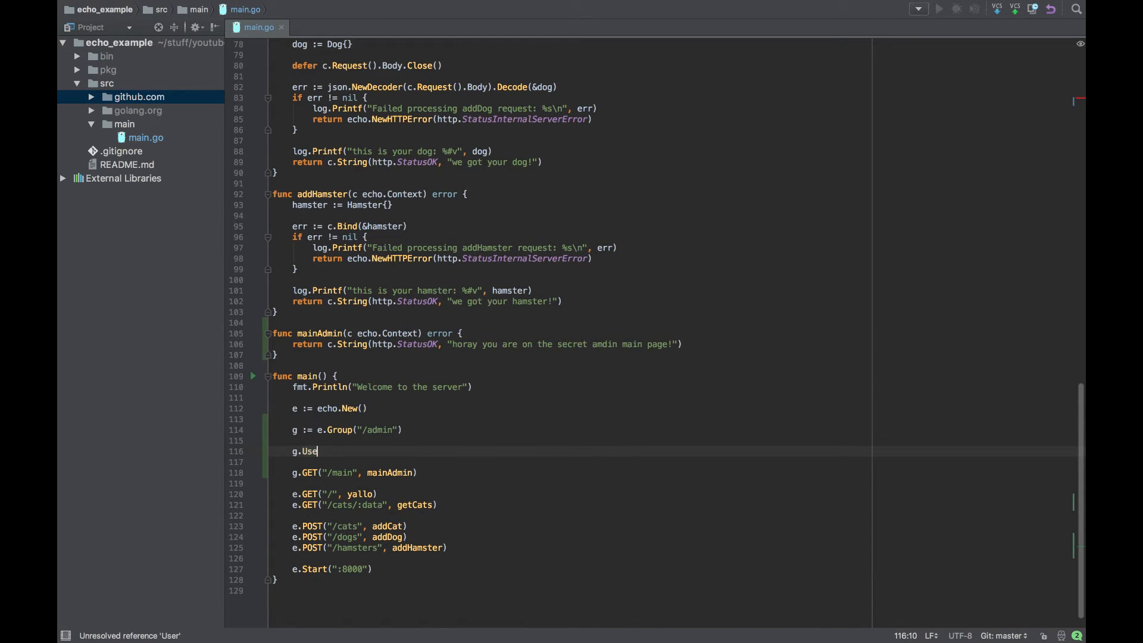
{"action": "type", "text": "(middleware.Logger()"}
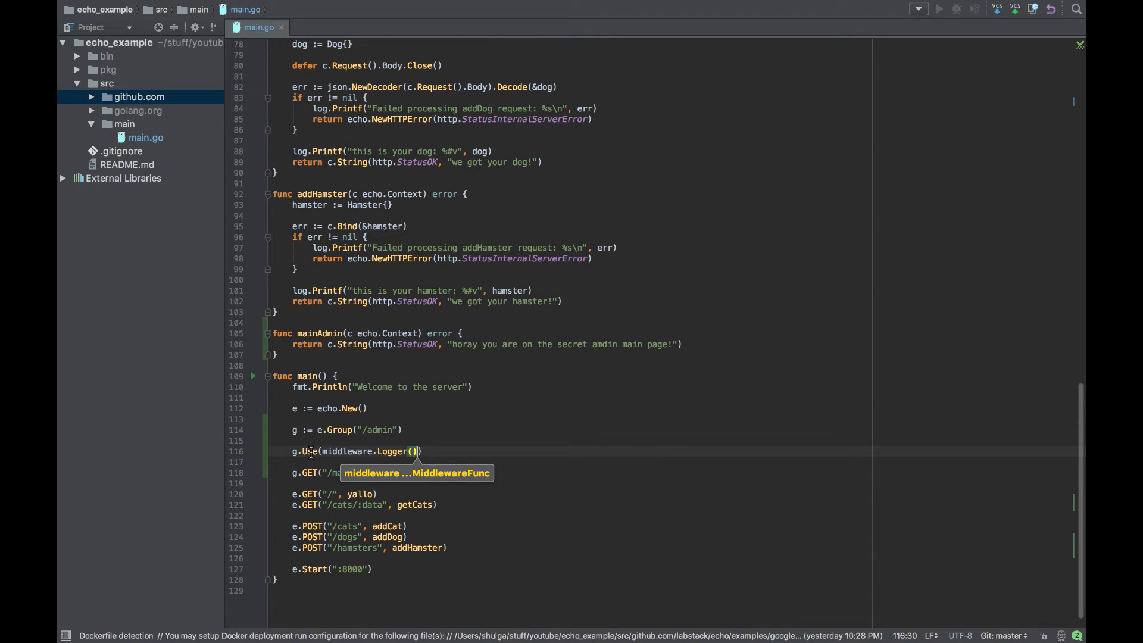
{"action": "left_click", "coordinate": [308, 451]}
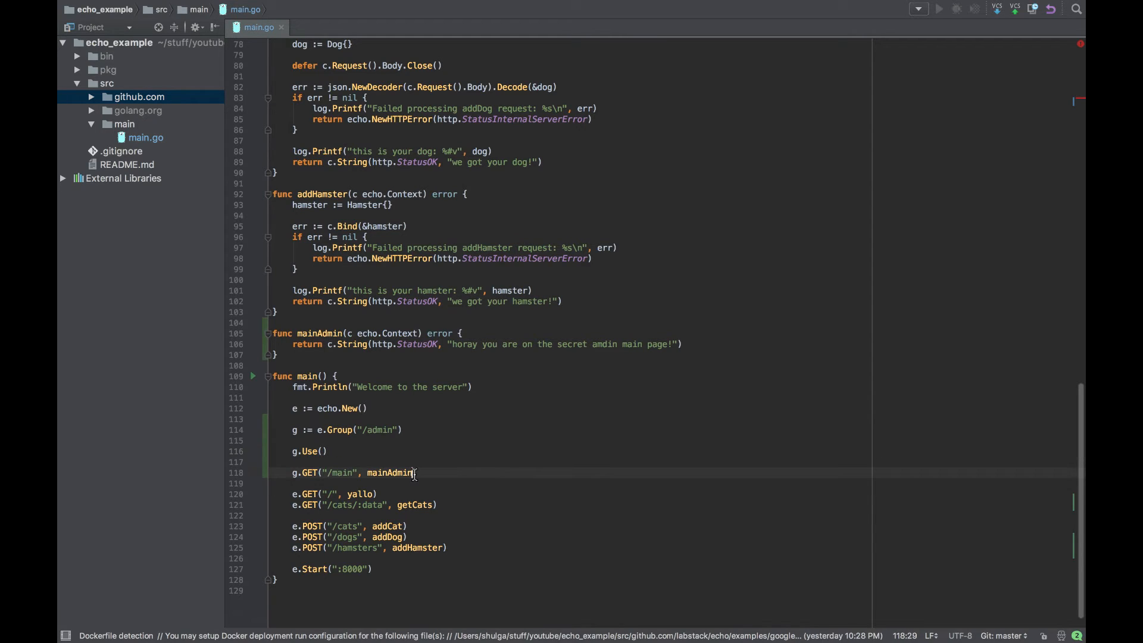
{"action": "type", "text": ", middleware.Logger()"}
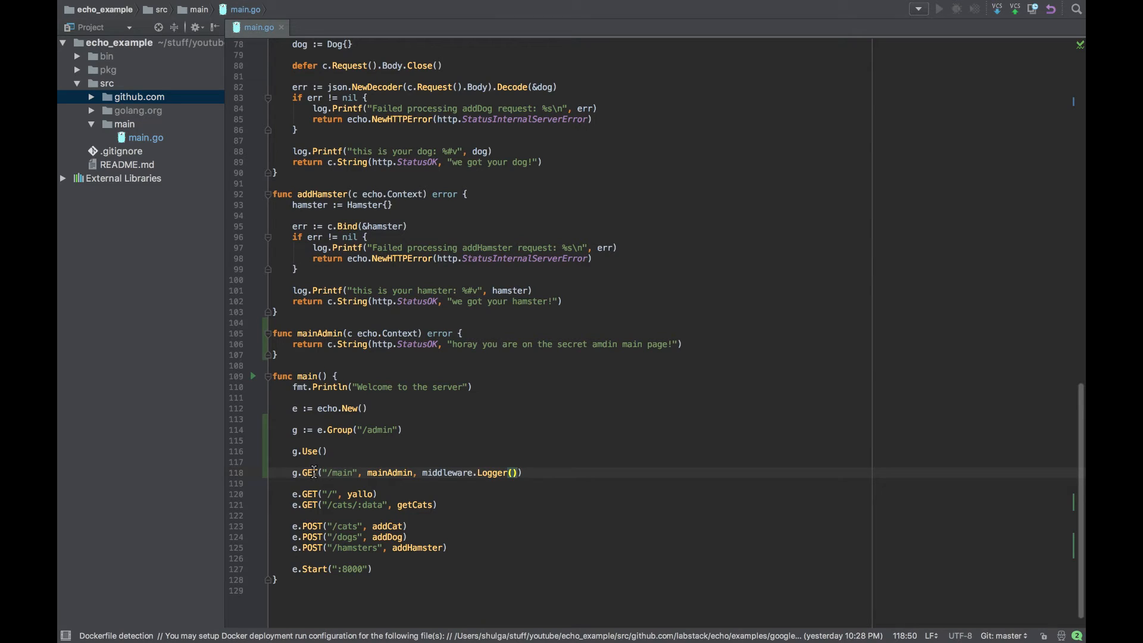
{"action": "mouse_move", "coordinate": [410, 473]}
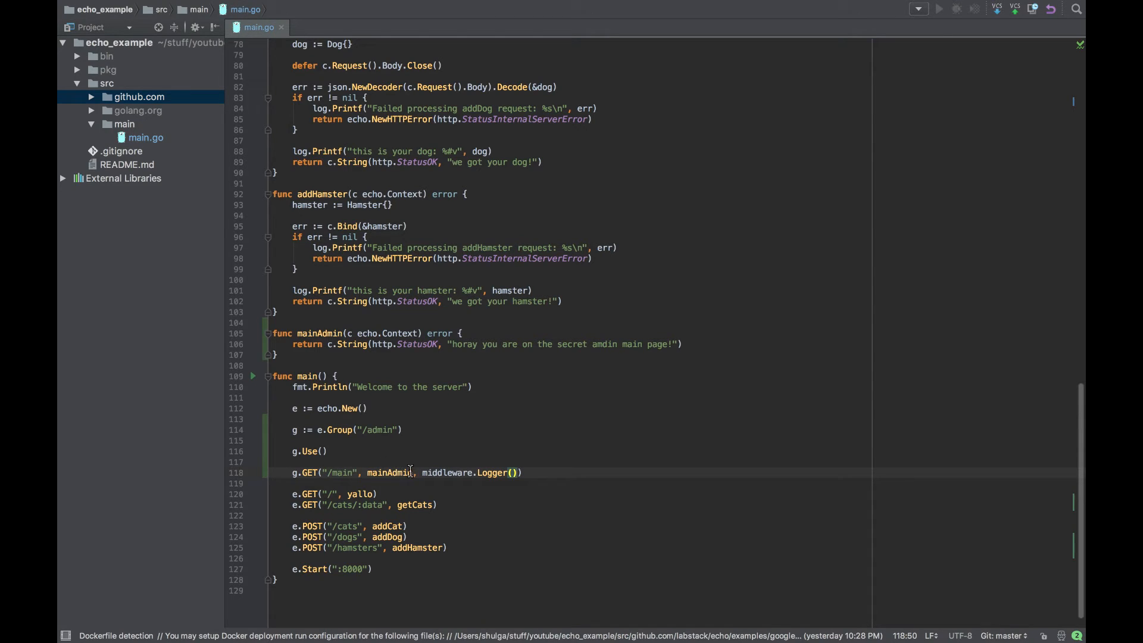
{"action": "mouse_move", "coordinate": [340, 465]}
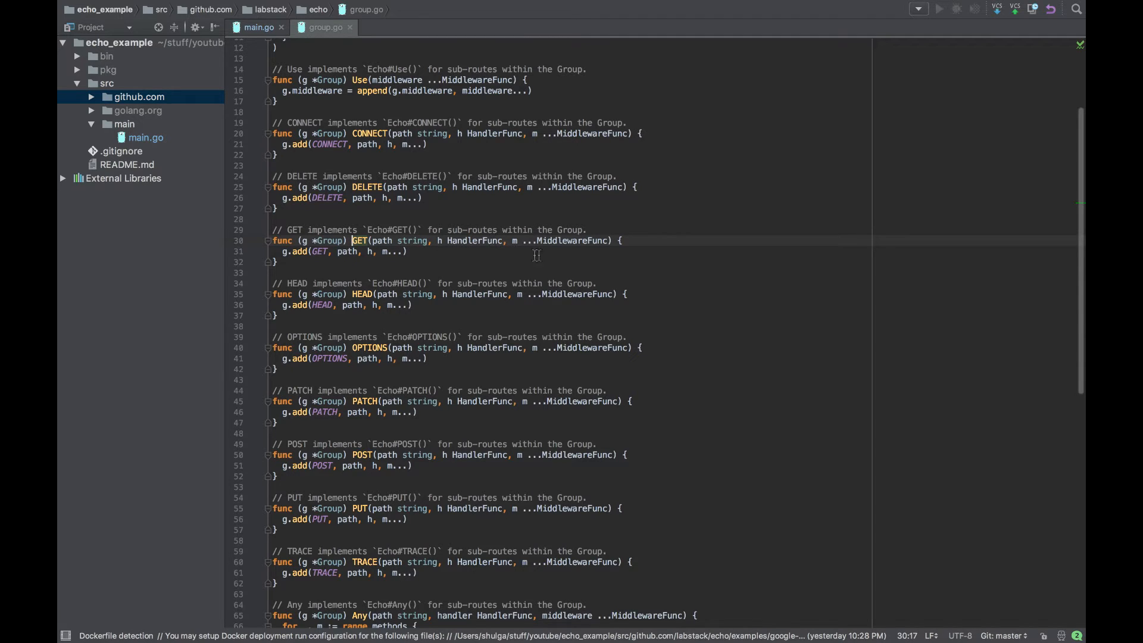
{"action": "mouse_move", "coordinate": [432, 100]}
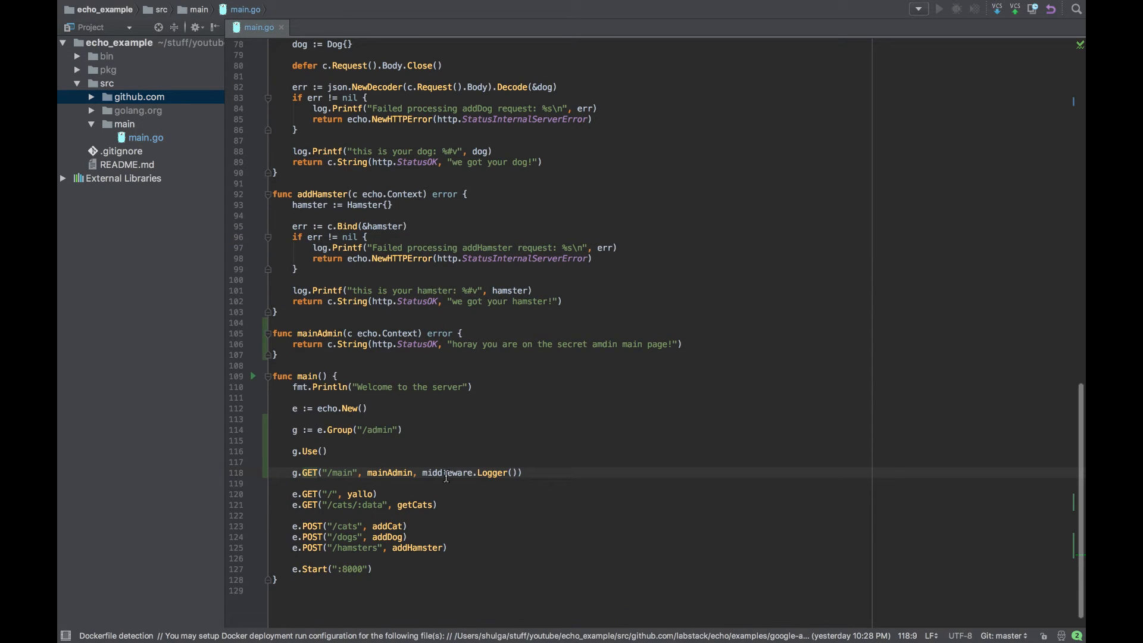
{"action": "left_click_drag", "start_coordinate": [421, 472], "coordinate": [519, 471]}
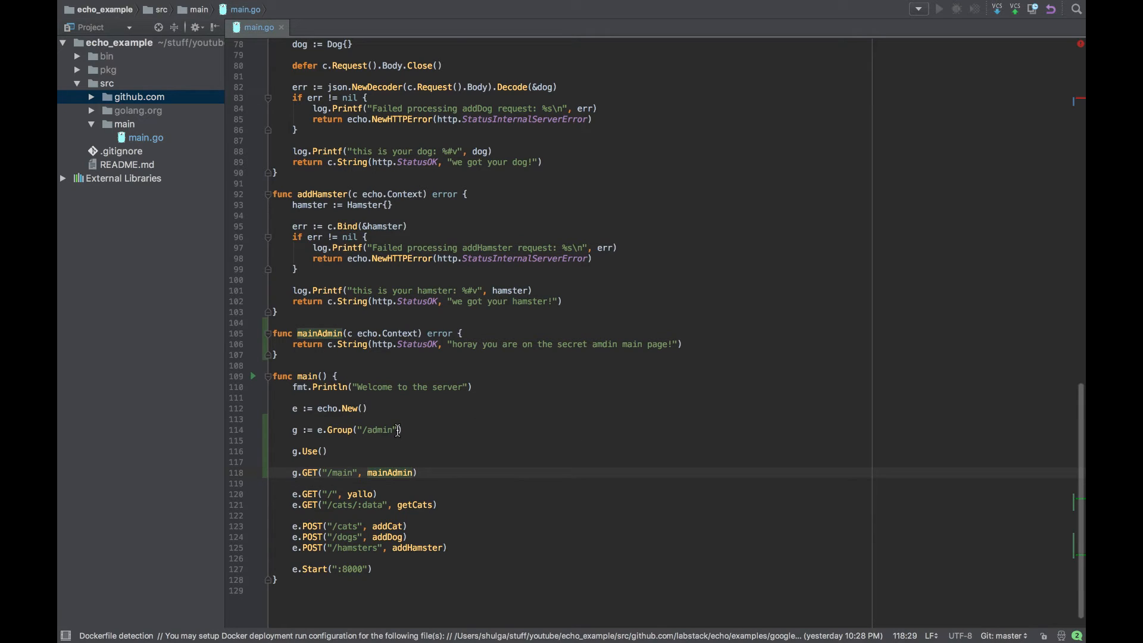
Step: Put middleware.Logger() inside the admin group's Use call
{"action": "left_click", "coordinate": [323, 429]}
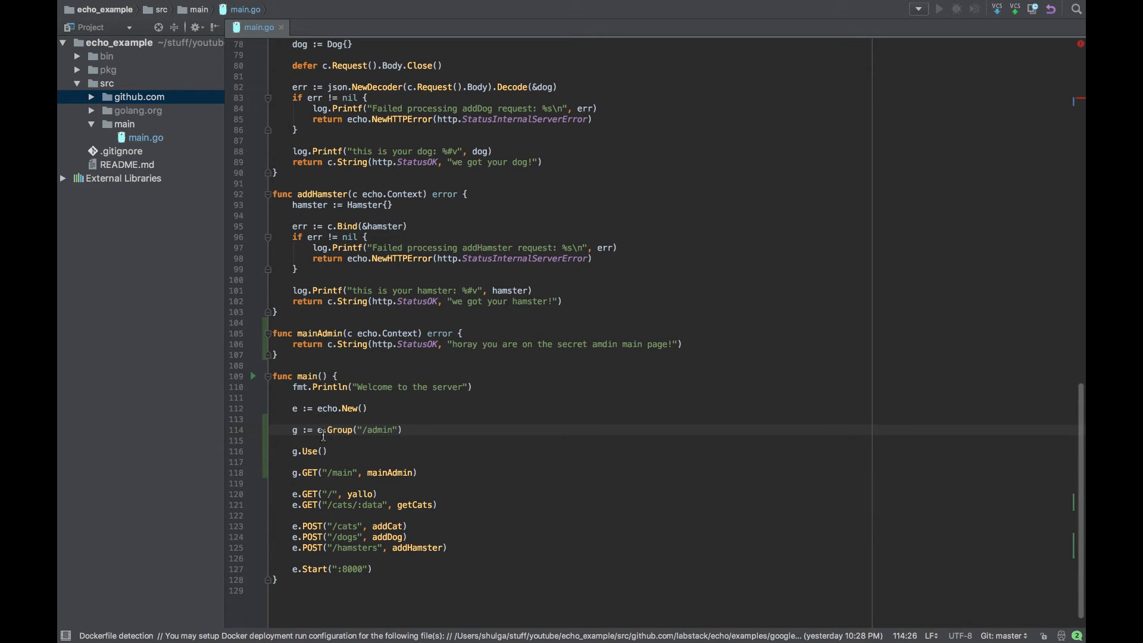
{"action": "mouse_move", "coordinate": [400, 440]}
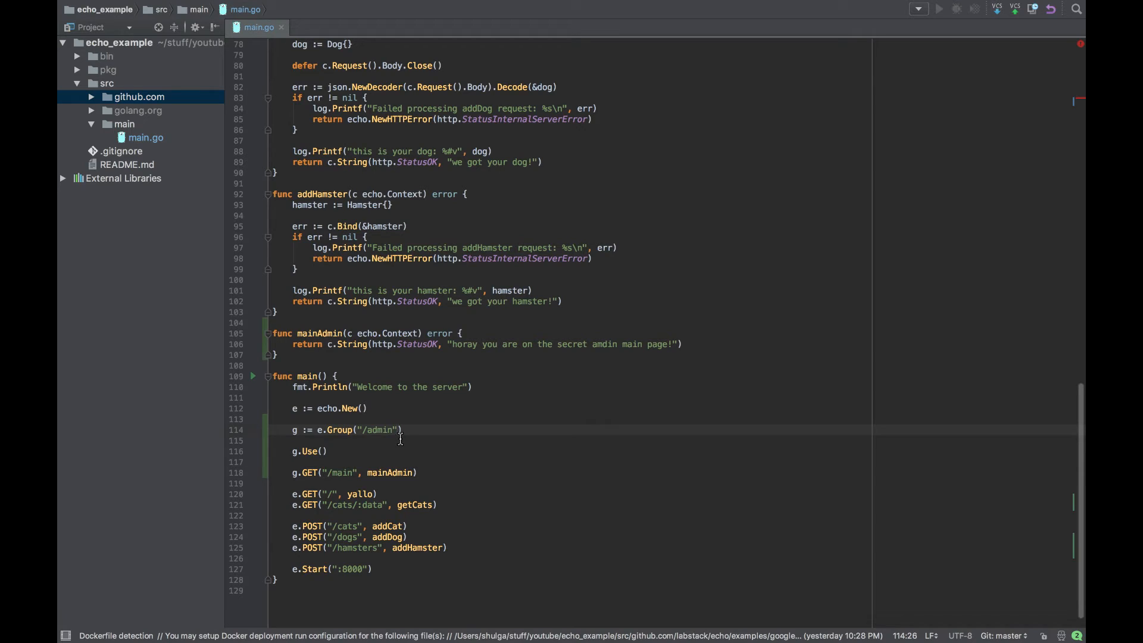
{"action": "type", "text": ","}
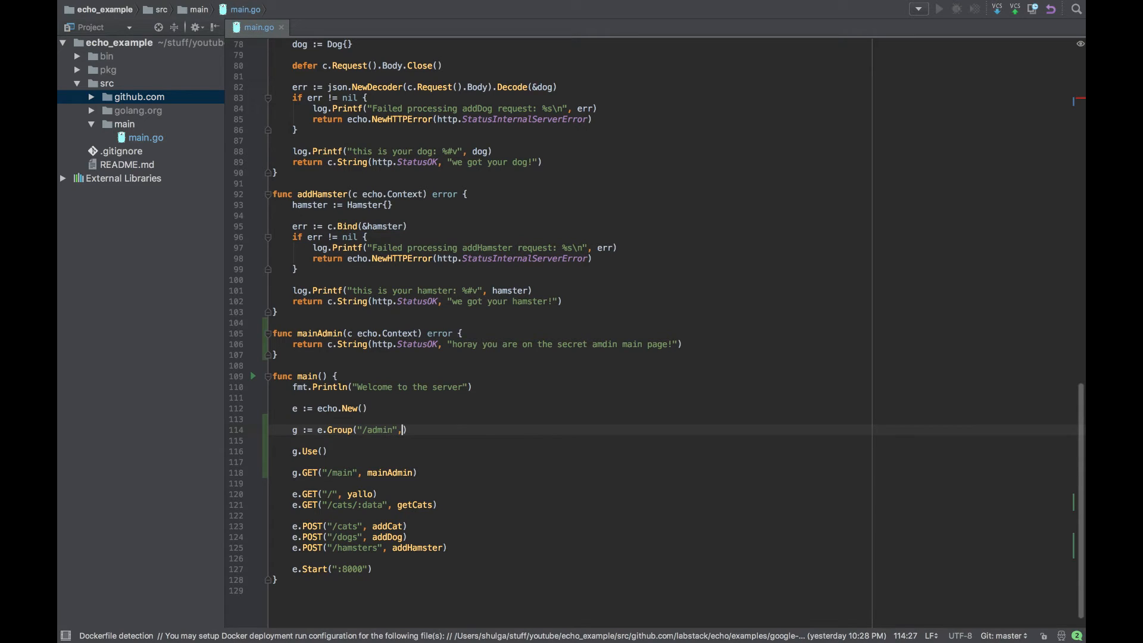
{"action": "type", "text": "middleware.Logger()"}
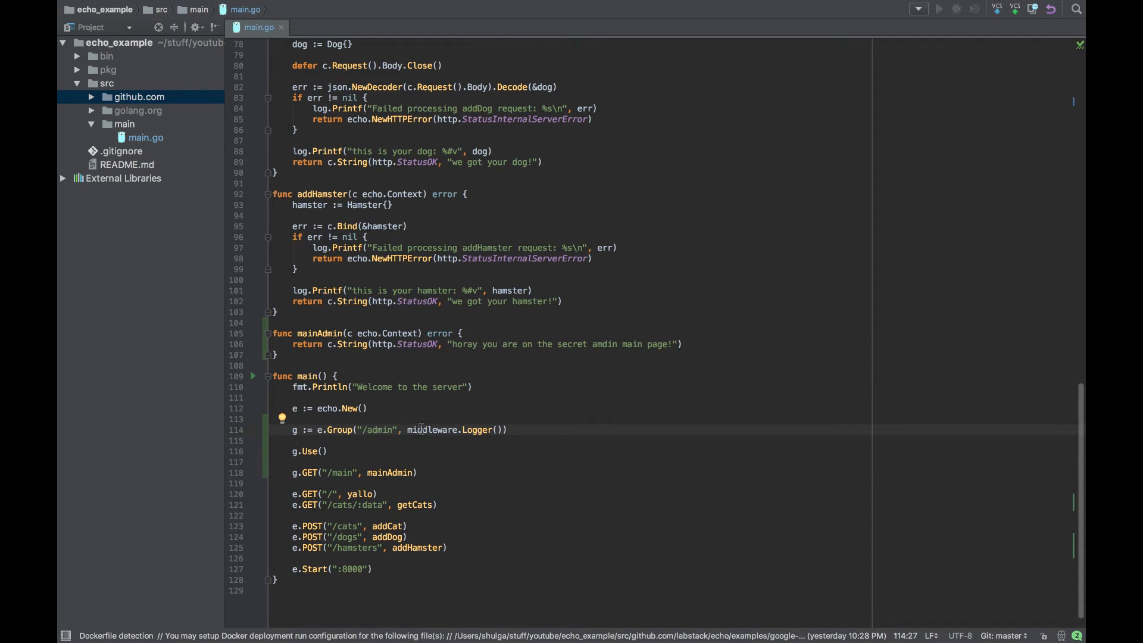
{"action": "double_click", "coordinate": [430, 430]}
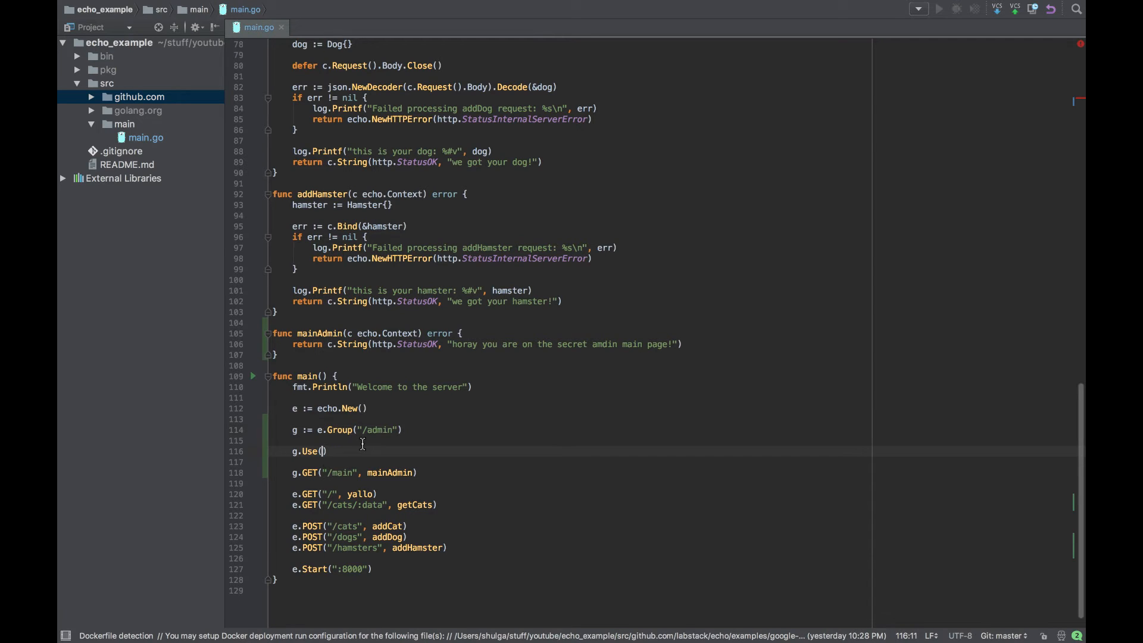
{"action": "type", "text": "middleware.Logger()"}
{"action": "left_click", "coordinate": [569, 429]}
{"action": "type", "text": "/"}
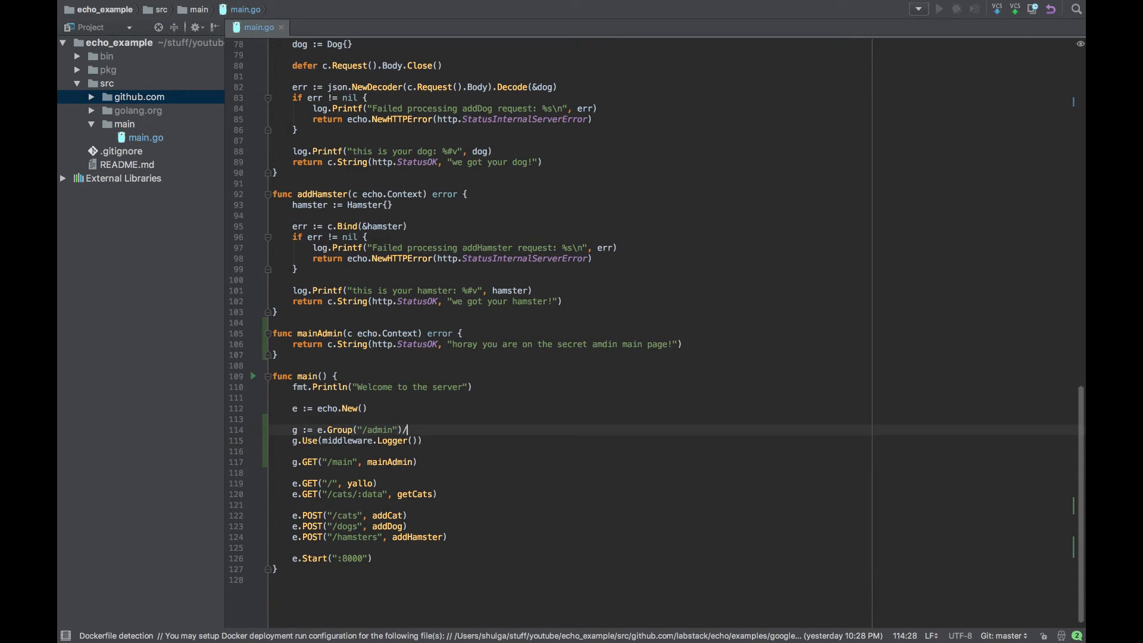
Step: Add the comment "// this logs the server interaction" above the Logger call
{"action": "key", "text": "Enter"}
{"action": "type", "text": "// this logs the server"}
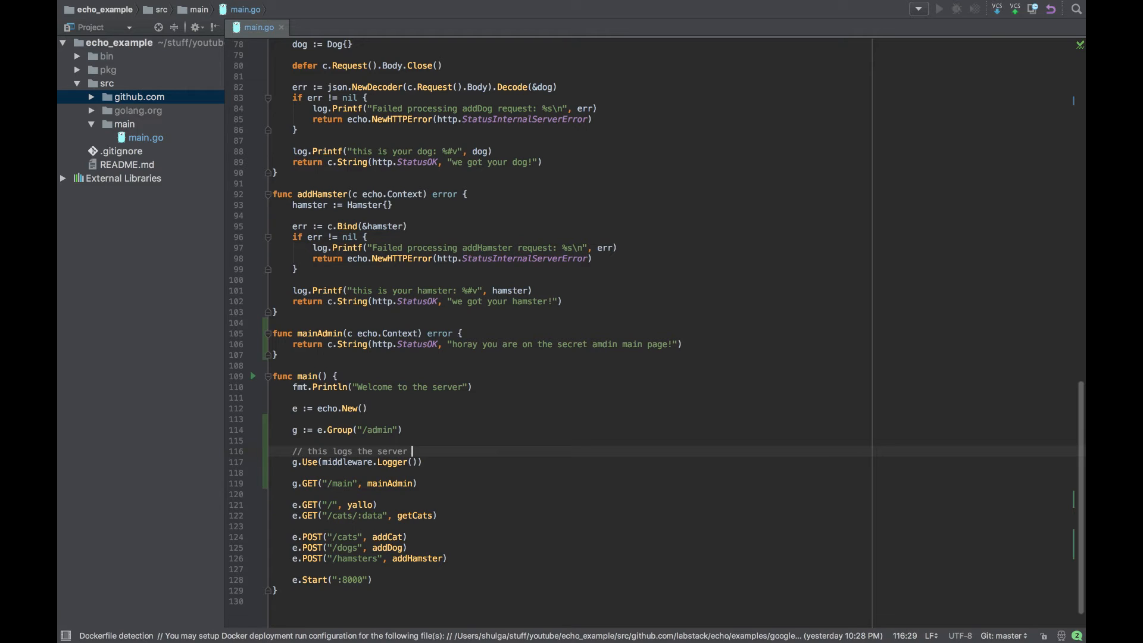
{"action": "type", "text": "interaction"}
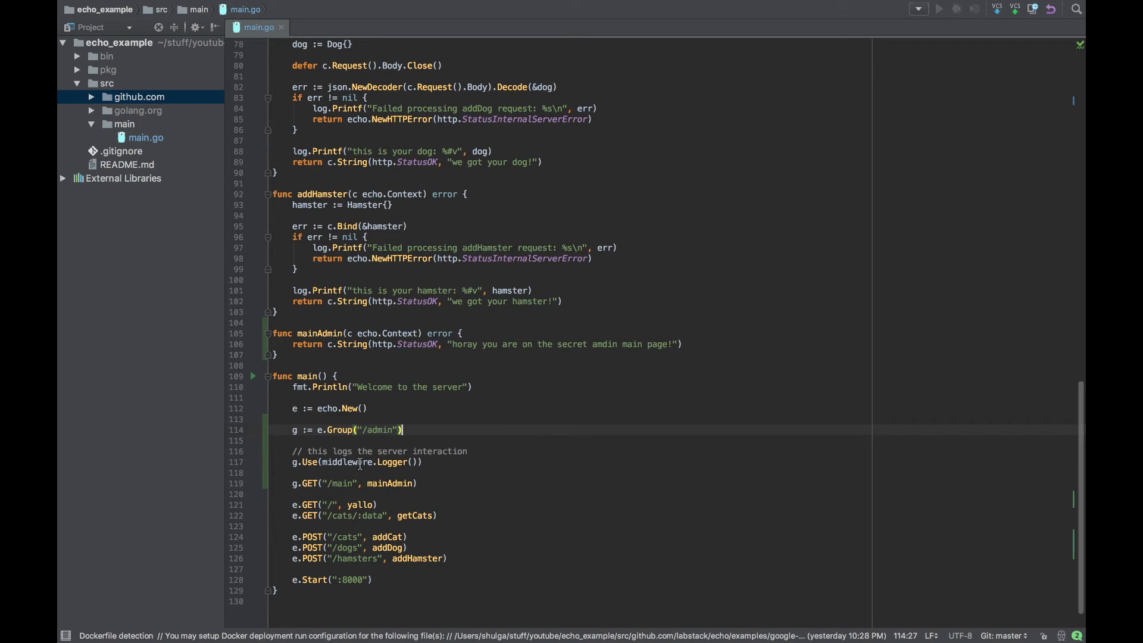
{"action": "double_click", "coordinate": [390, 462]}
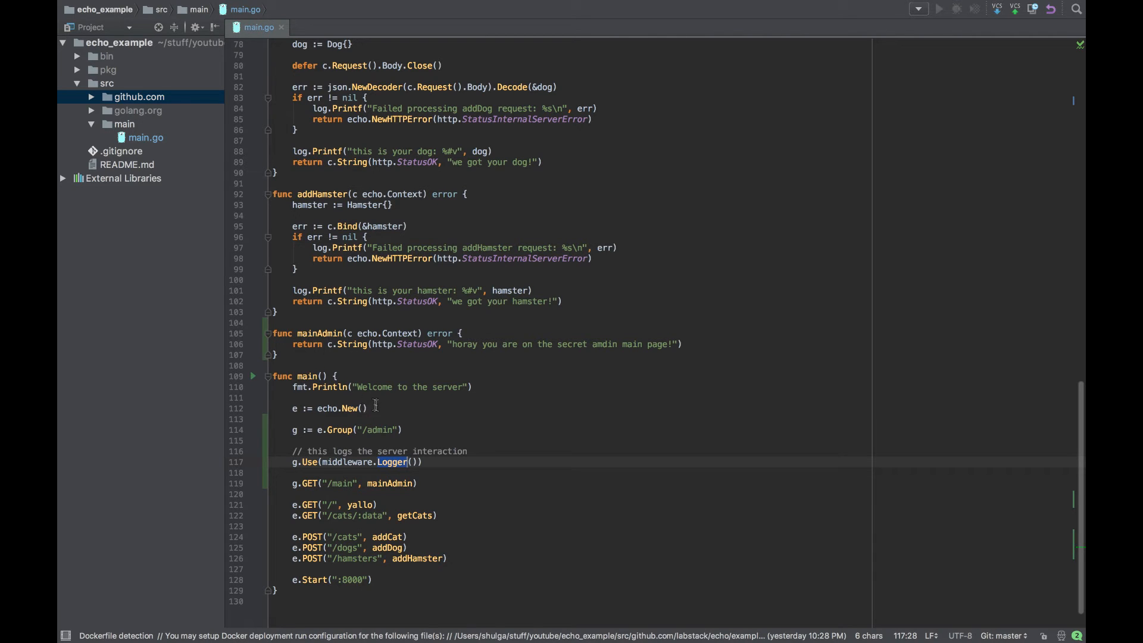
{"action": "mouse_move", "coordinate": [360, 408]}
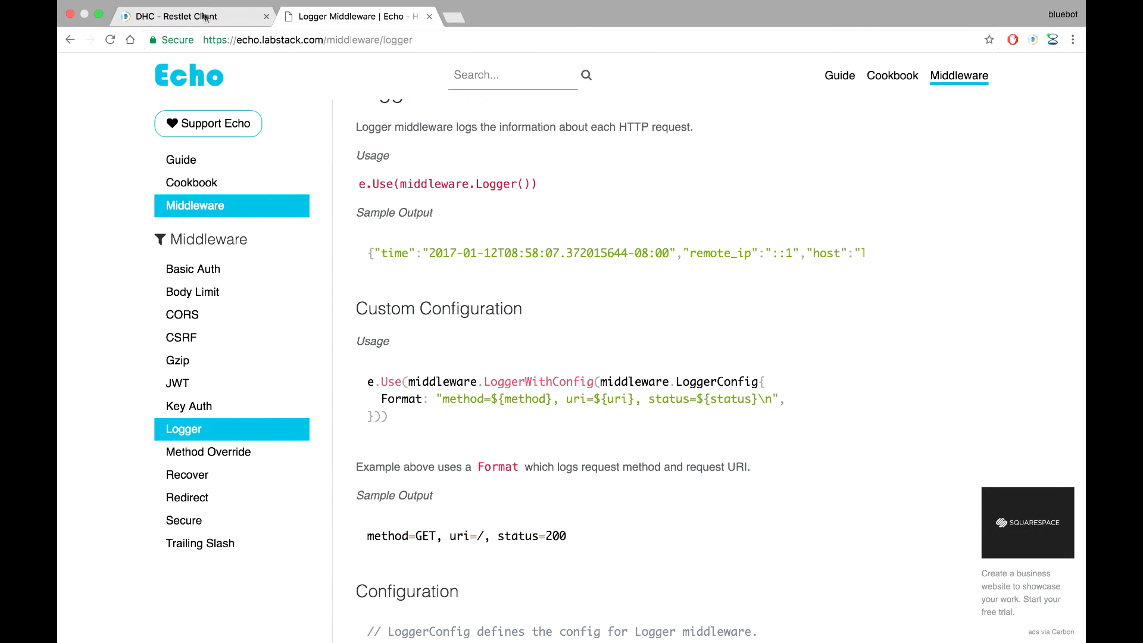
Step: Switch to the REST client tab after viewing the Logger docs
{"action": "left_click", "coordinate": [1012, 195]}
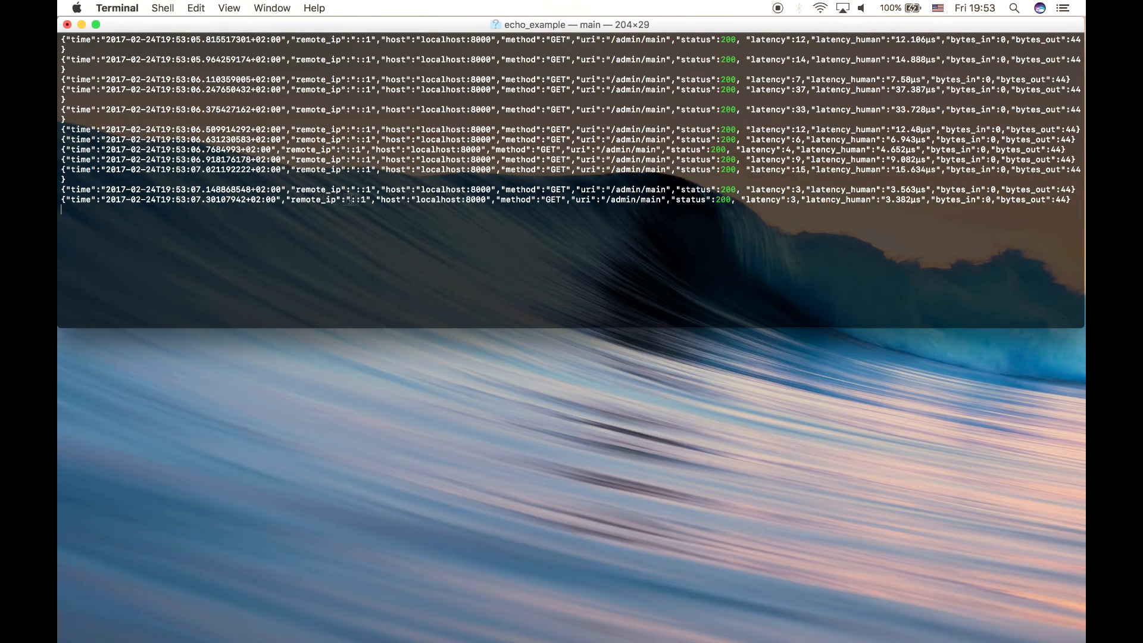
Step: Inspect the JSON log lines for GET /admin/main in Terminal
{"action": "double_click", "coordinate": [560, 197]}
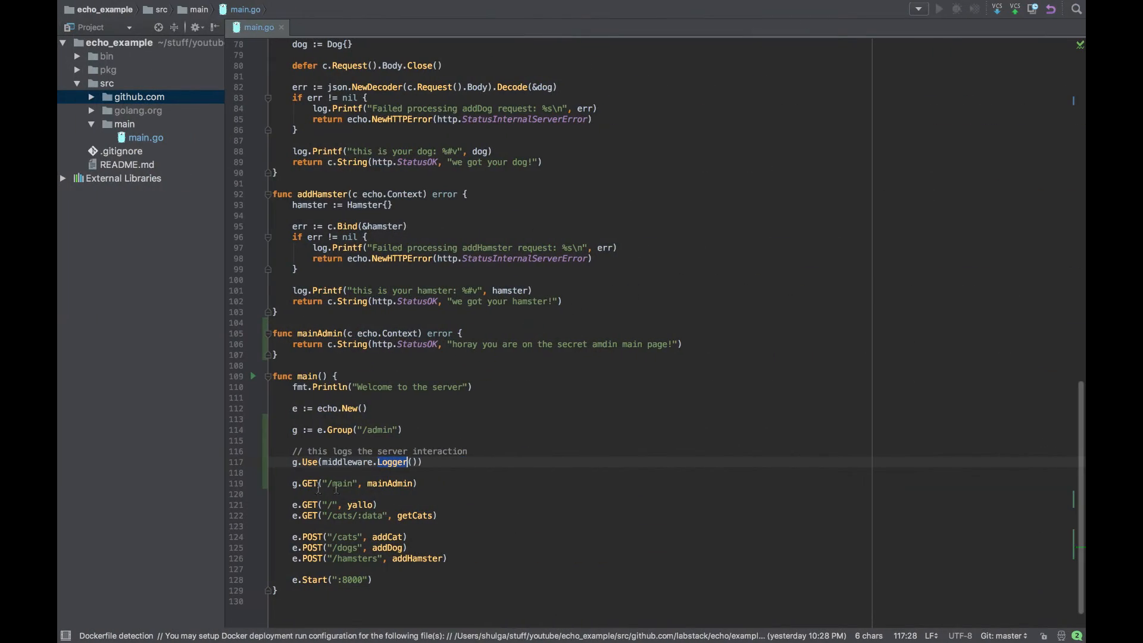
{"action": "mouse_move", "coordinate": [395, 469]}
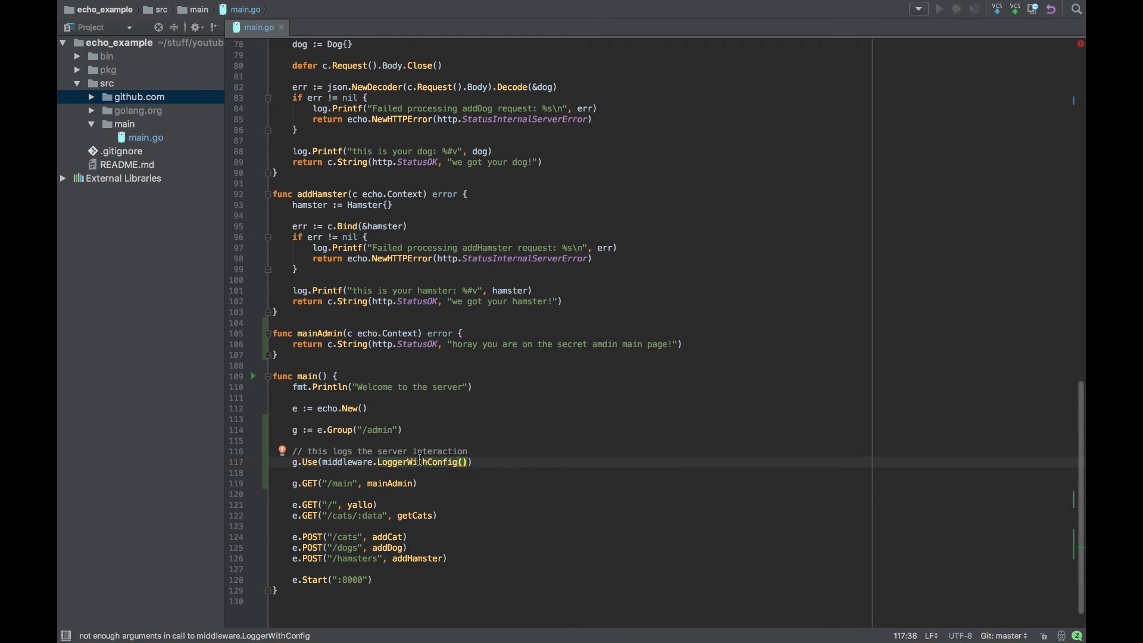
{"action": "mouse_move", "coordinate": [465, 462]}
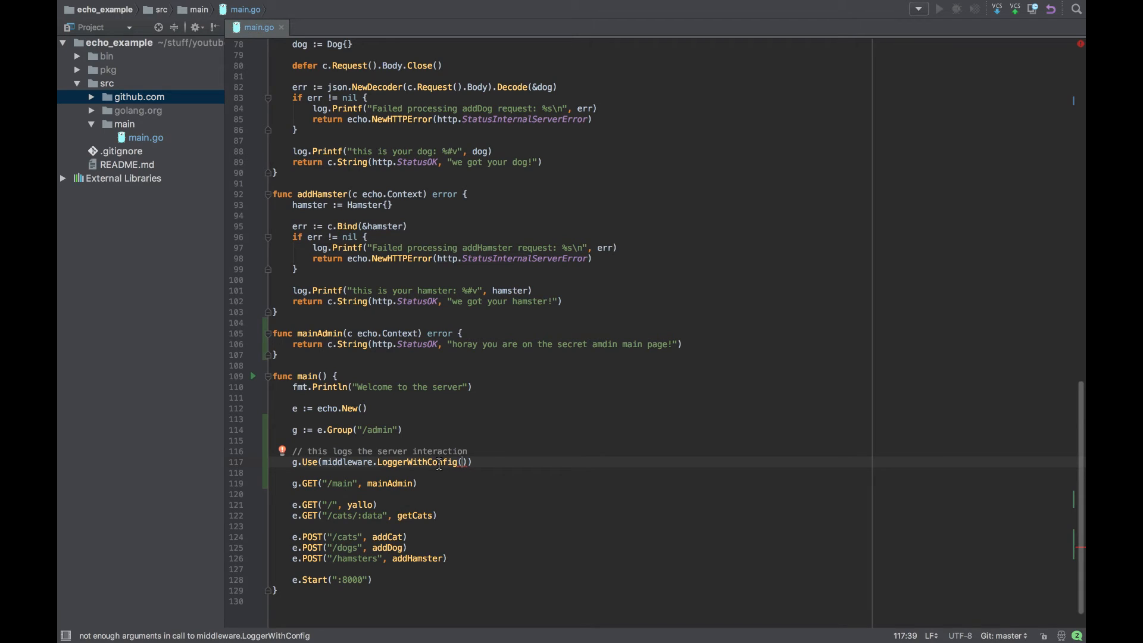
{"action": "mouse_move", "coordinate": [474, 452]}
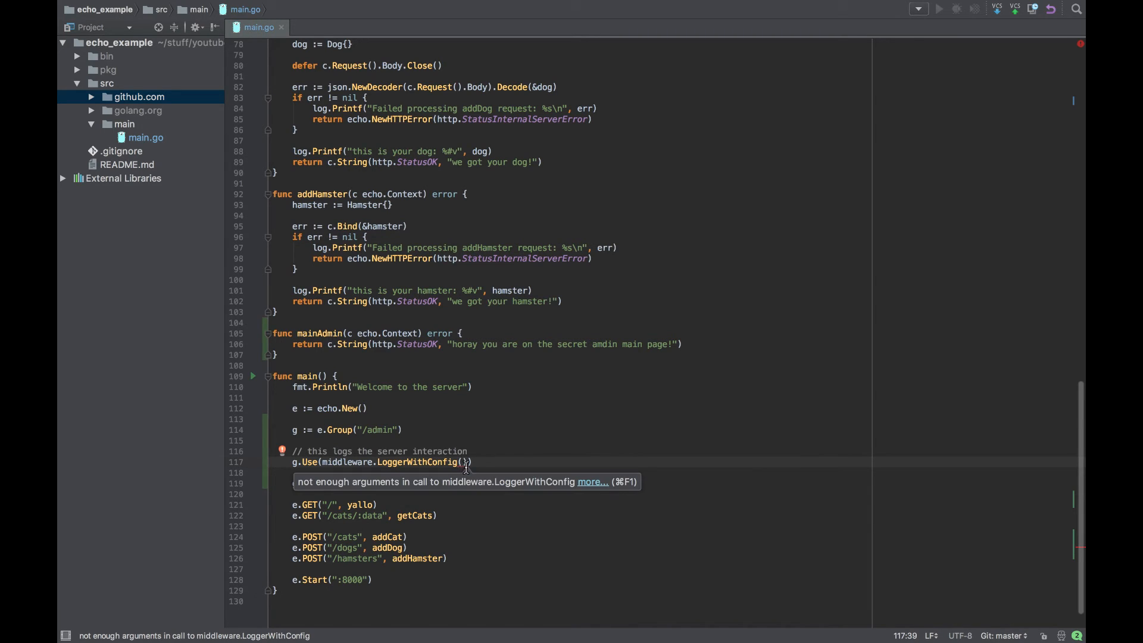
{"action": "mouse_move", "coordinate": [538, 444]}
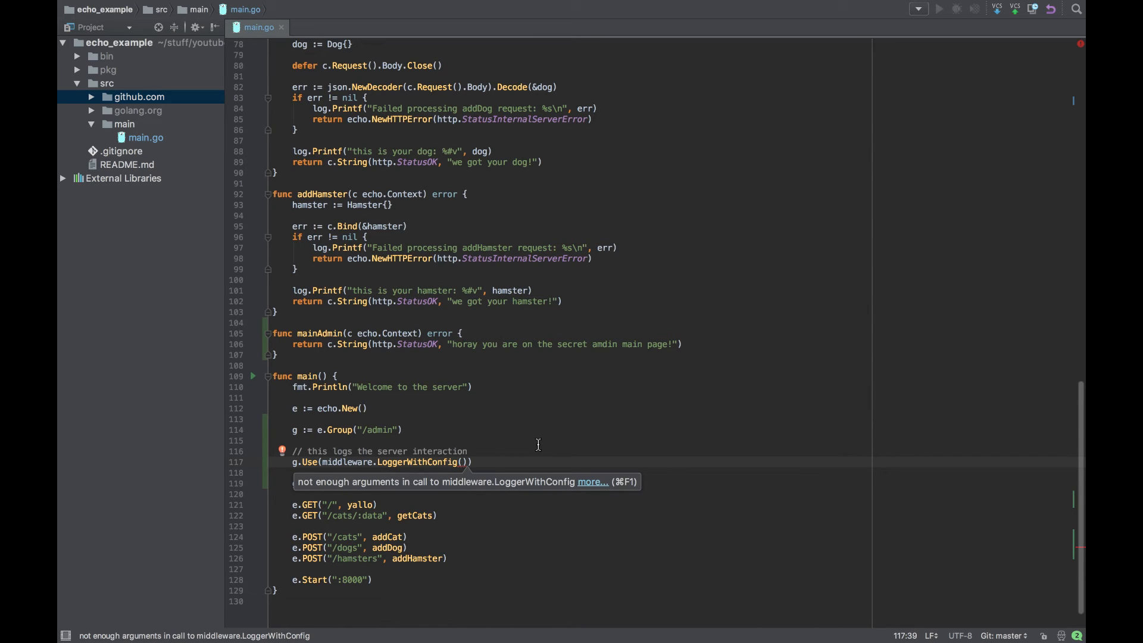
Step: Change the admin group's g.Use call from middleware.Logger() to middleware.LoggerWithConfig()
{"action": "type", "text": "mid"}
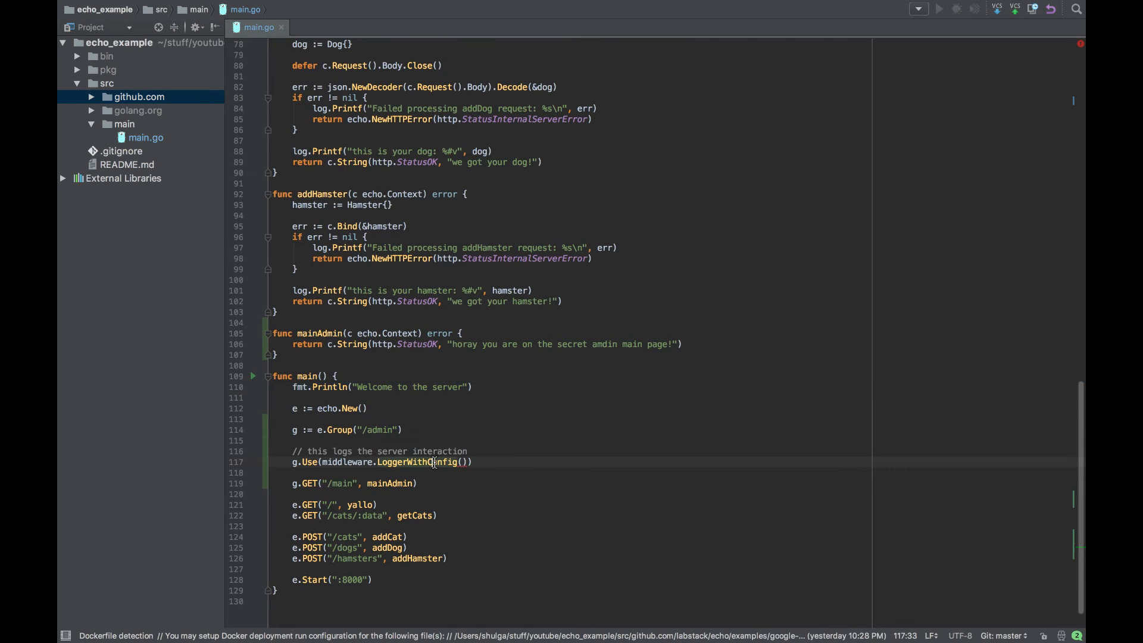
Step: Jump to LoggerWithConfig in logger.go and inspect LoggerConfig's io.Writer Output field
{"action": "left_click", "coordinate": [431, 462]}
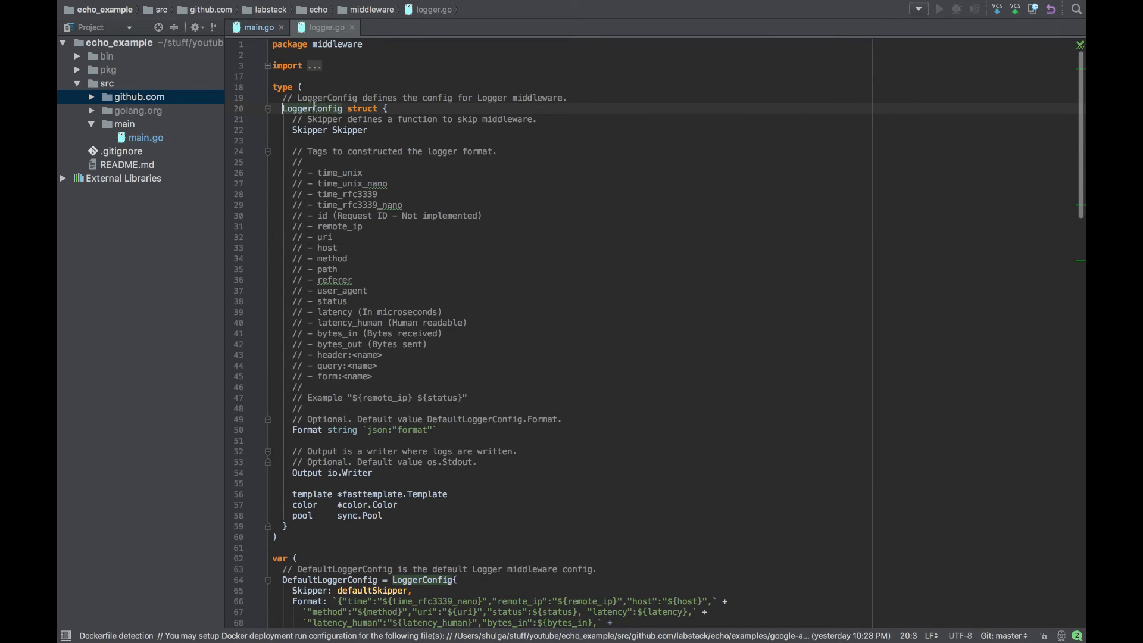
{"action": "mouse_move", "coordinate": [293, 131]}
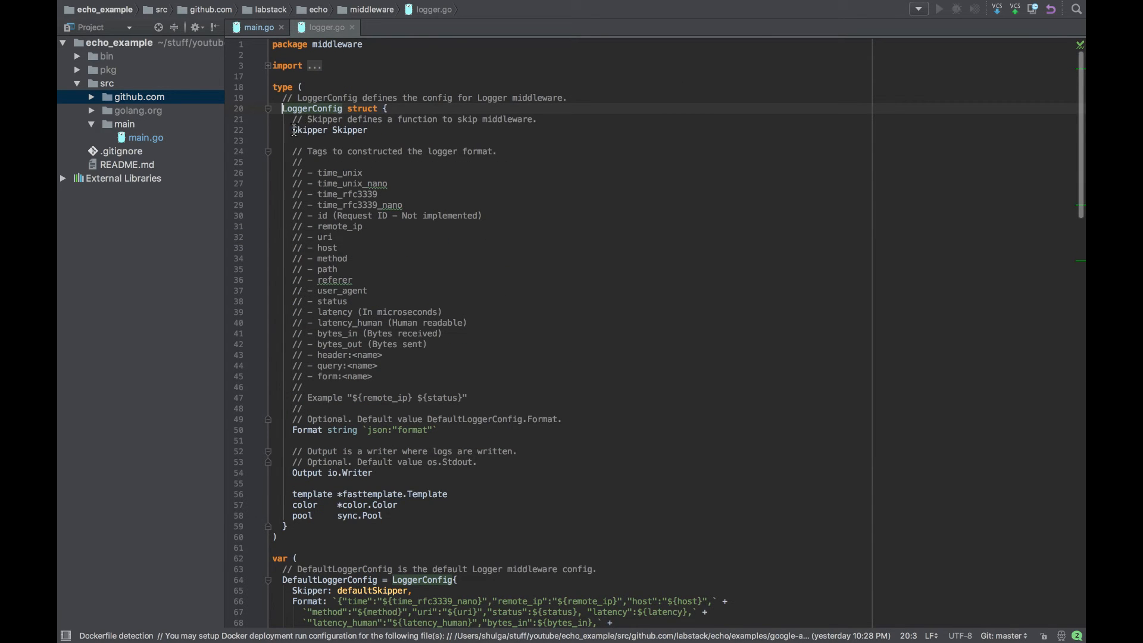
{"action": "mouse_move", "coordinate": [311, 498]}
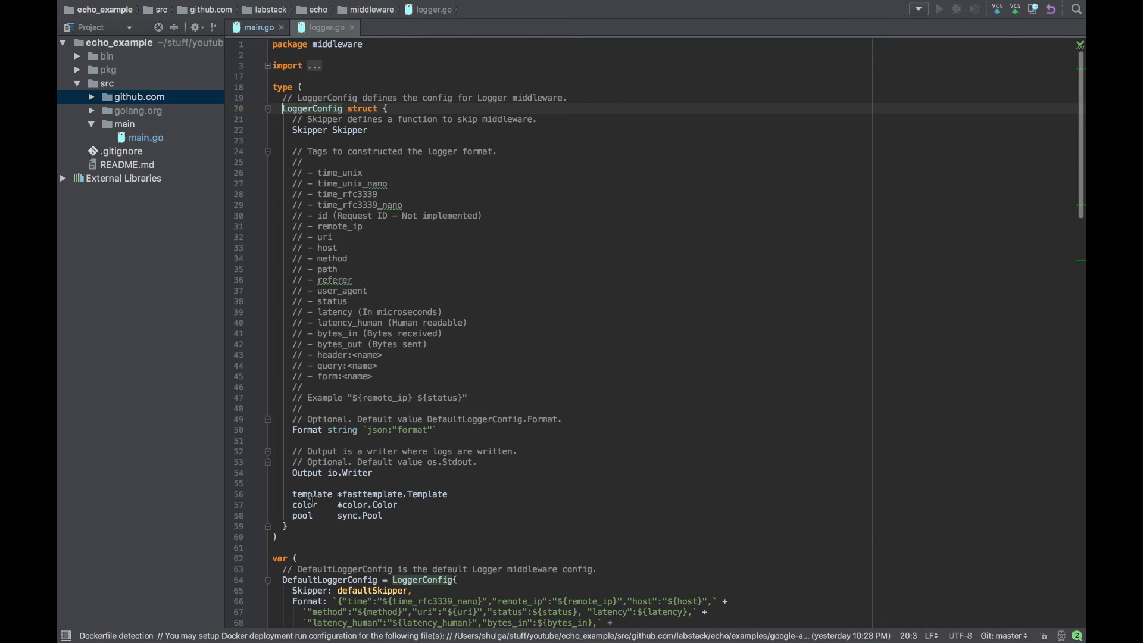
{"action": "mouse_move", "coordinate": [340, 483]}
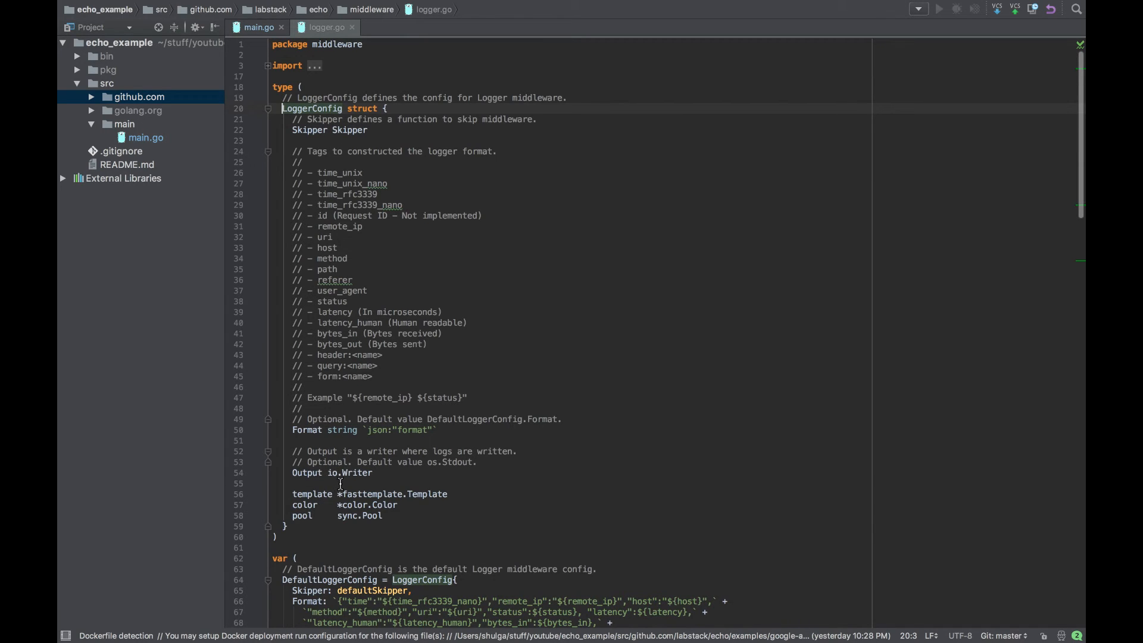
{"action": "double_click", "coordinate": [348, 472]}
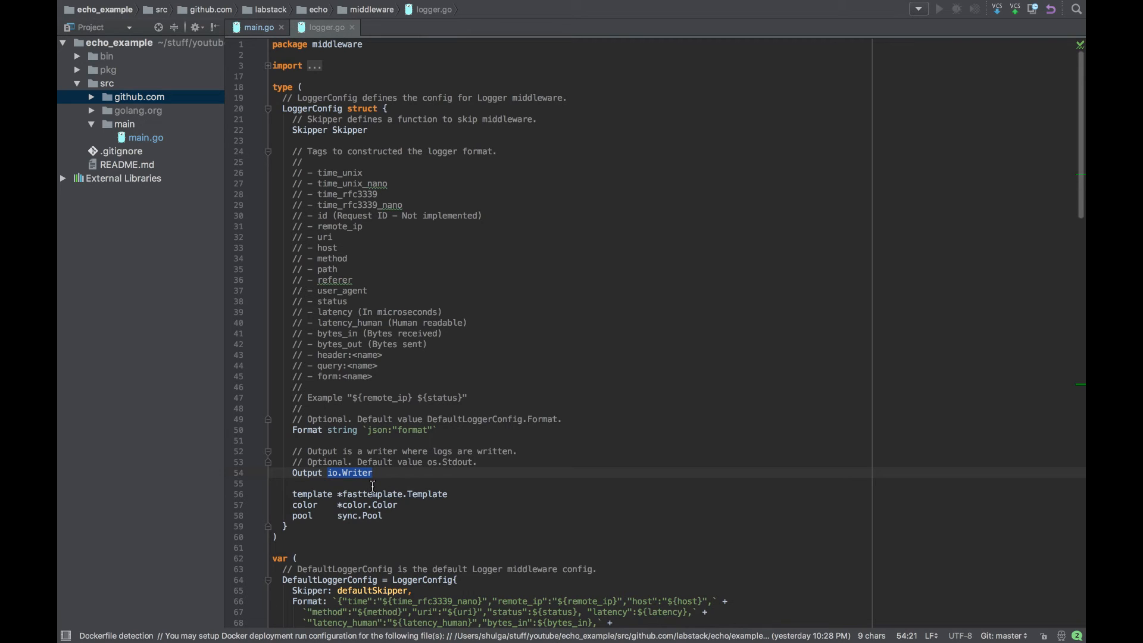
{"action": "mouse_move", "coordinate": [341, 482]}
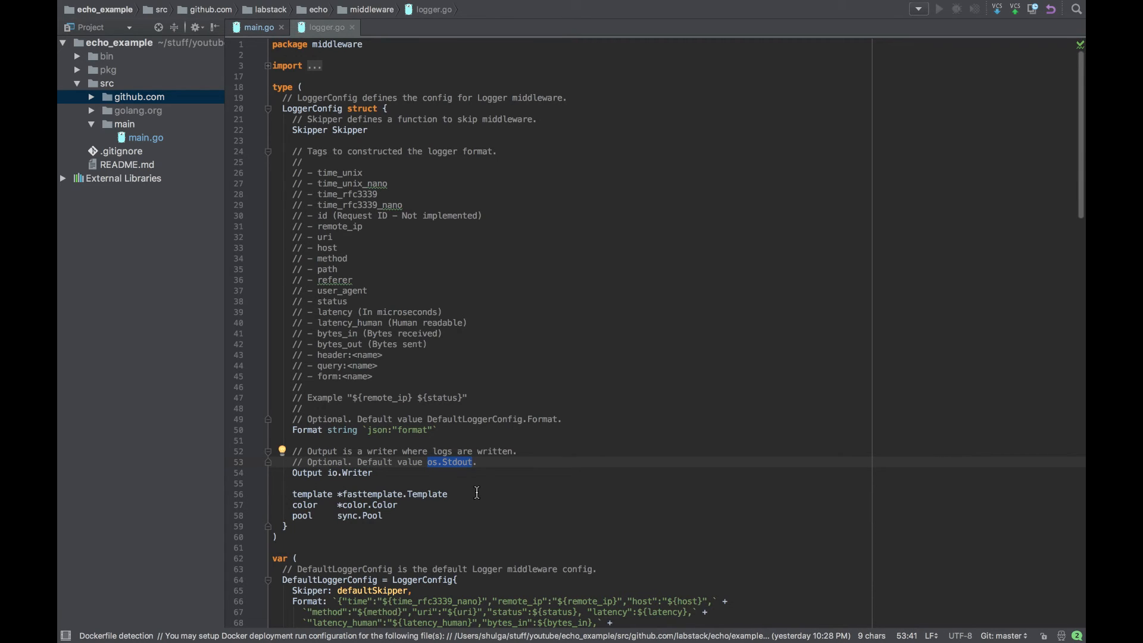
{"action": "mouse_move", "coordinate": [457, 479]}
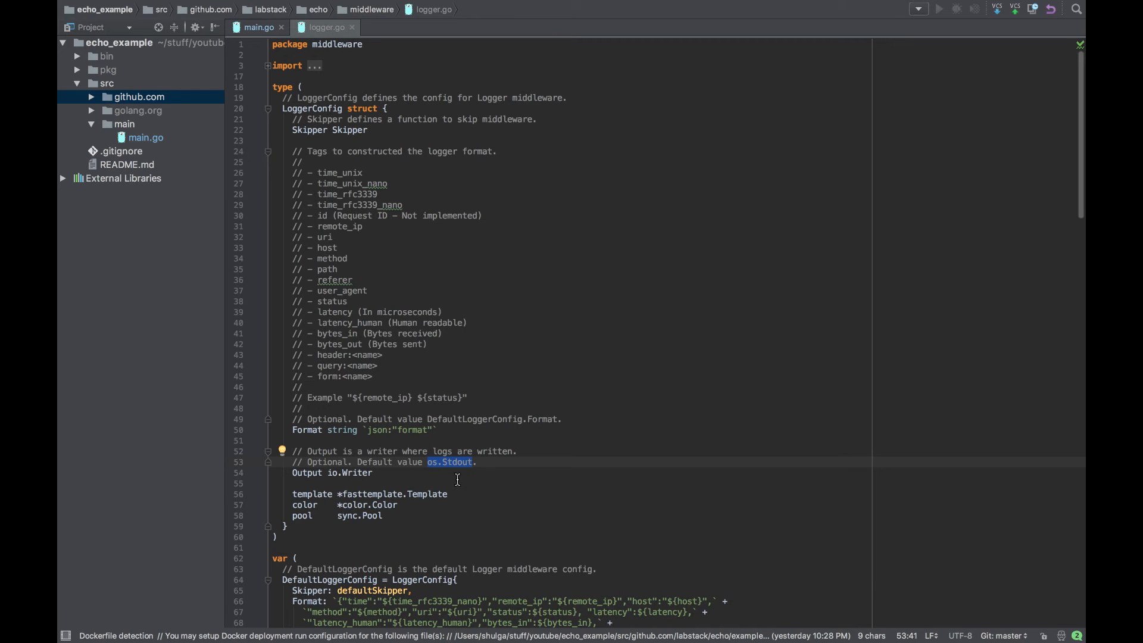
{"action": "mouse_move", "coordinate": [260, 29]}
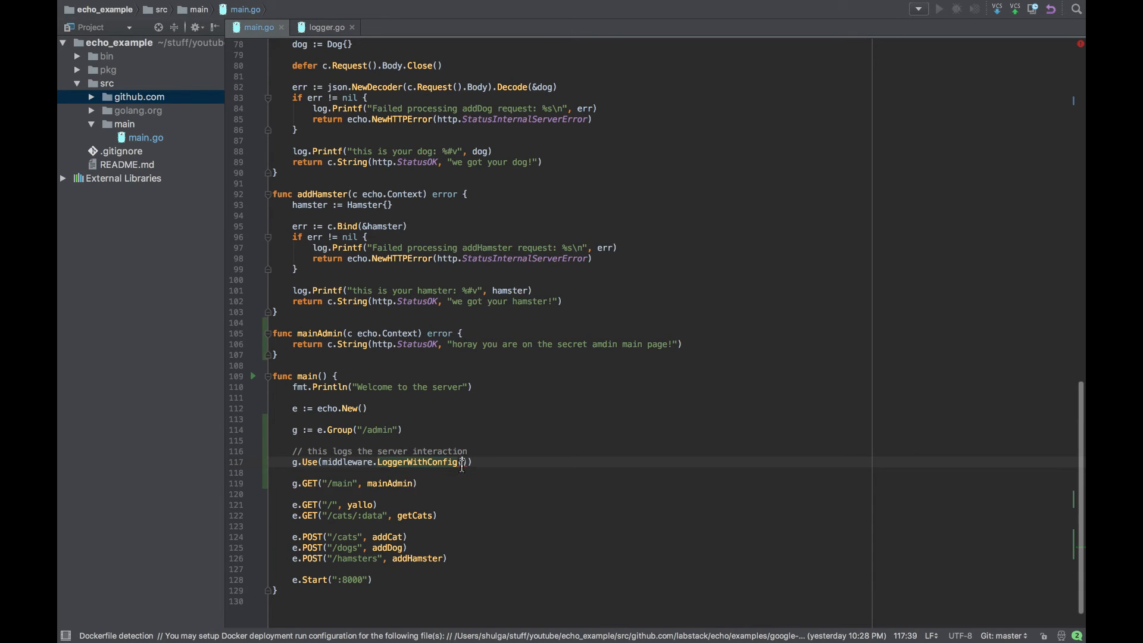
Step: Pass an empty multi-line middleware.LoggerConfig{} literal into LoggerWithConfig
{"action": "type", "text": "middleware."}
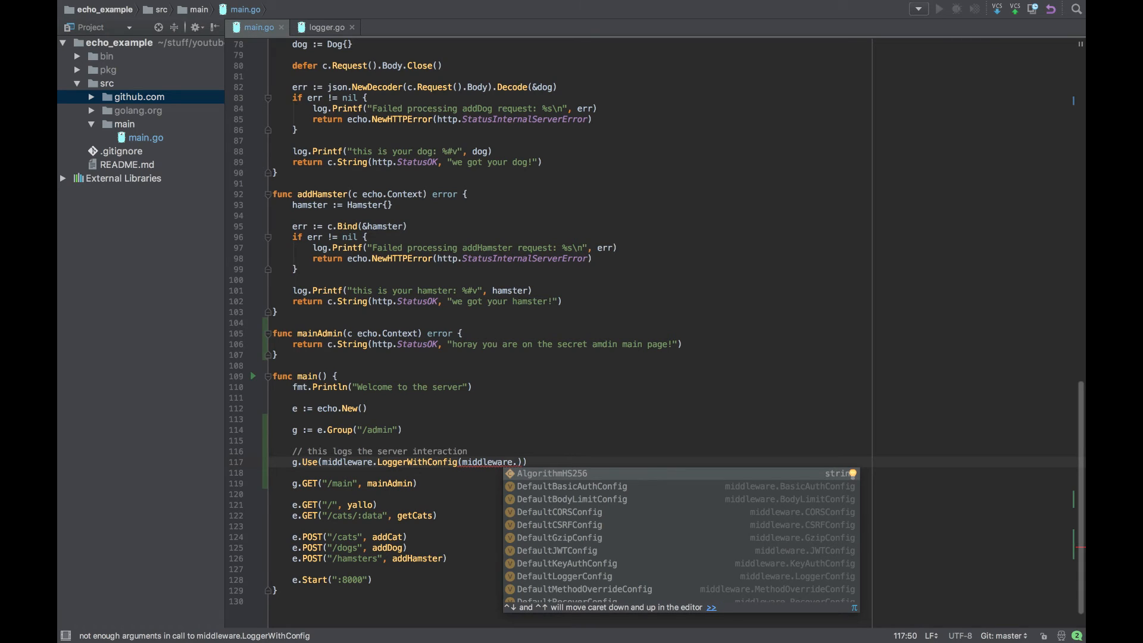
{"action": "type", "text": "Loge"}
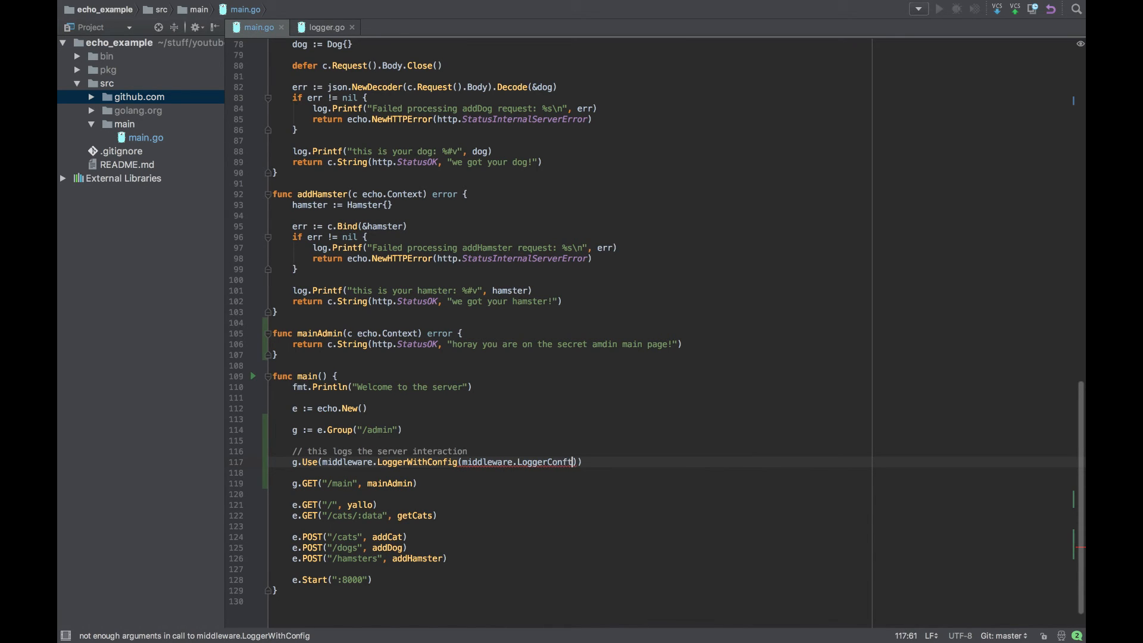
{"action": "type", "text": "ig{"}
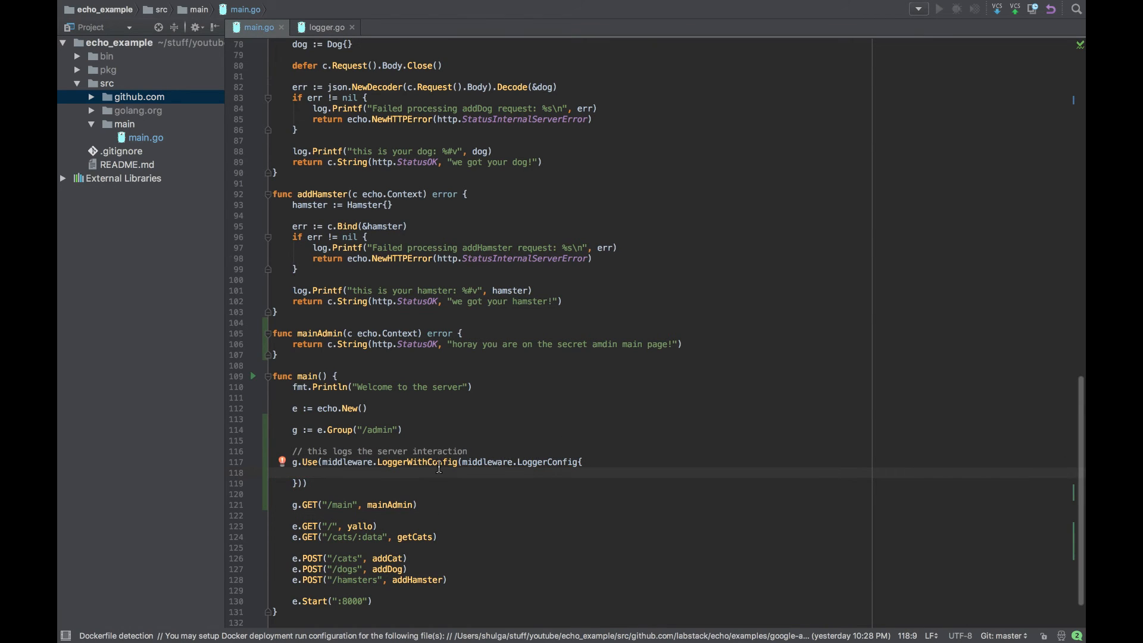
{"action": "scroll", "scroll_direction": "down", "scroll_amount": 3}
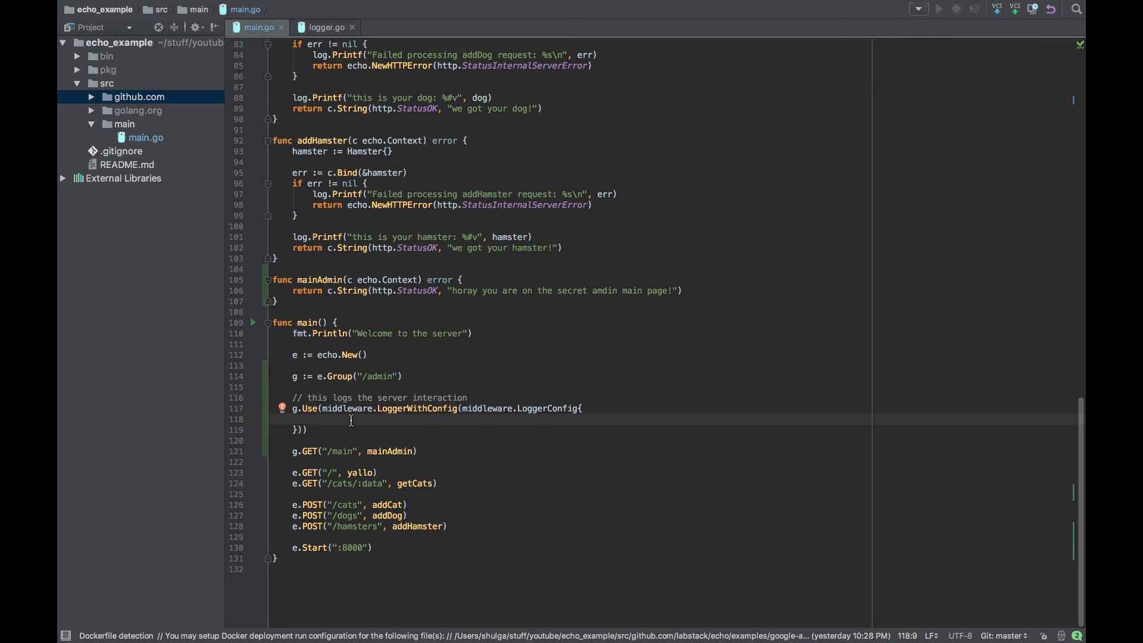
{"action": "mouse_move", "coordinate": [393, 377]}
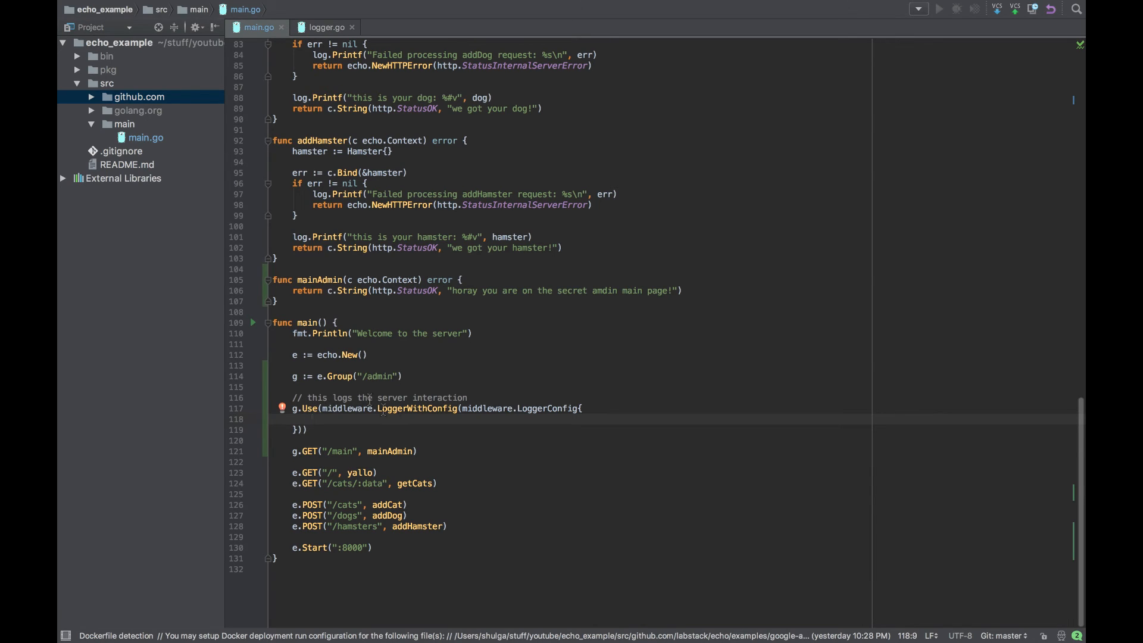
{"action": "mouse_move", "coordinate": [312, 425]}
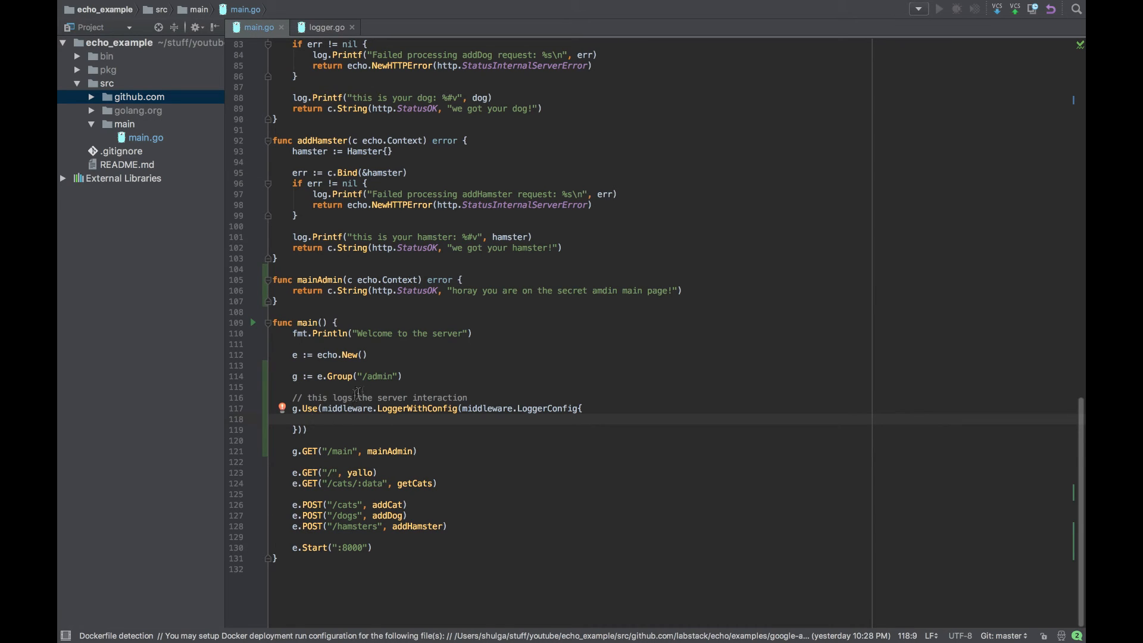
Step: Set Format to `[${time_rfc3339}] ${status} ${method} `, checking tag names in logger.go
{"action": "type", "text": "Format:"}
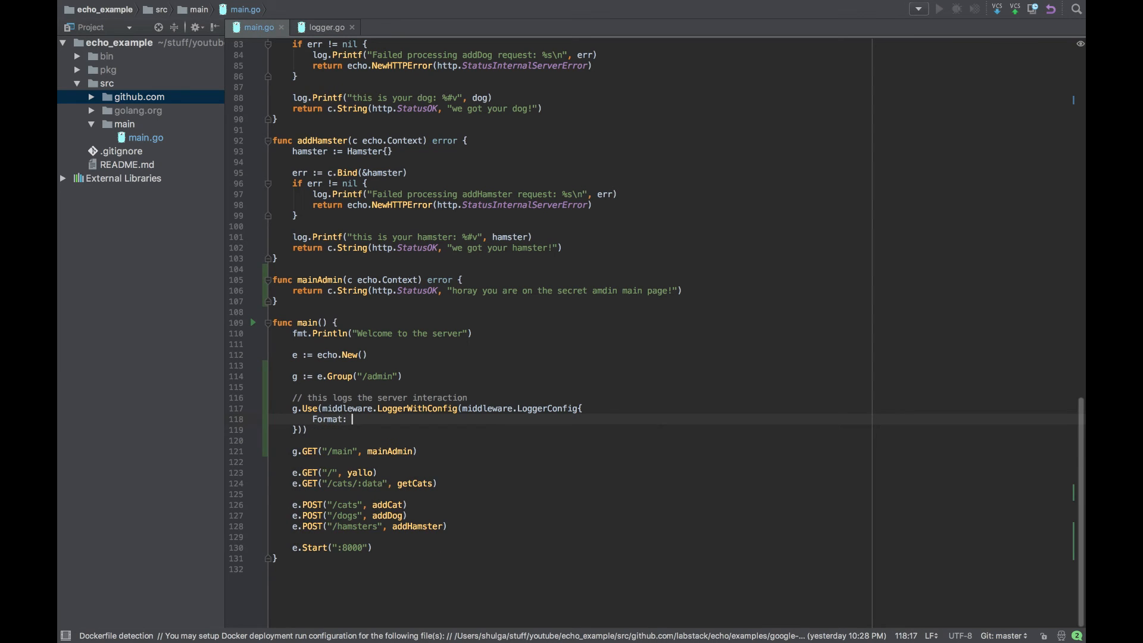
{"action": "type", "text": "\""}
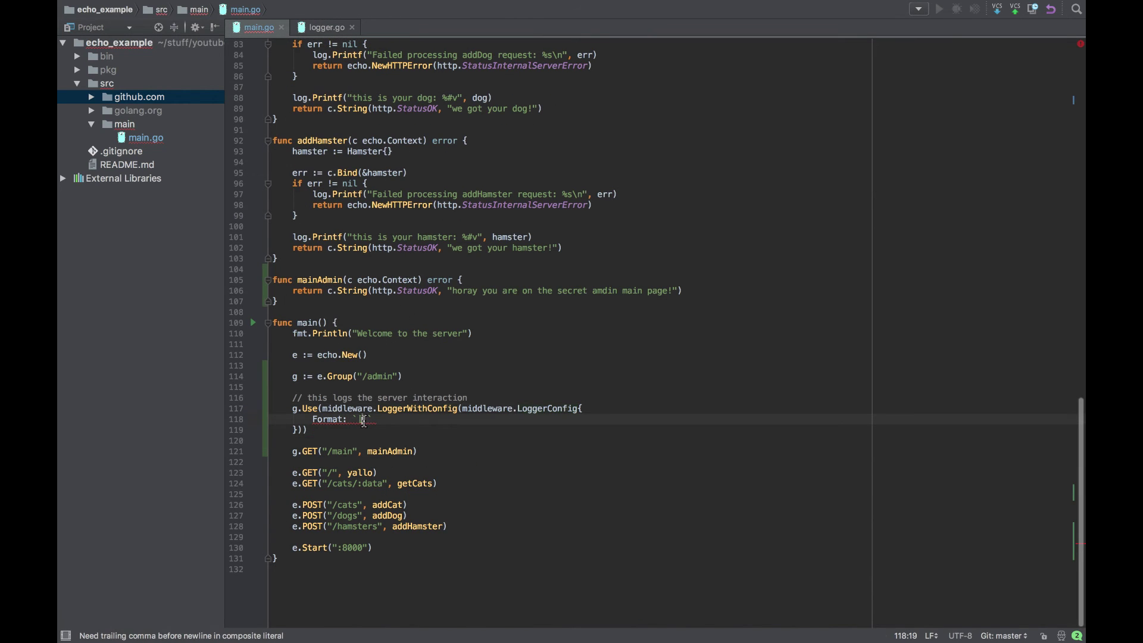
{"action": "type", "text": "[]"}
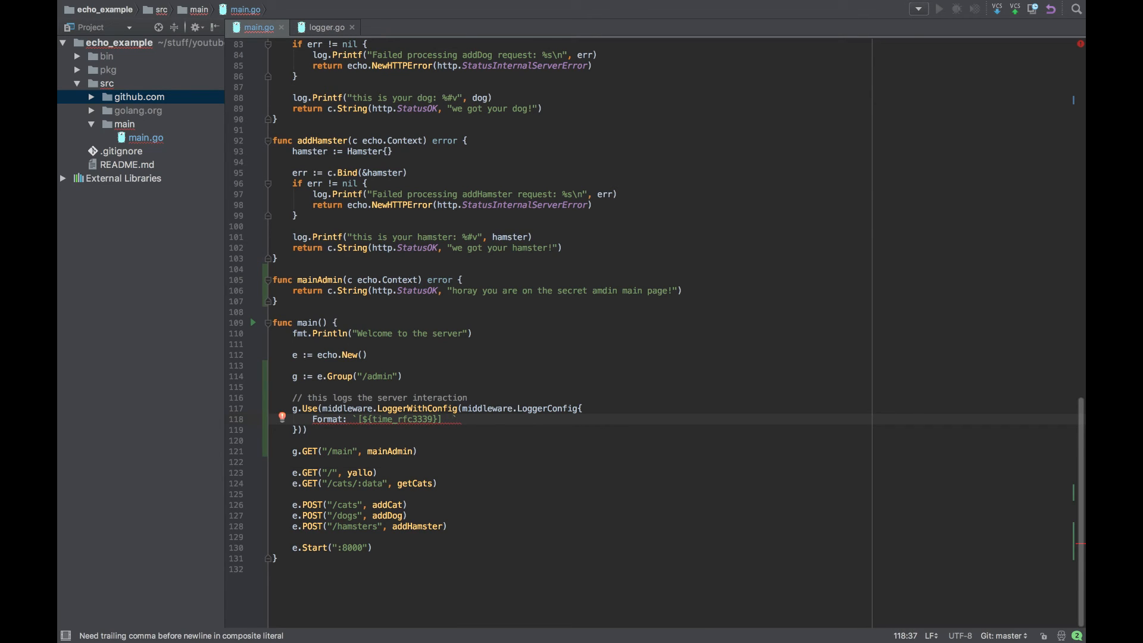
{"action": "type", "text": "${}"}
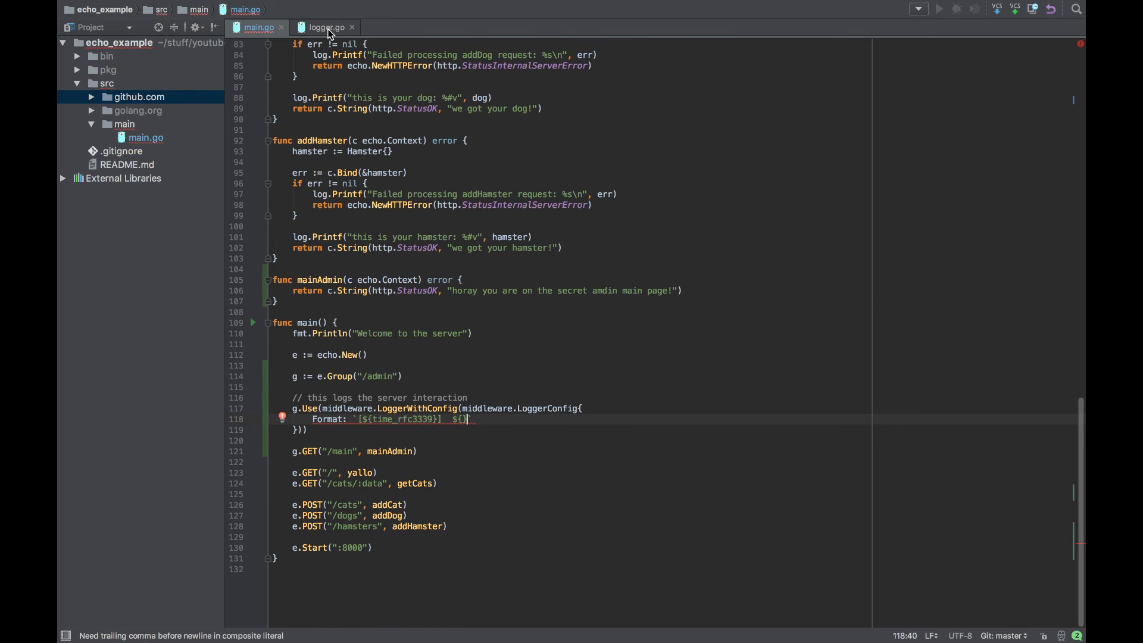
{"action": "left_click", "coordinate": [329, 28]}
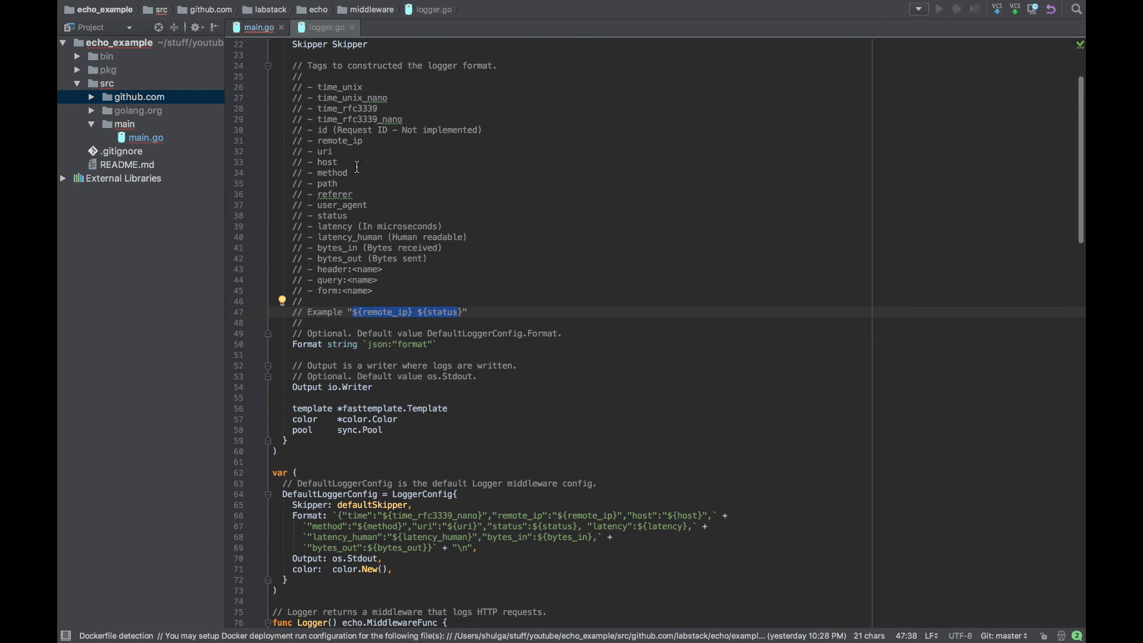
{"action": "double_click", "coordinate": [332, 215]}
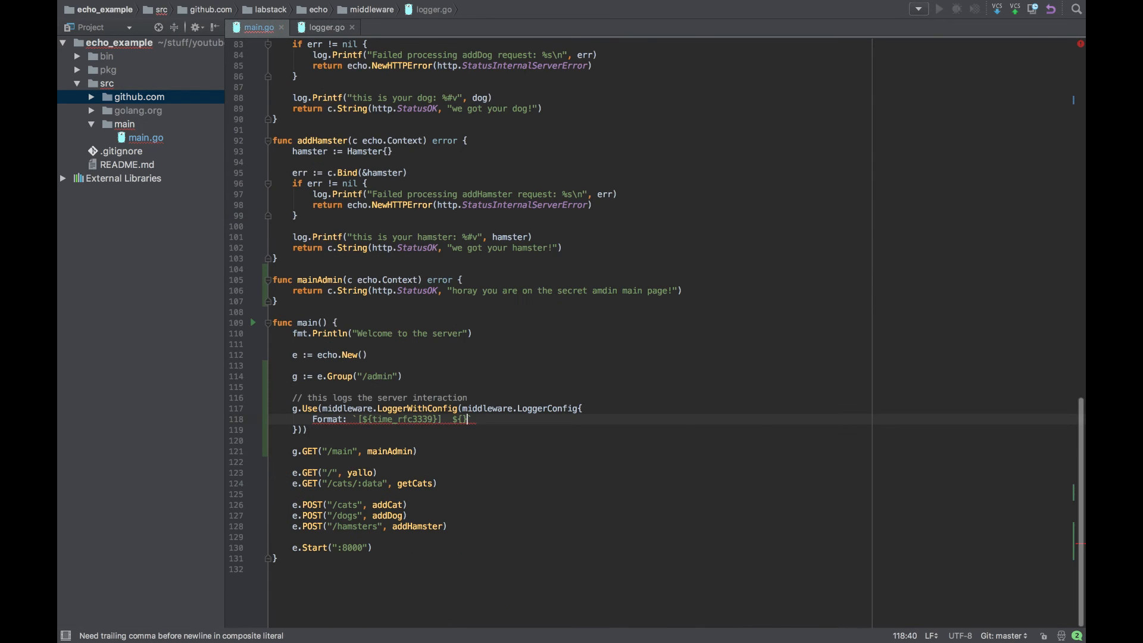
{"action": "type", "text": "status"}
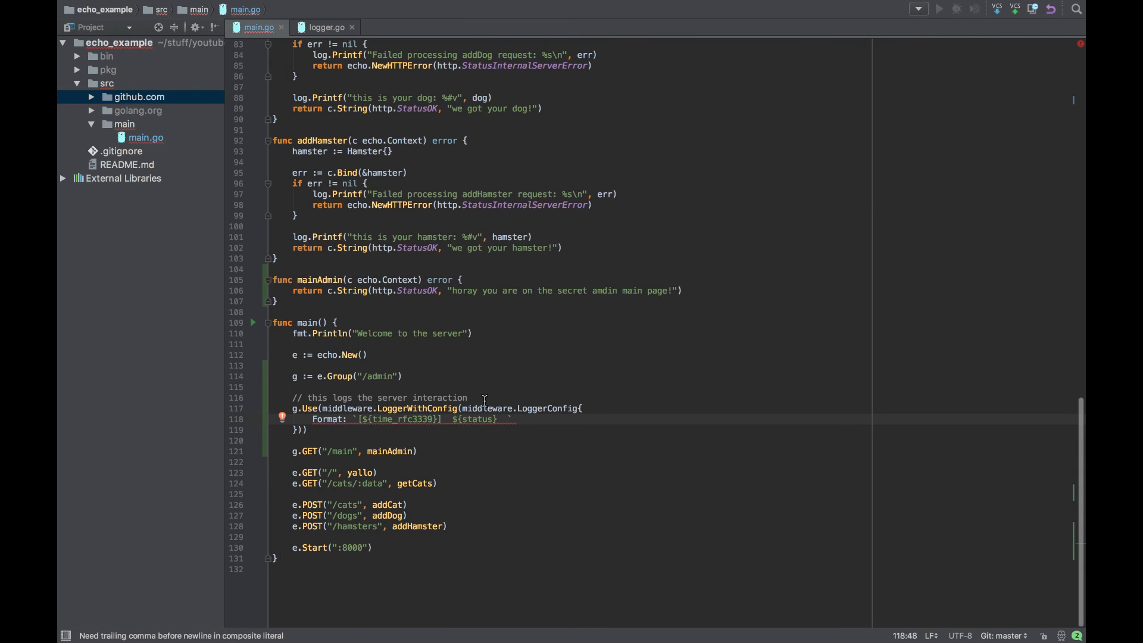
{"action": "type", "text": "${method}"}
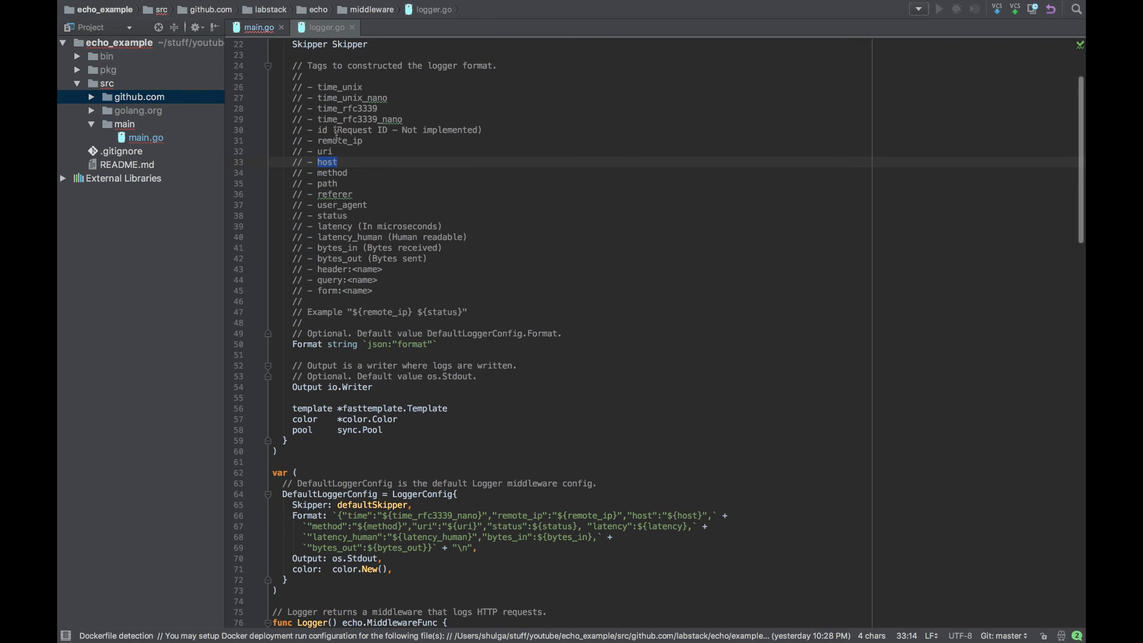
{"action": "mouse_move", "coordinate": [341, 141]}
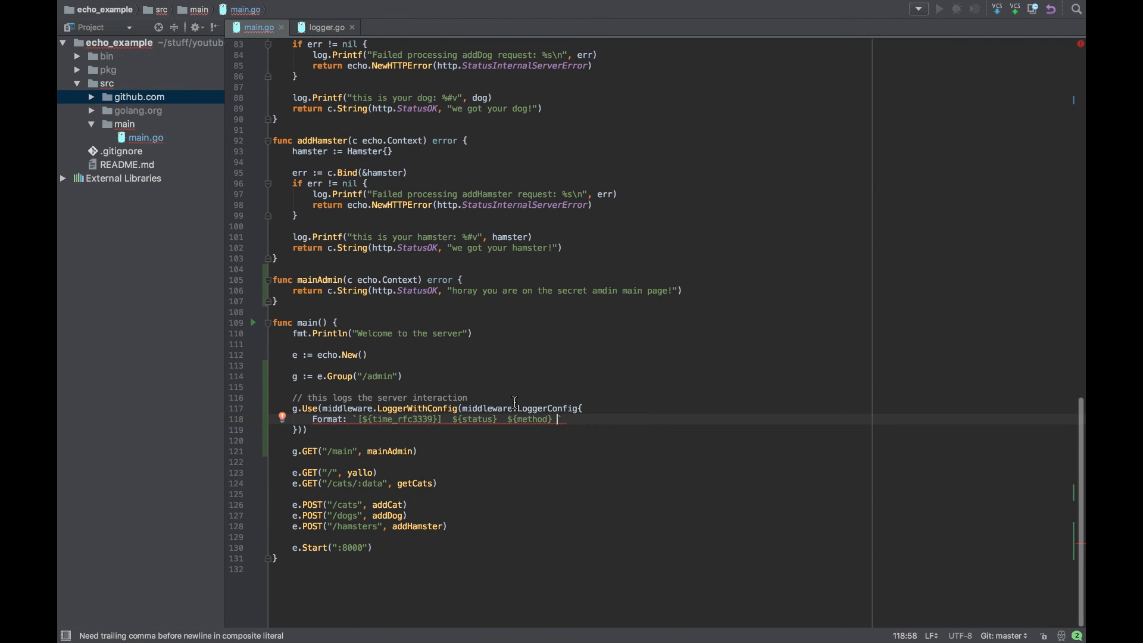
Step: Append ${host}${path} to the Format string after looking up the path tag
{"action": "type", "text": "$"}
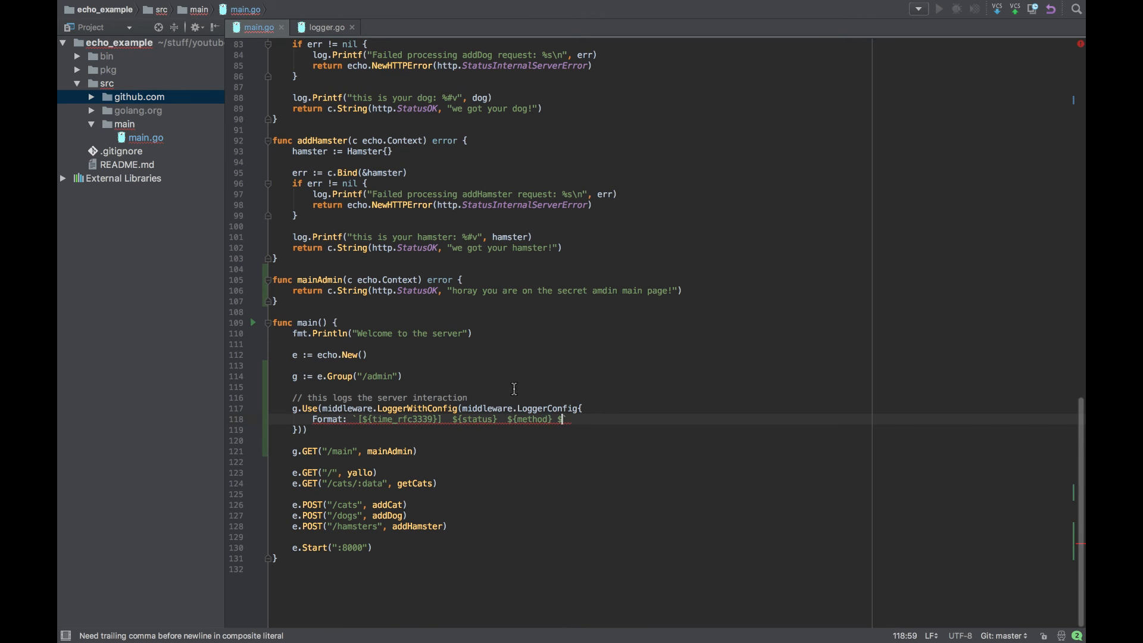
{"action": "type", "text": "{host}"}
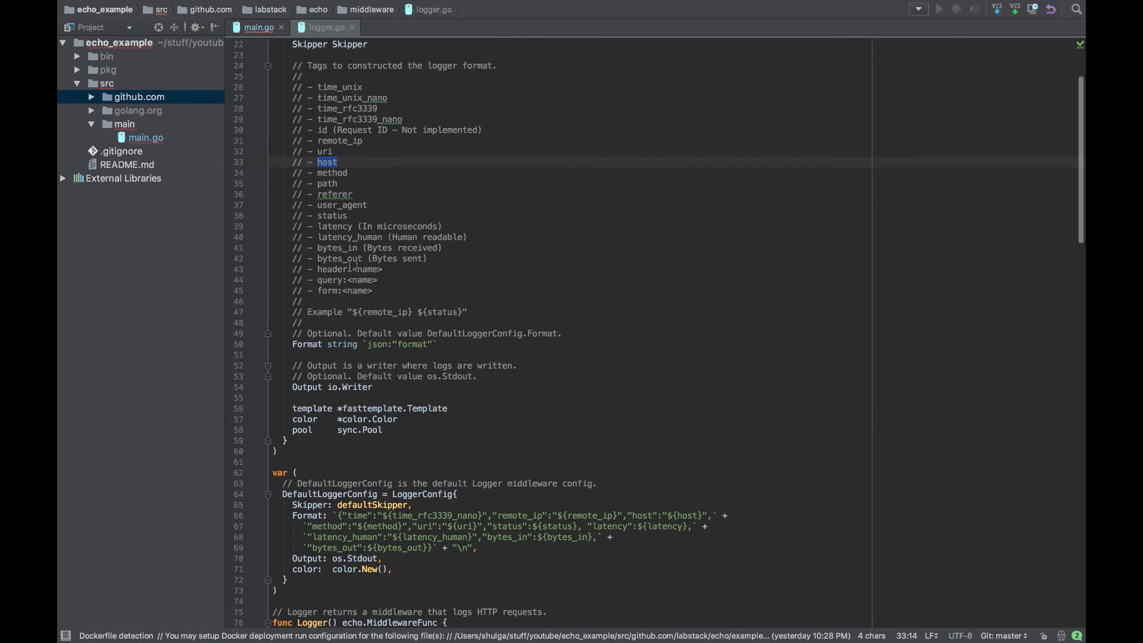
{"action": "double_click", "coordinate": [325, 184]}
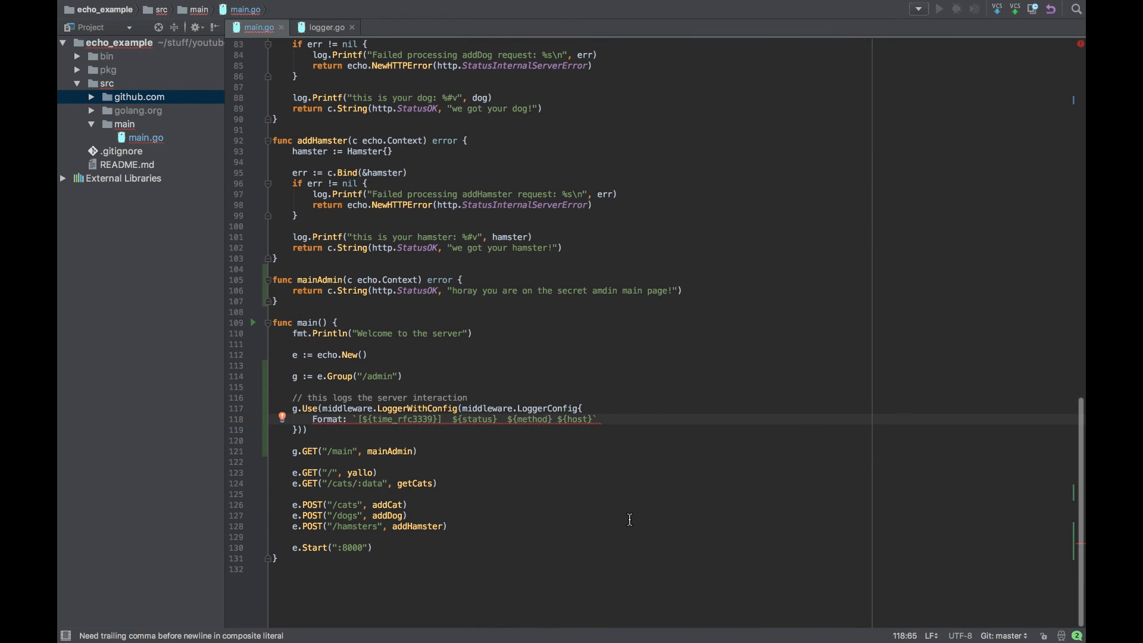
{"action": "type", "text": "${"}
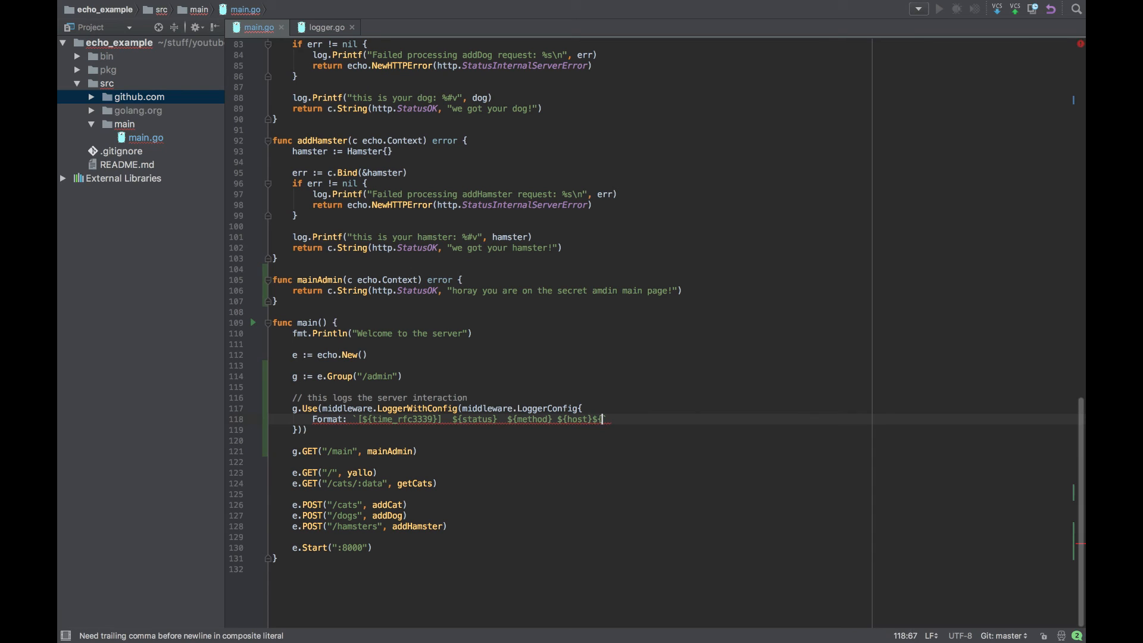
{"action": "type", "text": "path}"}
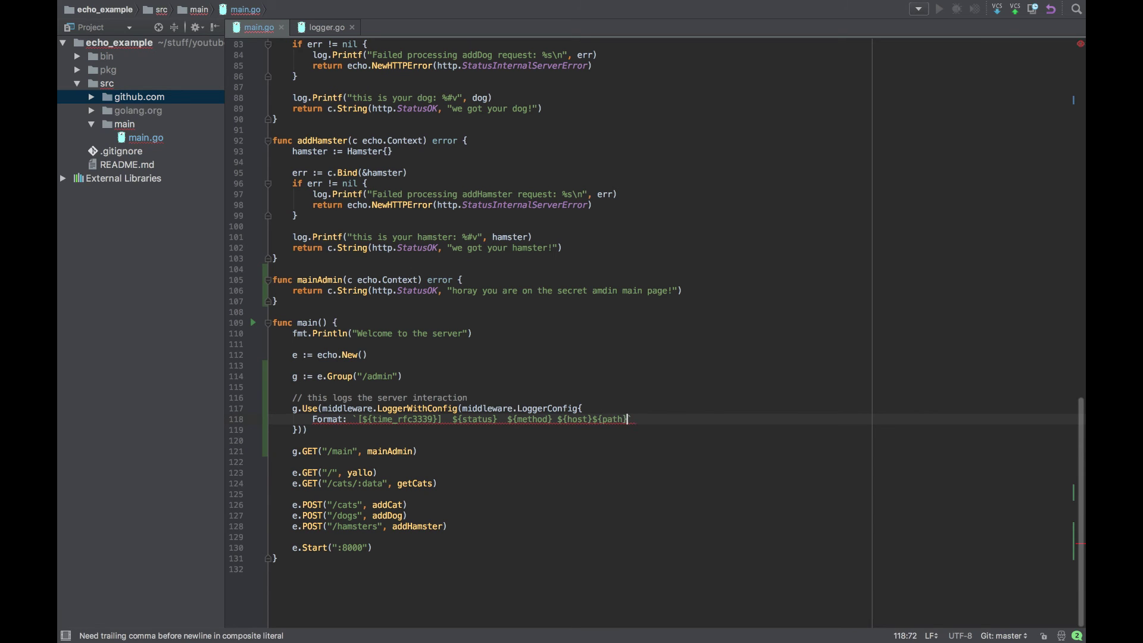
Step: Add ${latency_human} to the Format and end each entry with a "\n" newline
{"action": "left_click", "coordinate": [326, 27]}
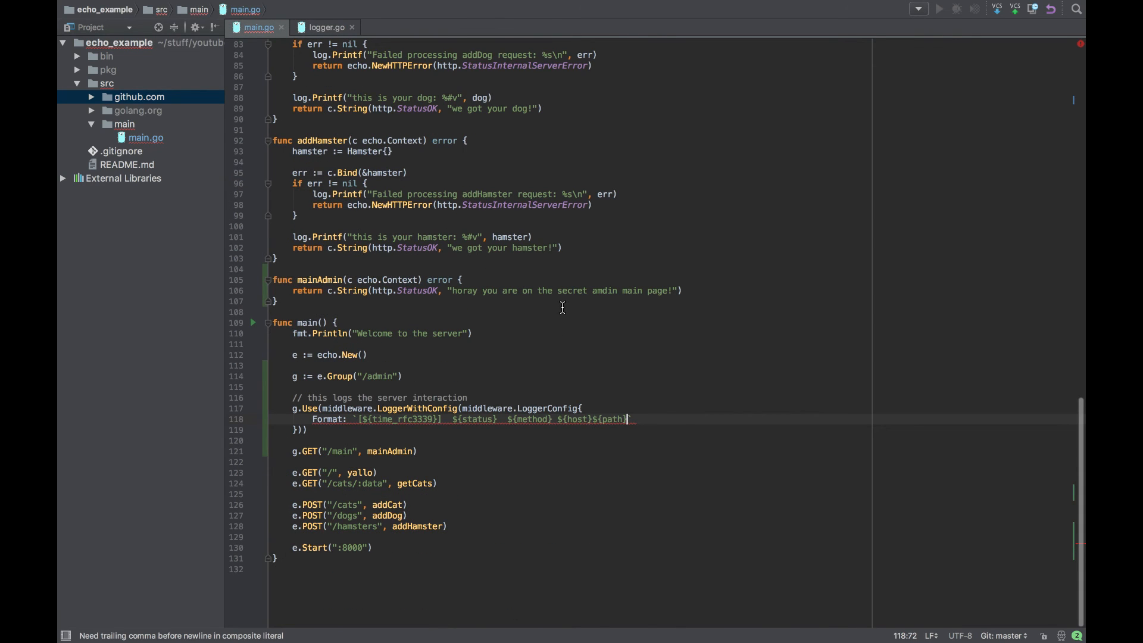
{"action": "type", "text": "$"}
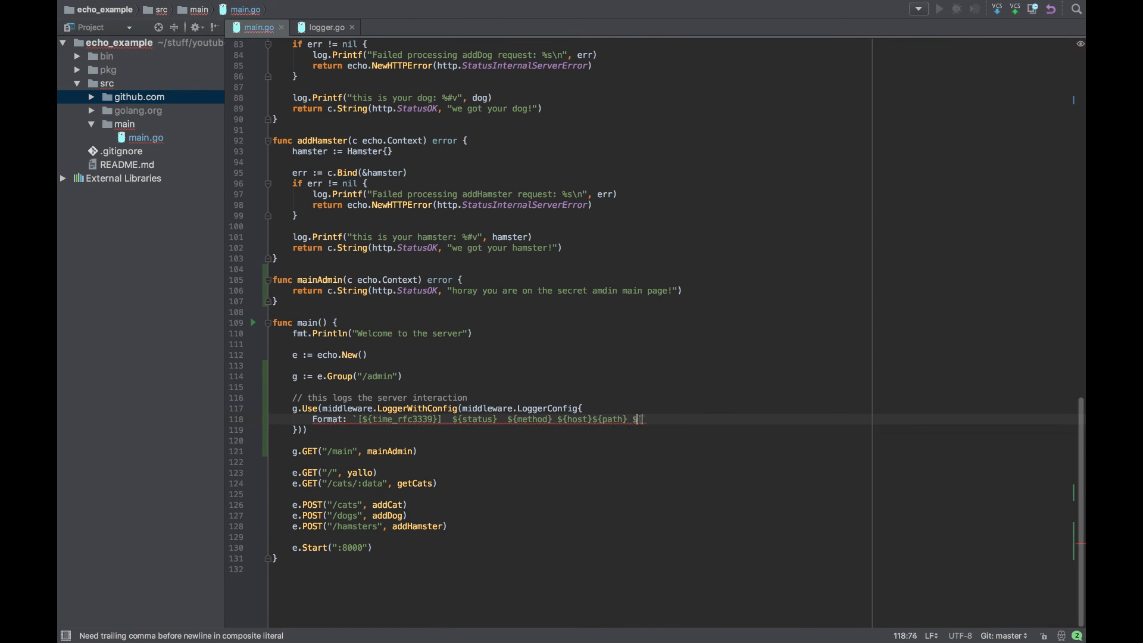
{"action": "left_click", "coordinate": [327, 27]}
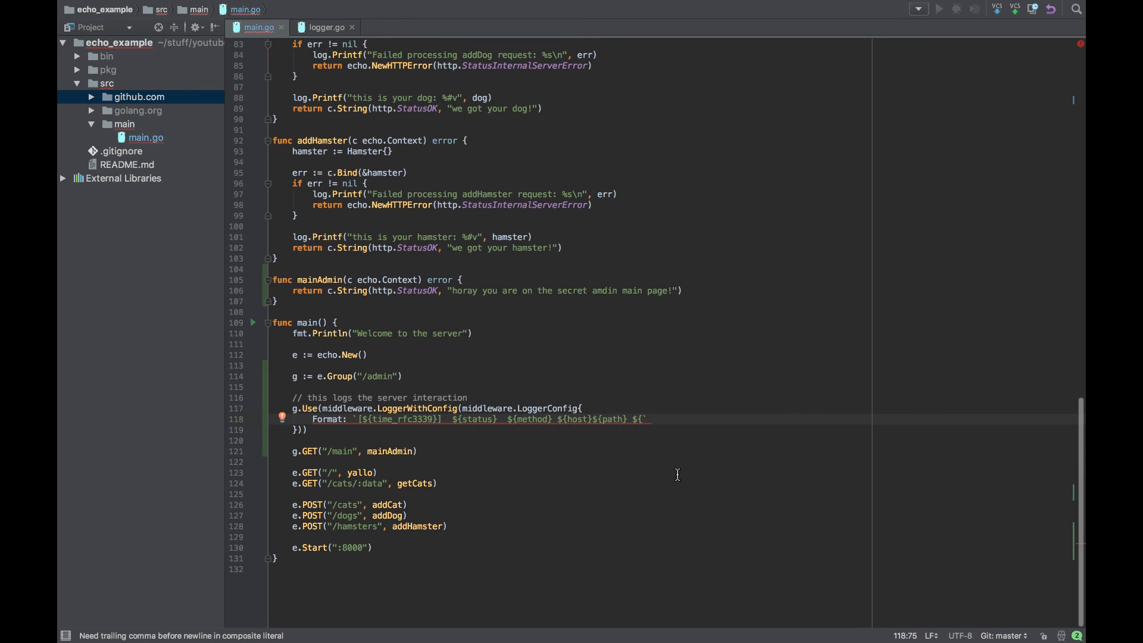
{"action": "type", "text": "{latency_human}"}
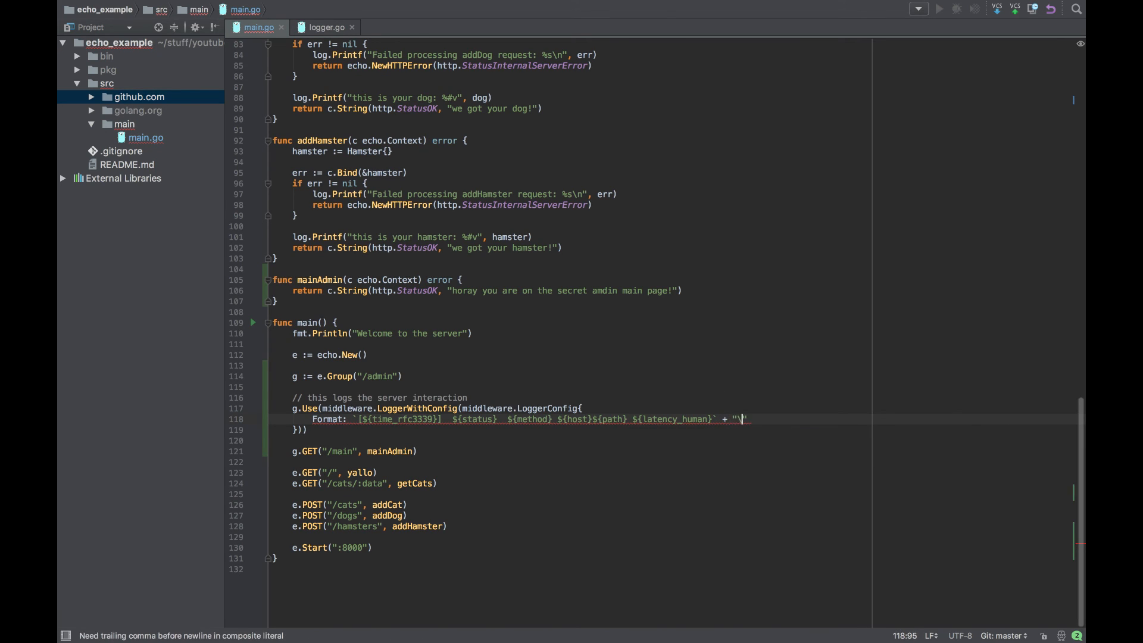
{"action": "type", "text": "n"}
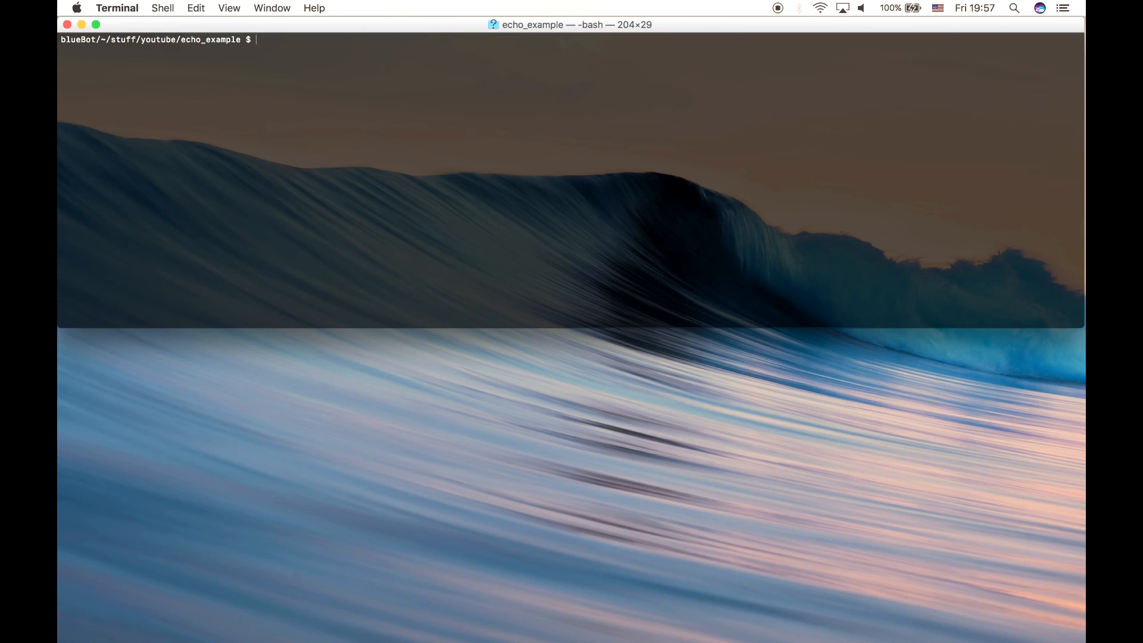
Step: Run go install main and start the rebuilt server with bin/main
{"action": "type", "text": "go install main"}
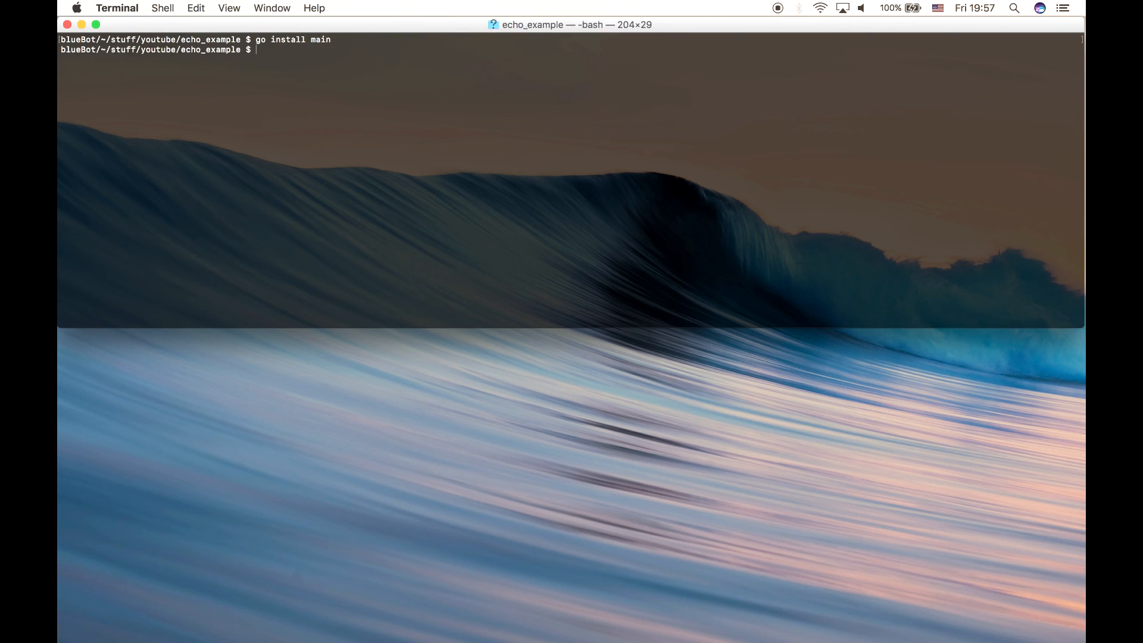
{"action": "type", "text": "bin/main"}
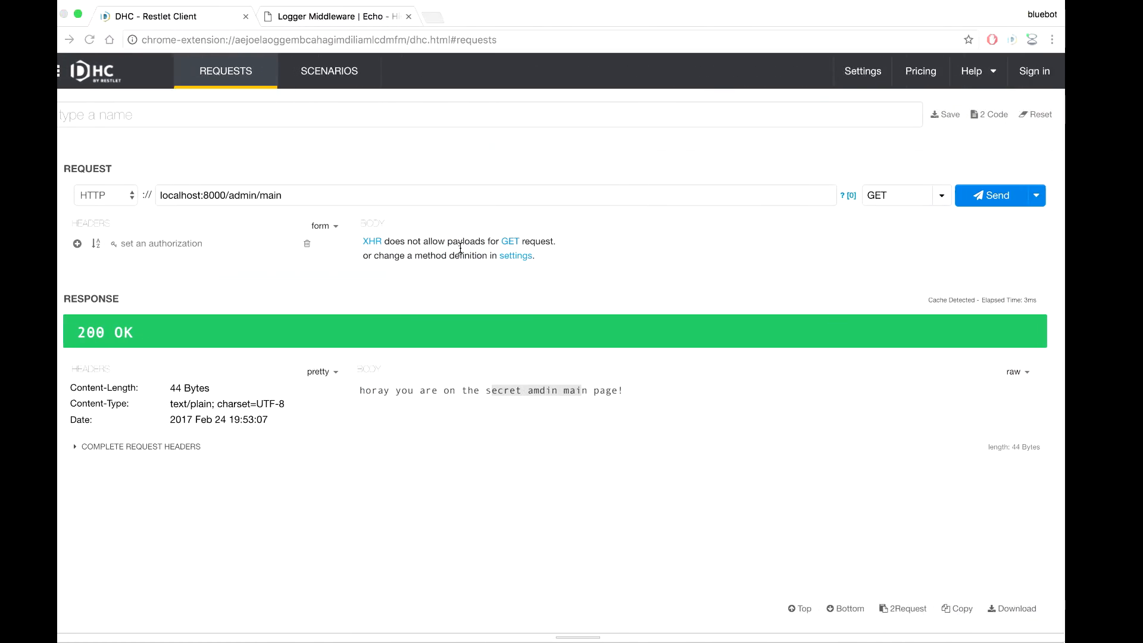
{"action": "left_click", "coordinate": [1011, 195]}
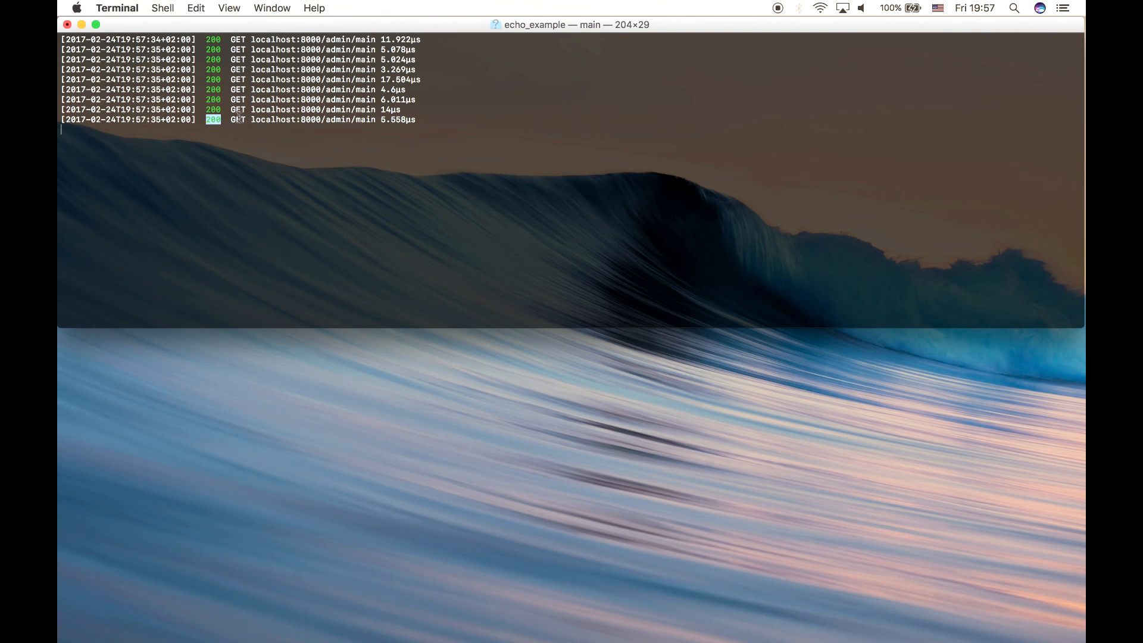
Step: Highlight the 200 status in a timestamped GET localhost:8000/admin/main log line
{"action": "double_click", "coordinate": [273, 119]}
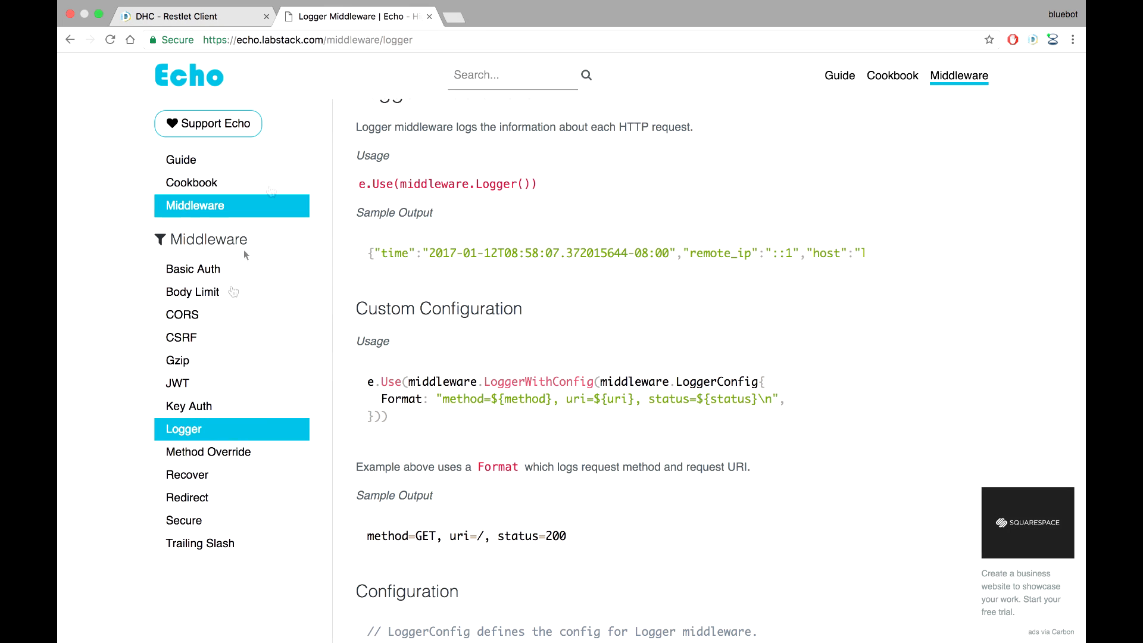
Step: Open the CORS middleware page from the Echo docs Middleware sidebar
{"action": "left_click", "coordinate": [182, 315]}
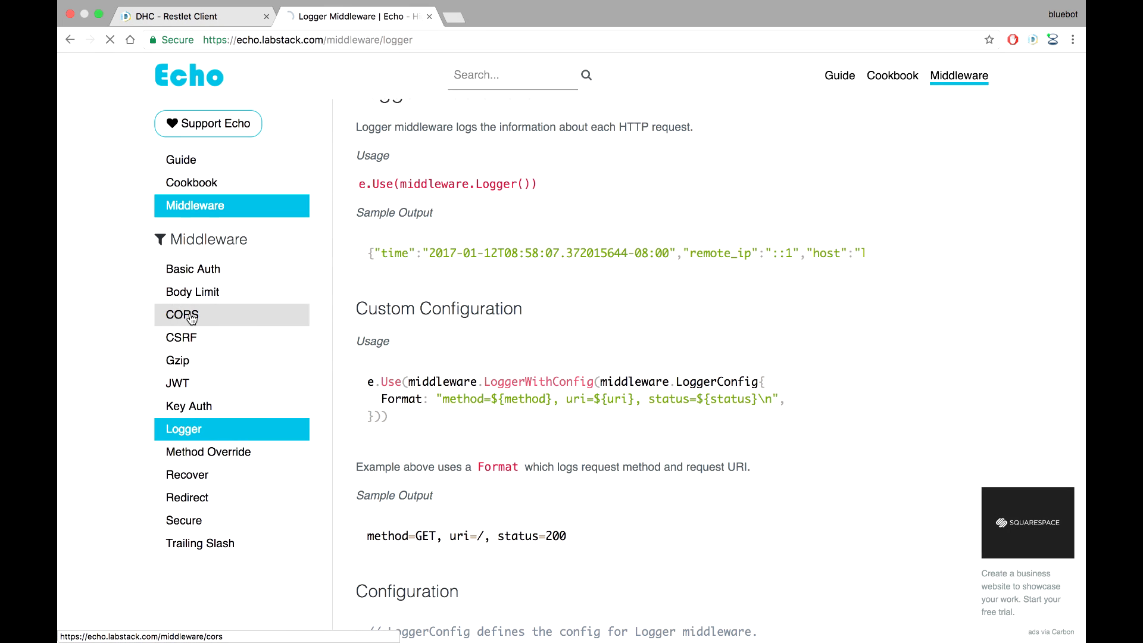
{"action": "left_click", "coordinate": [181, 314]}
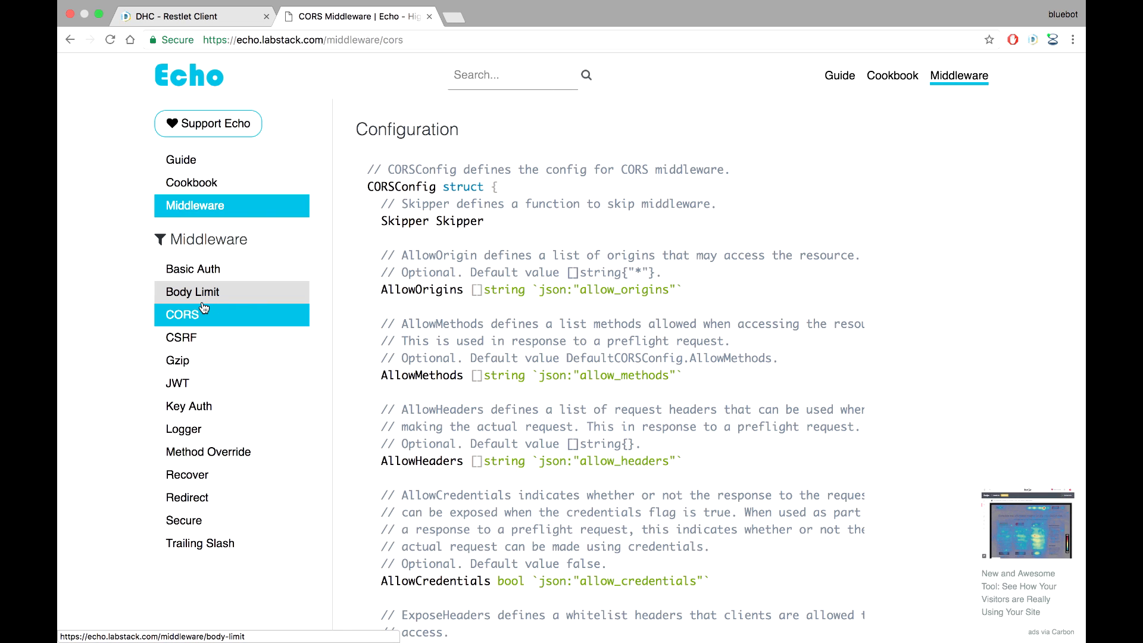
{"action": "mouse_move", "coordinate": [254, 387]}
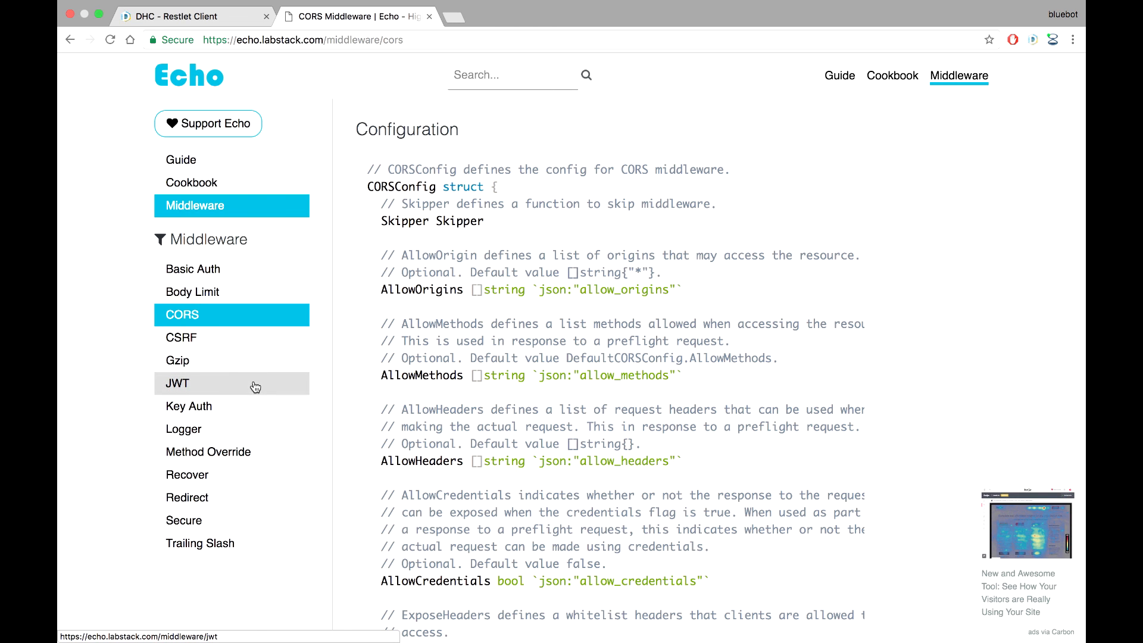